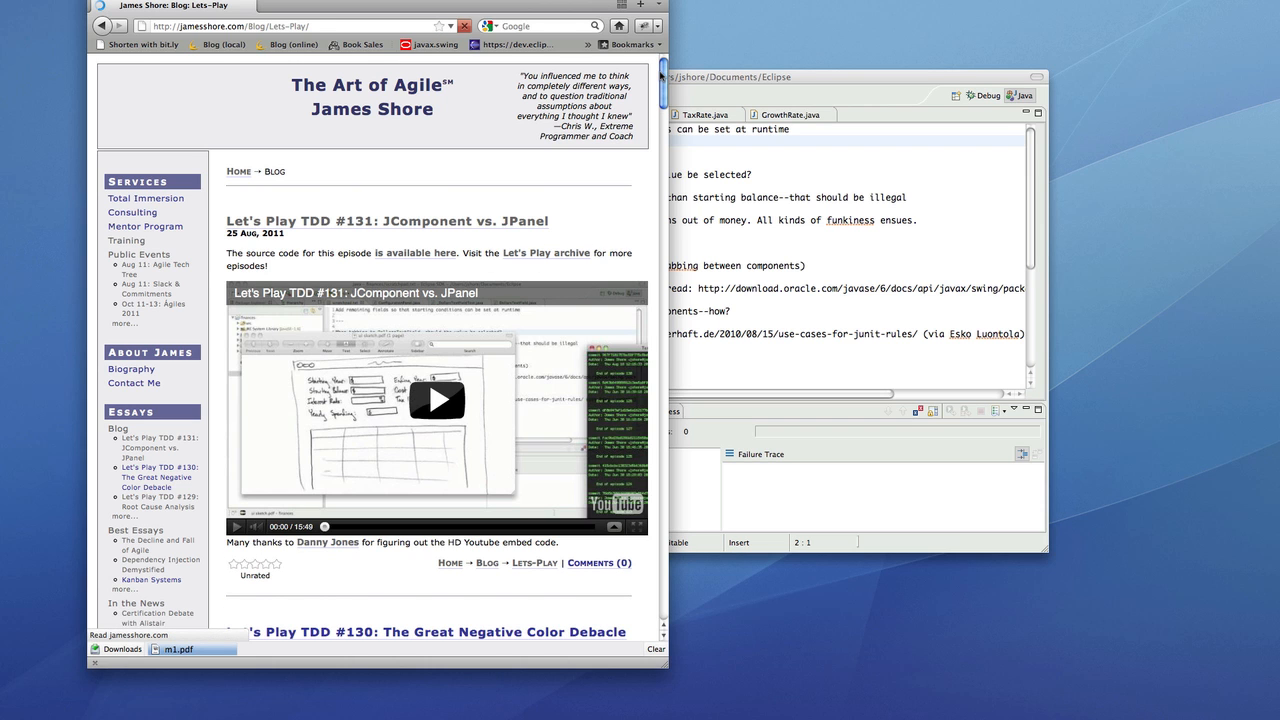
Step: Open the 'Let's Play: Test-Driven Development' post from the bottom of the archive and view its comments
{"action": "scroll", "scroll_direction": "down", "scroll_amount": 3}
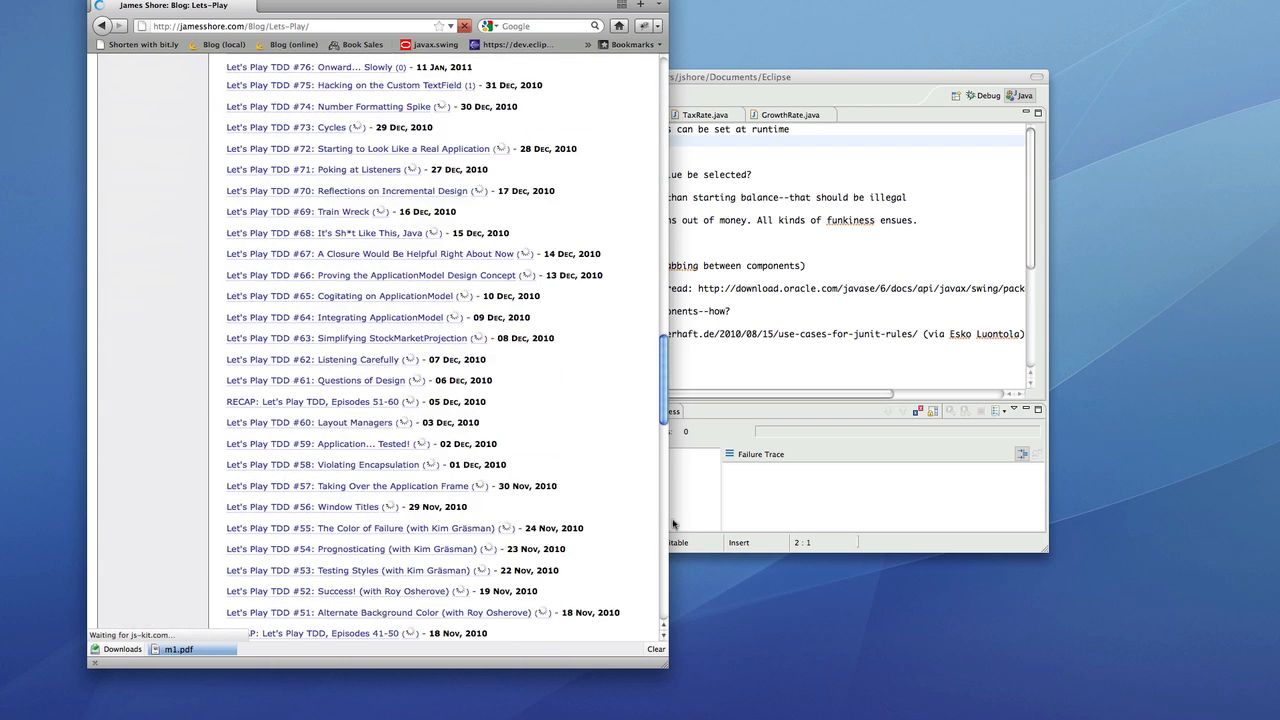
{"action": "scroll", "scroll_direction": "down", "scroll_amount": 3}
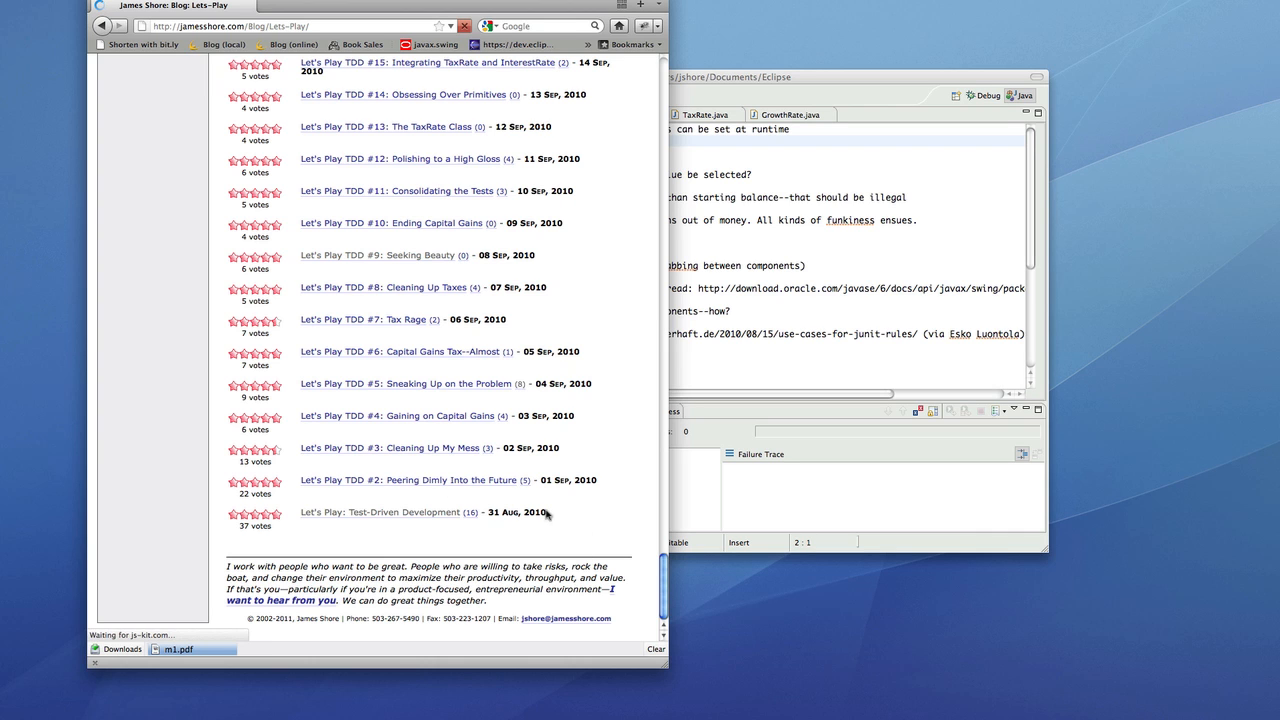
{"action": "left_click", "coordinate": [378, 512]}
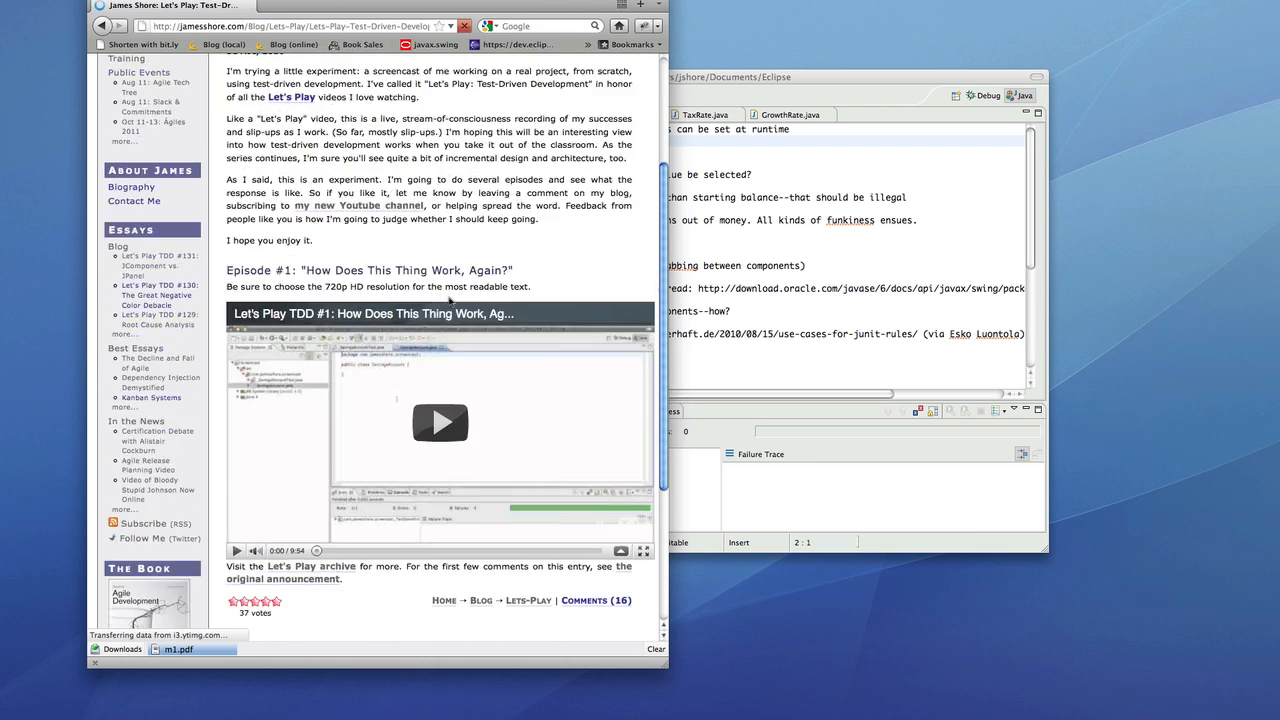
{"action": "scroll", "scroll_direction": "down", "scroll_amount": 3}
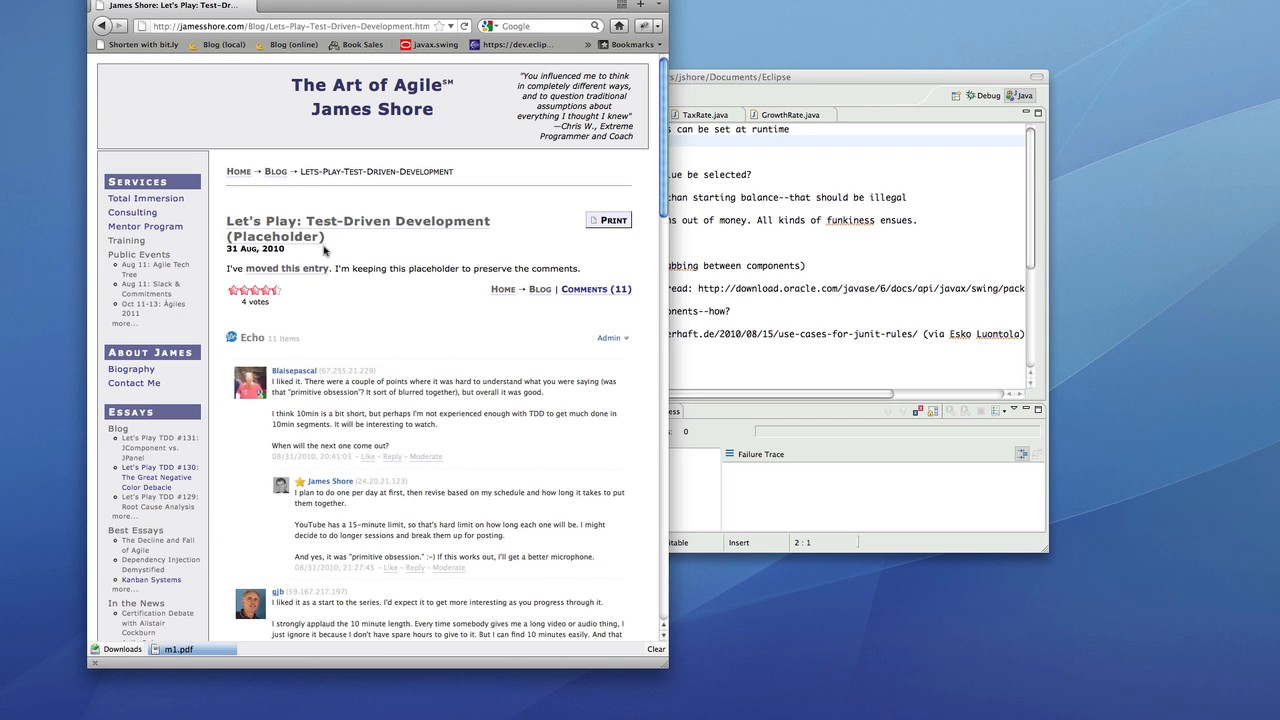
{"action": "mouse_move", "coordinate": [358, 44]}
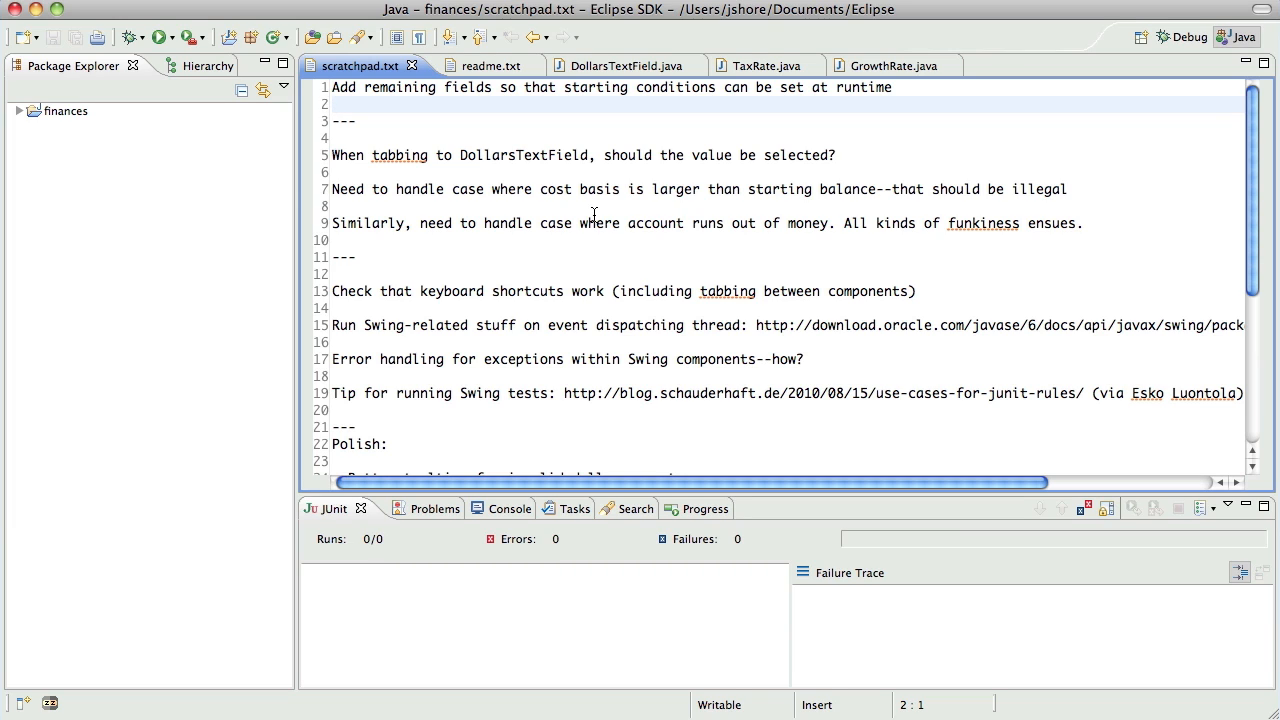
{"action": "left_click", "coordinate": [336, 104]}
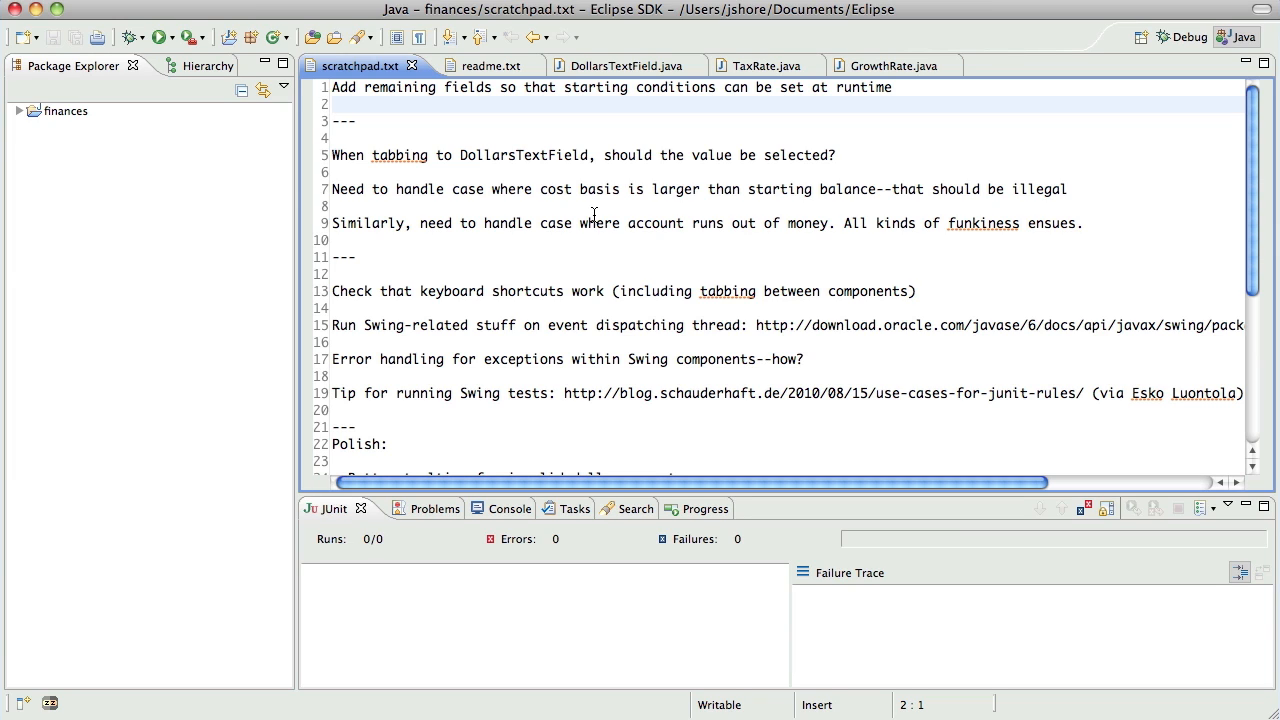
{"action": "left_click", "coordinate": [334, 104]}
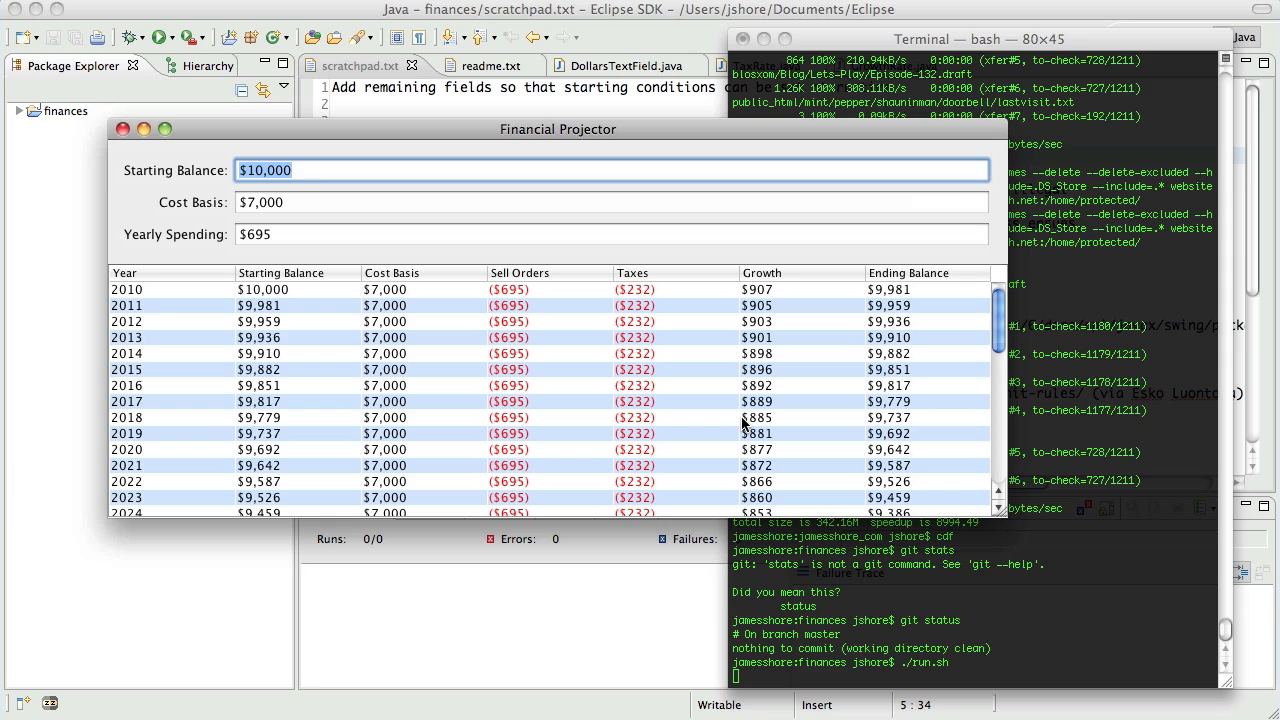
{"action": "mouse_move", "coordinate": [742, 424]}
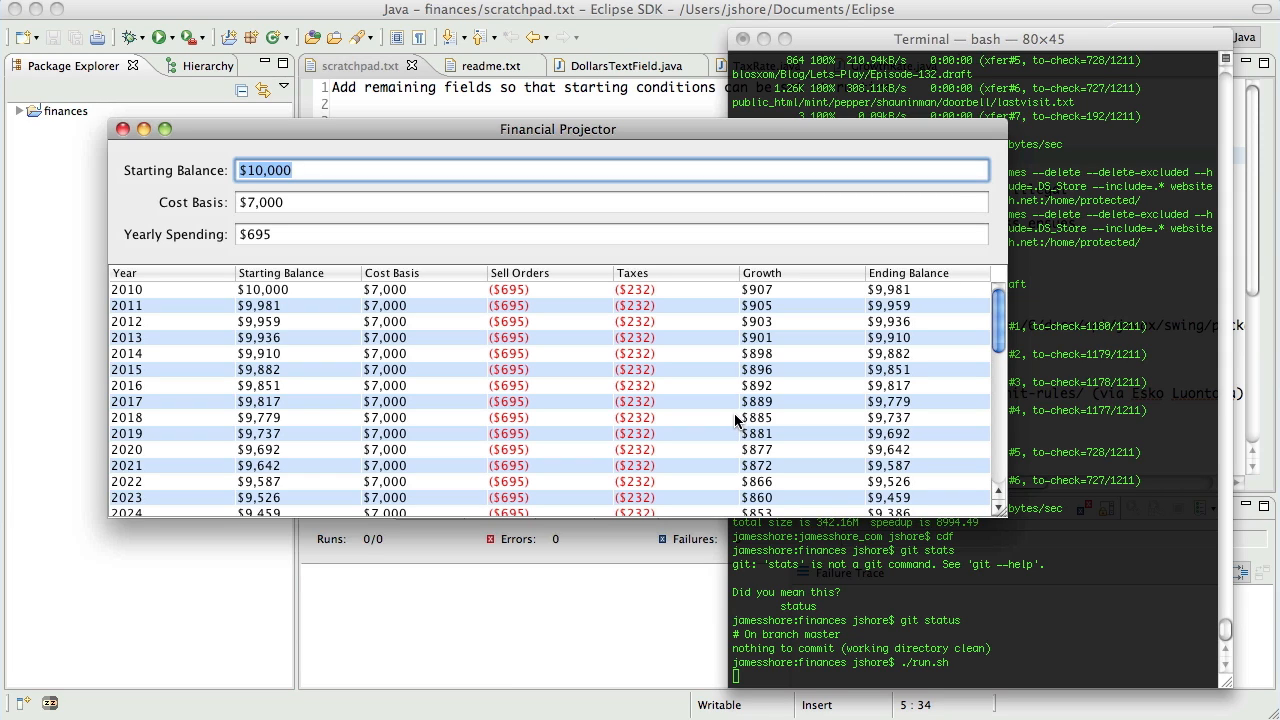
{"action": "mouse_move", "coordinate": [692, 392]}
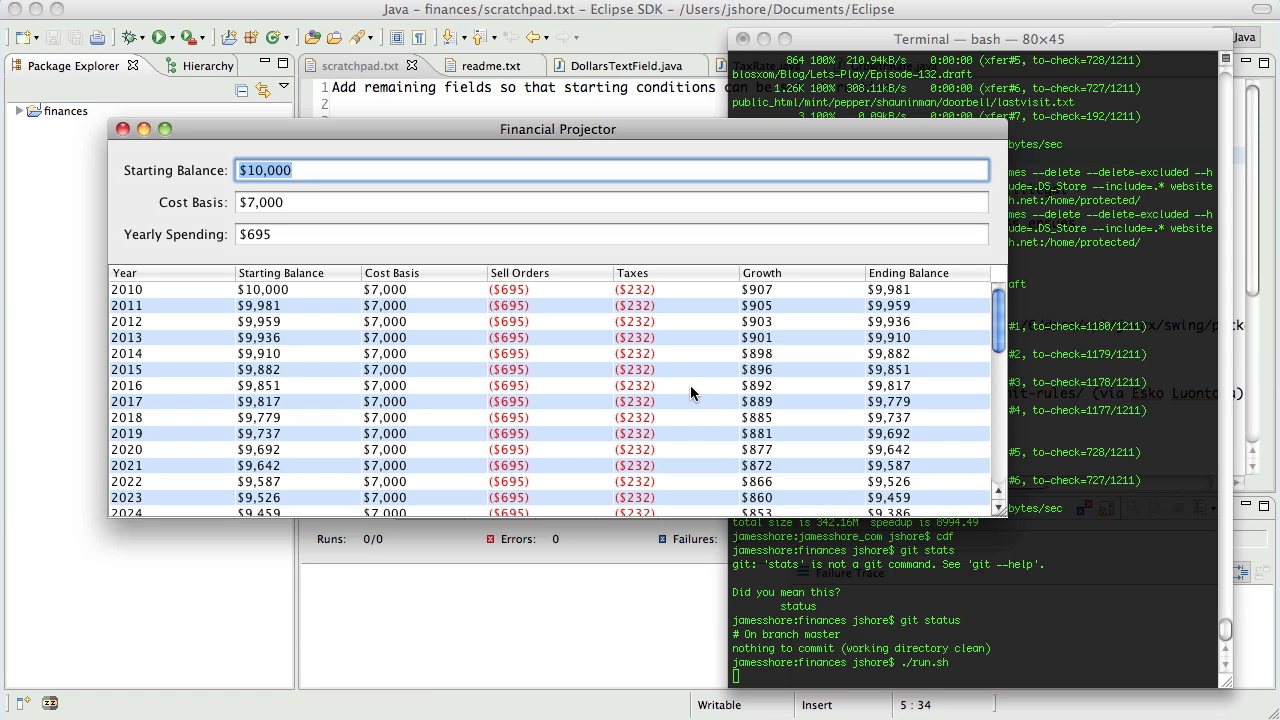
{"action": "mouse_move", "coordinate": [656, 156]}
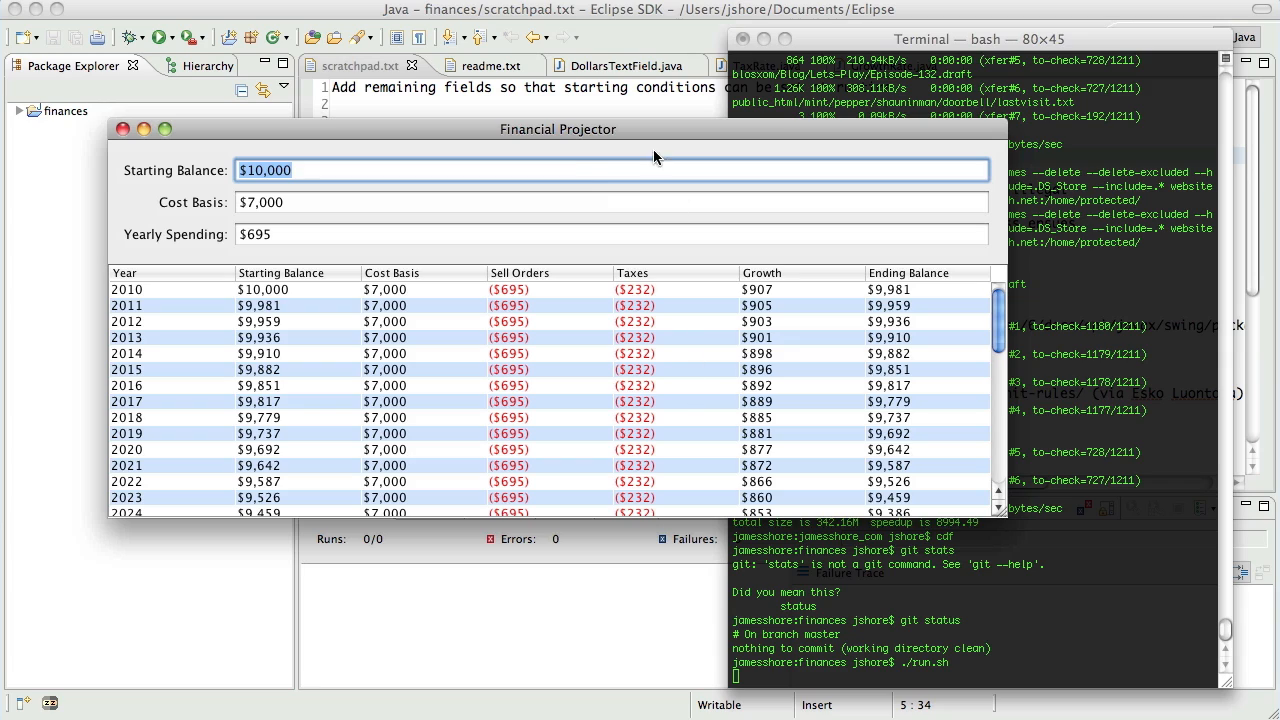
{"action": "mouse_move", "coordinate": [572, 128]}
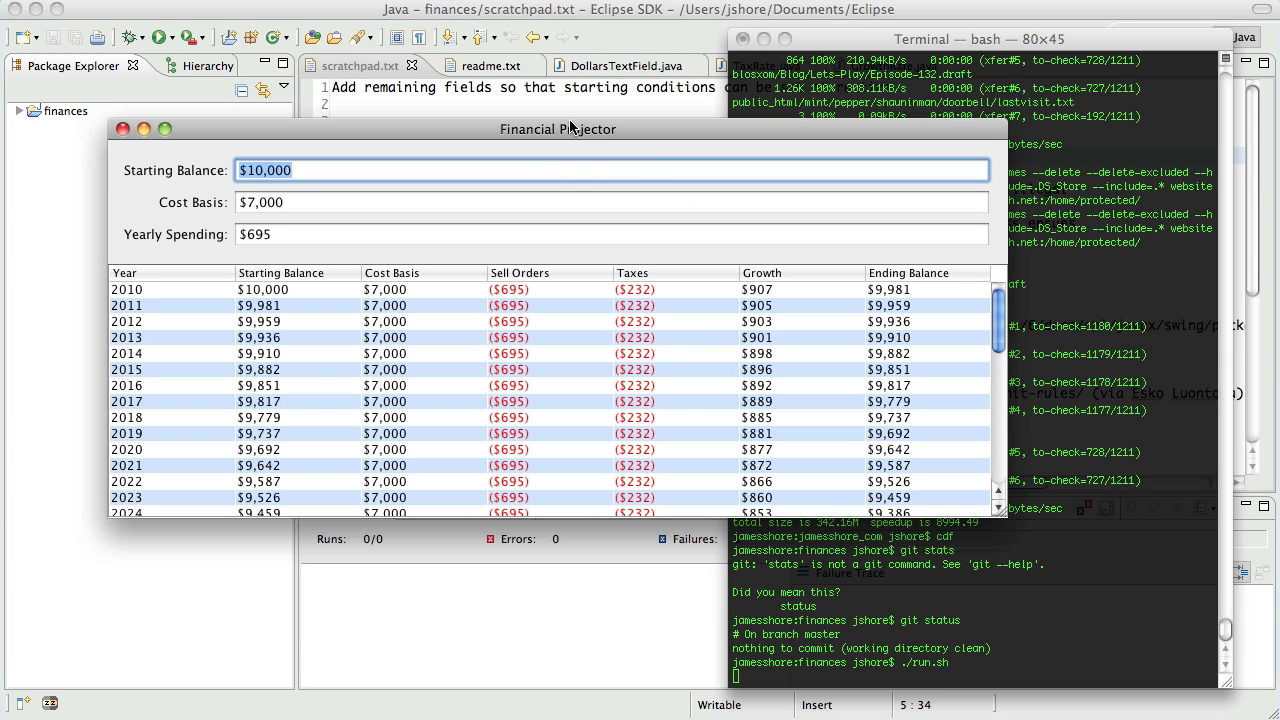
{"action": "mouse_move", "coordinate": [572, 132]}
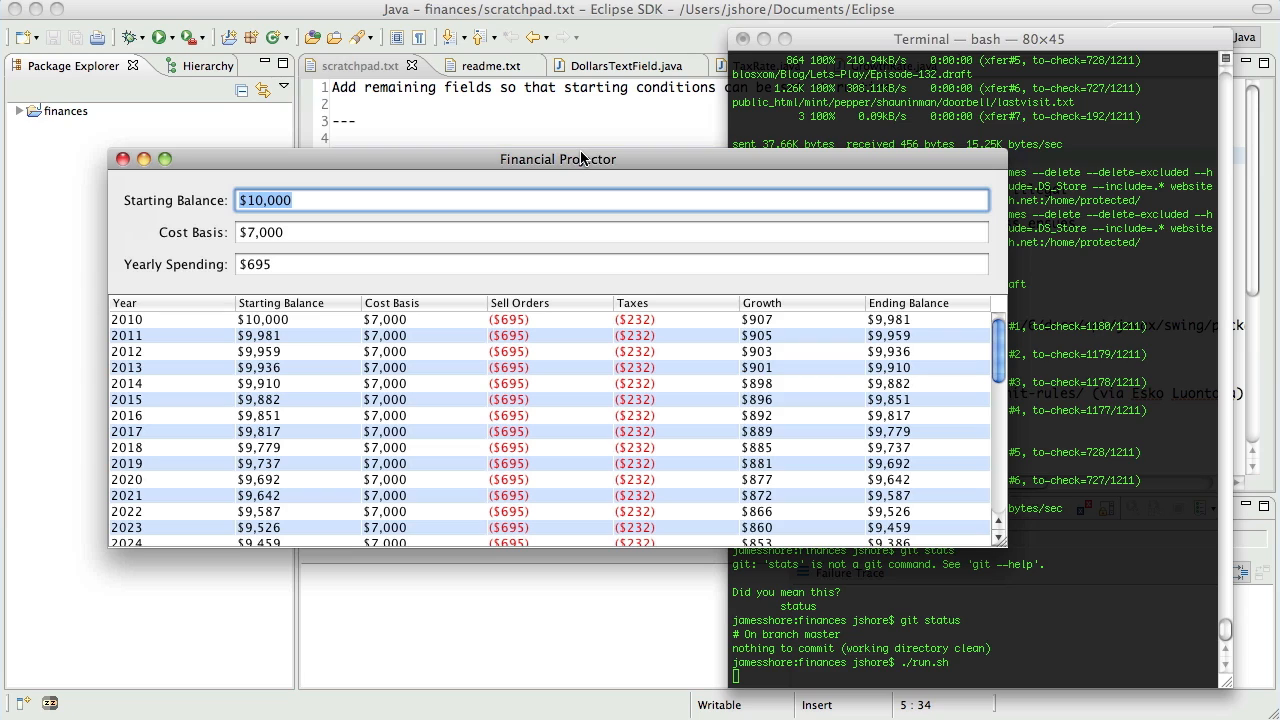
{"action": "mouse_move", "coordinate": [318, 232]}
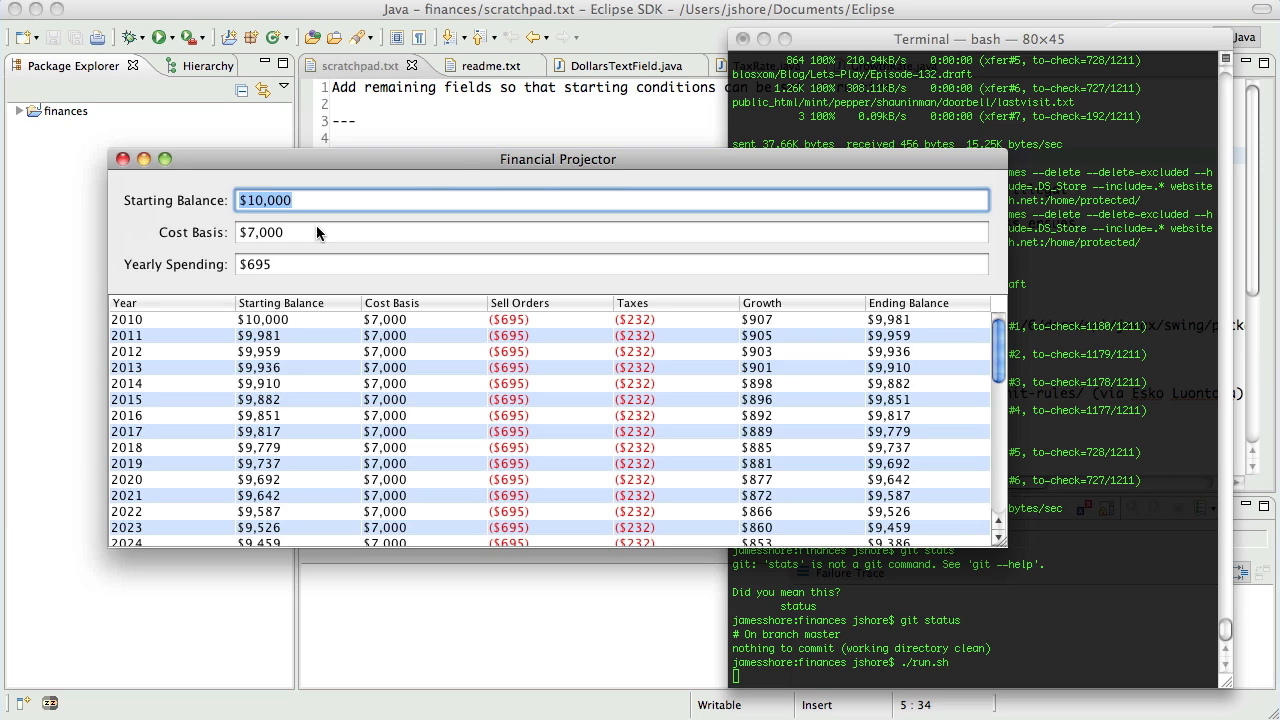
{"action": "mouse_move", "coordinate": [328, 268]}
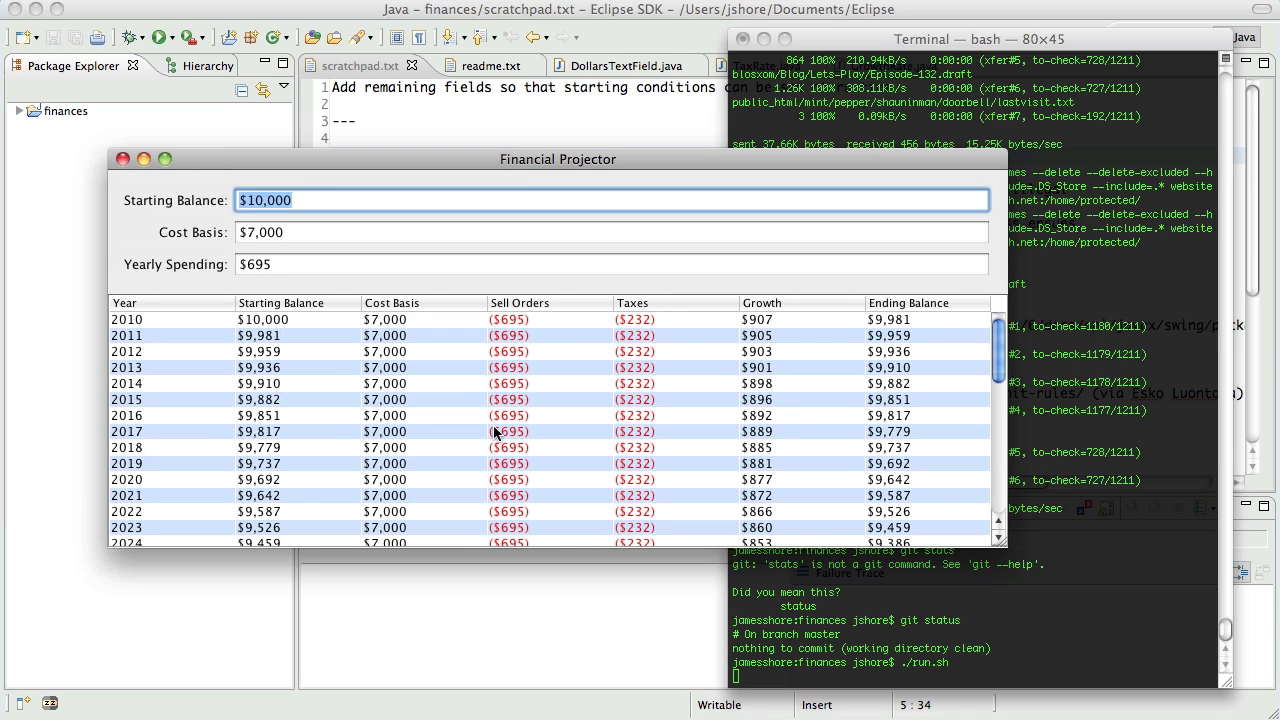
{"action": "mouse_move", "coordinate": [252, 400]}
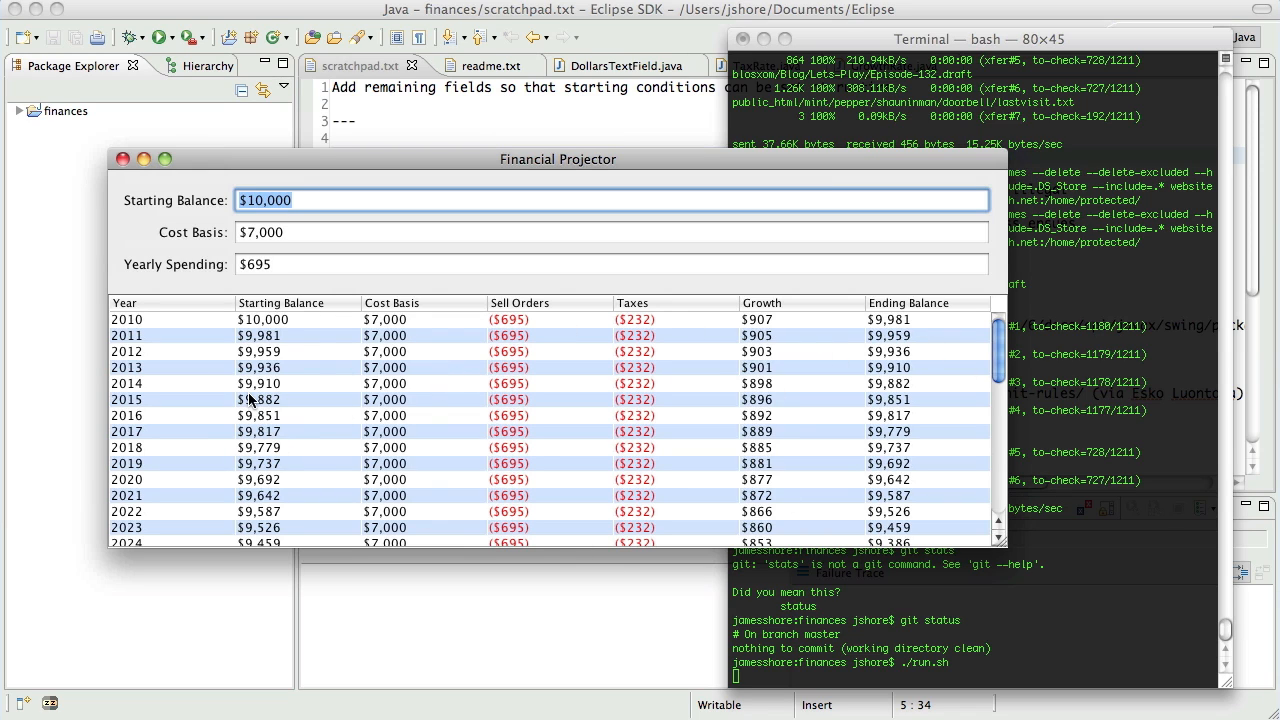
{"action": "mouse_move", "coordinate": [400, 310]}
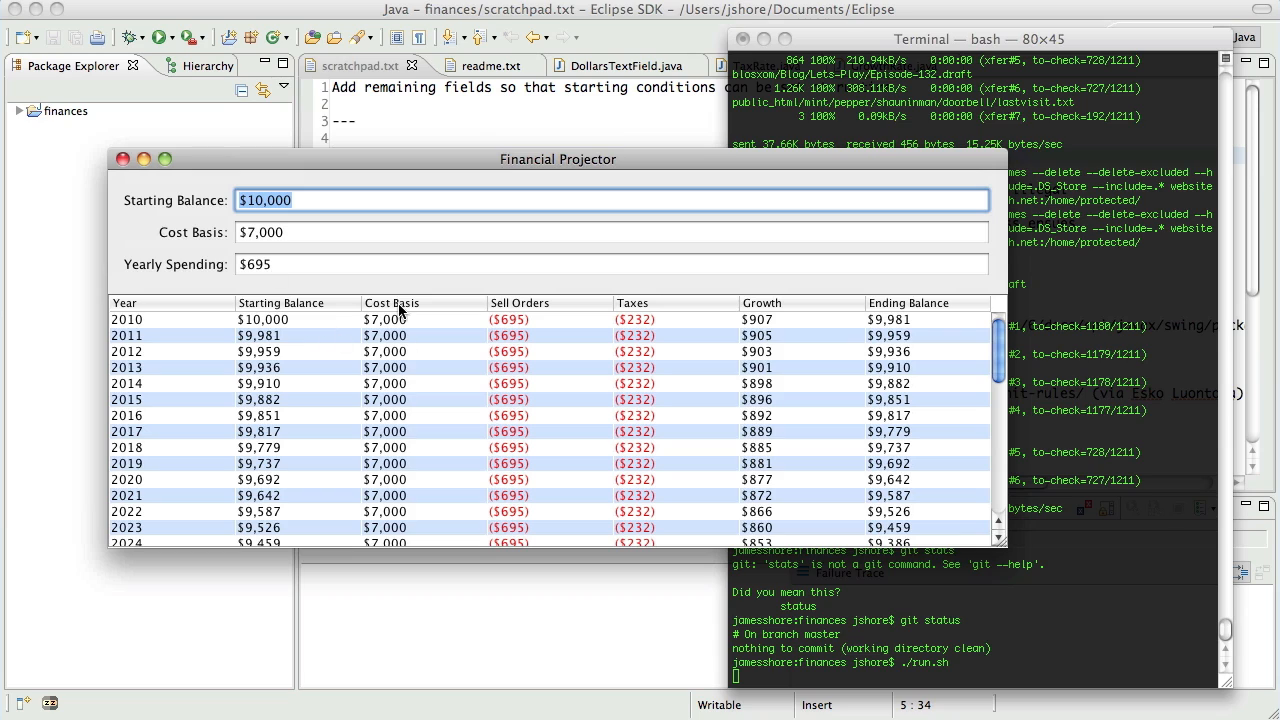
{"action": "mouse_move", "coordinate": [336, 298]}
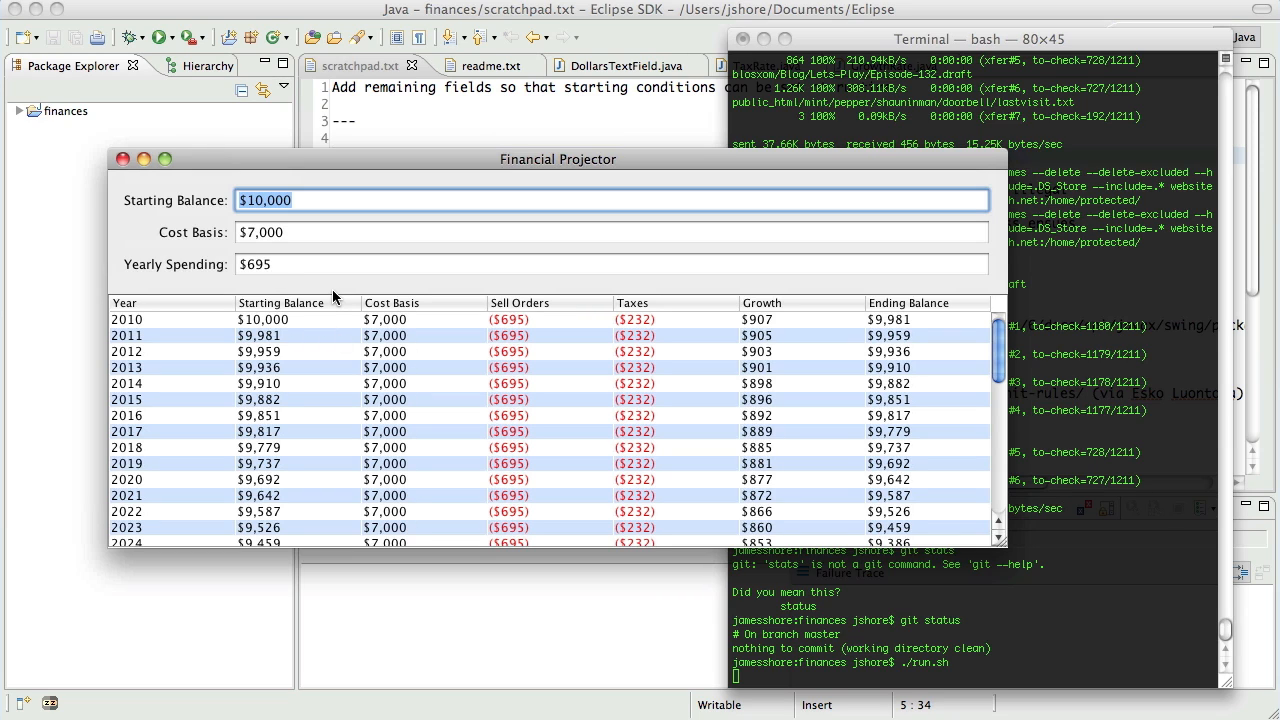
{"action": "mouse_move", "coordinate": [276, 300]}
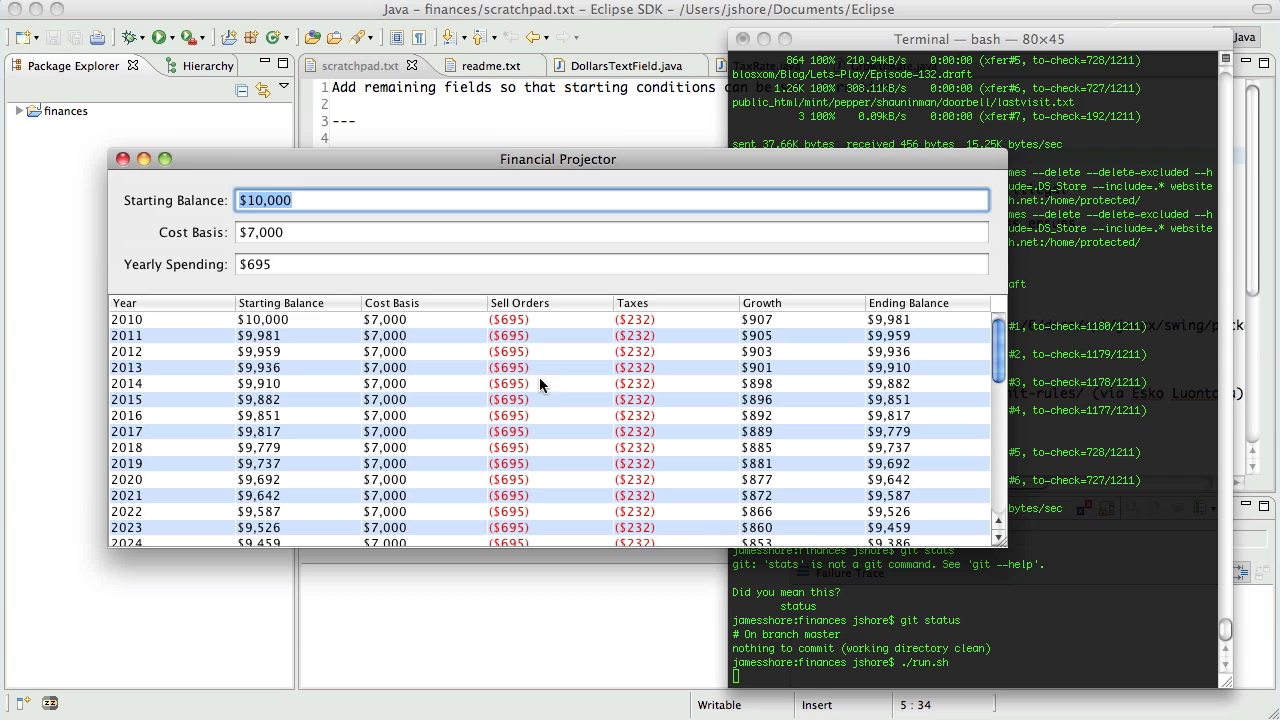
{"action": "mouse_move", "coordinate": [1016, 344]}
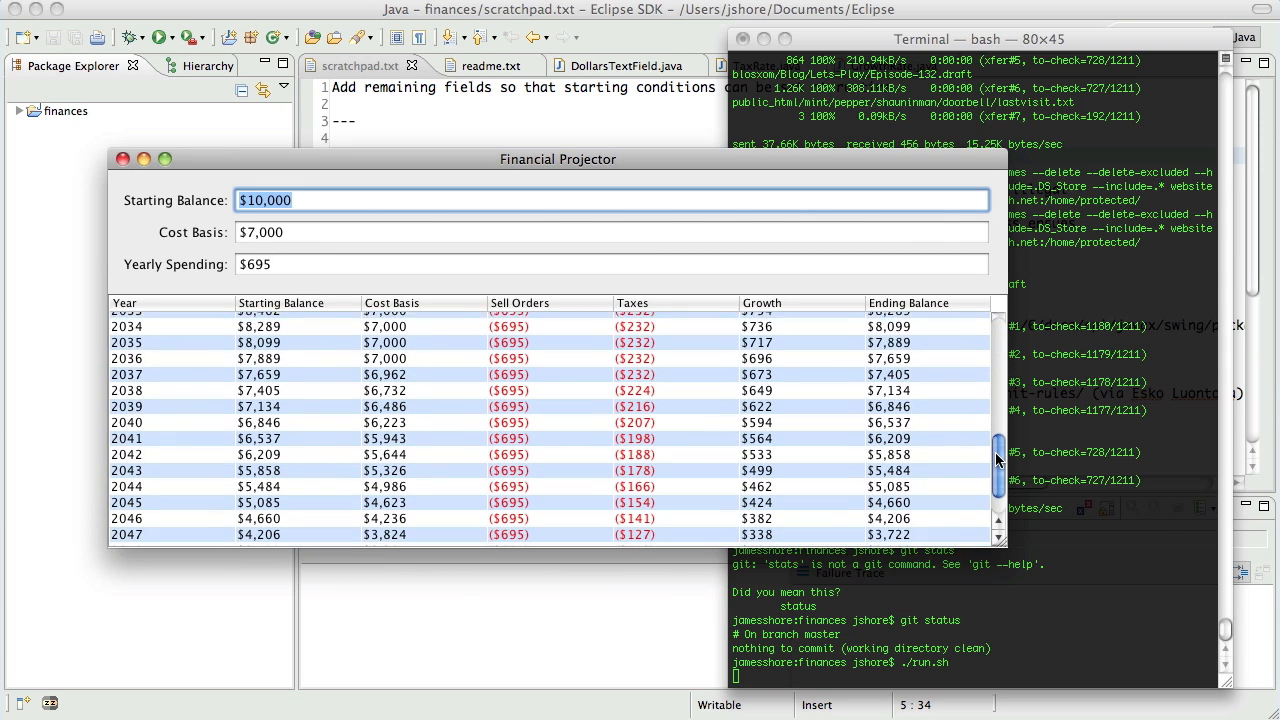
{"action": "scroll", "scroll_direction": "down", "scroll_amount": 3}
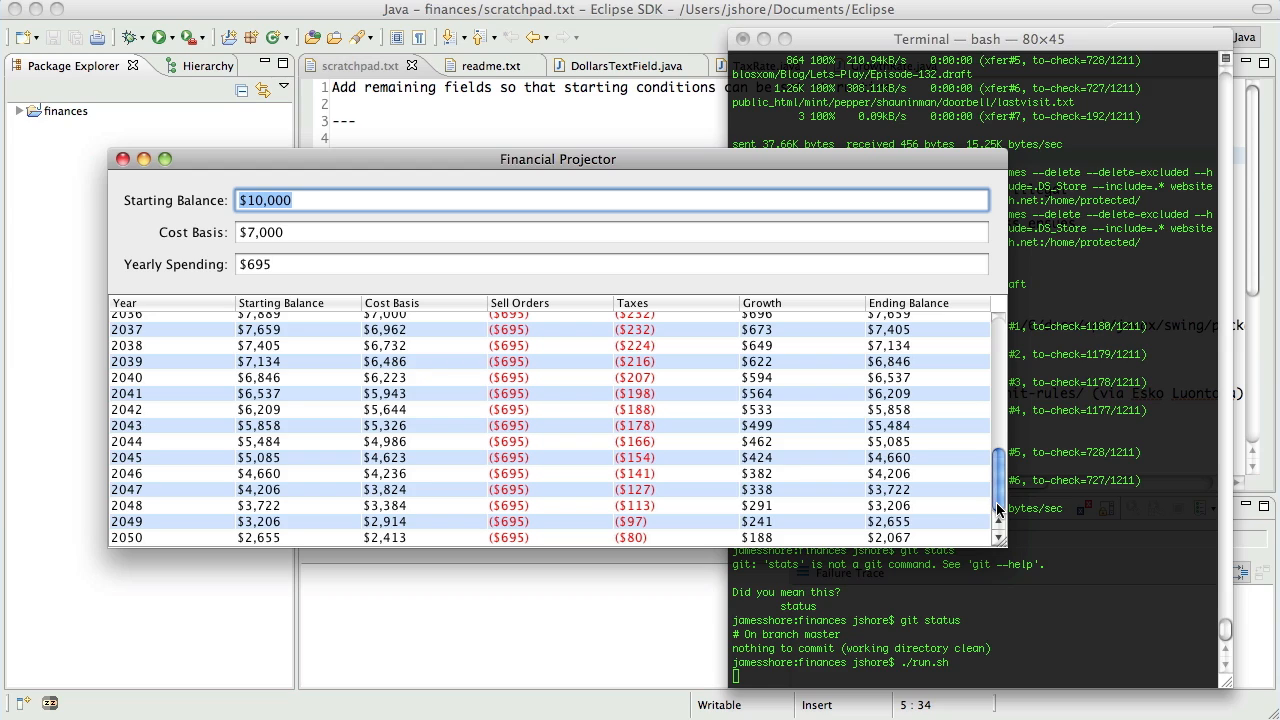
{"action": "mouse_move", "coordinate": [140, 550]}
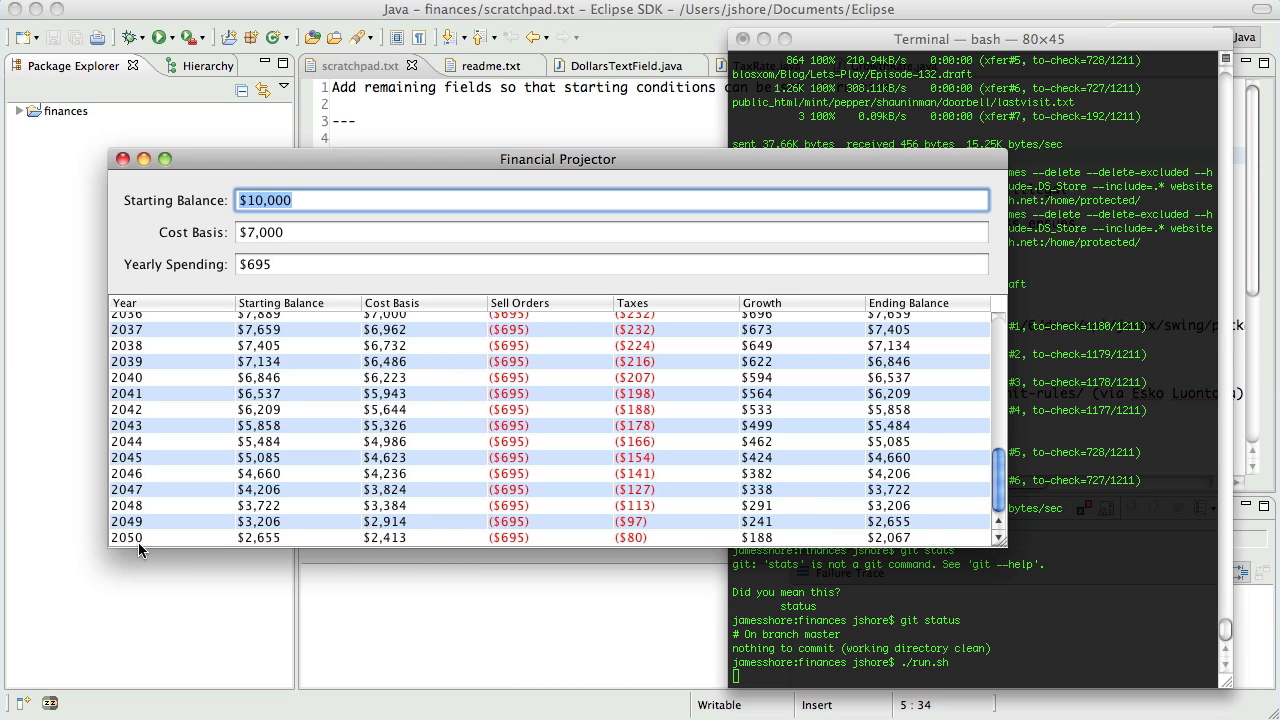
{"action": "mouse_move", "coordinate": [644, 362]}
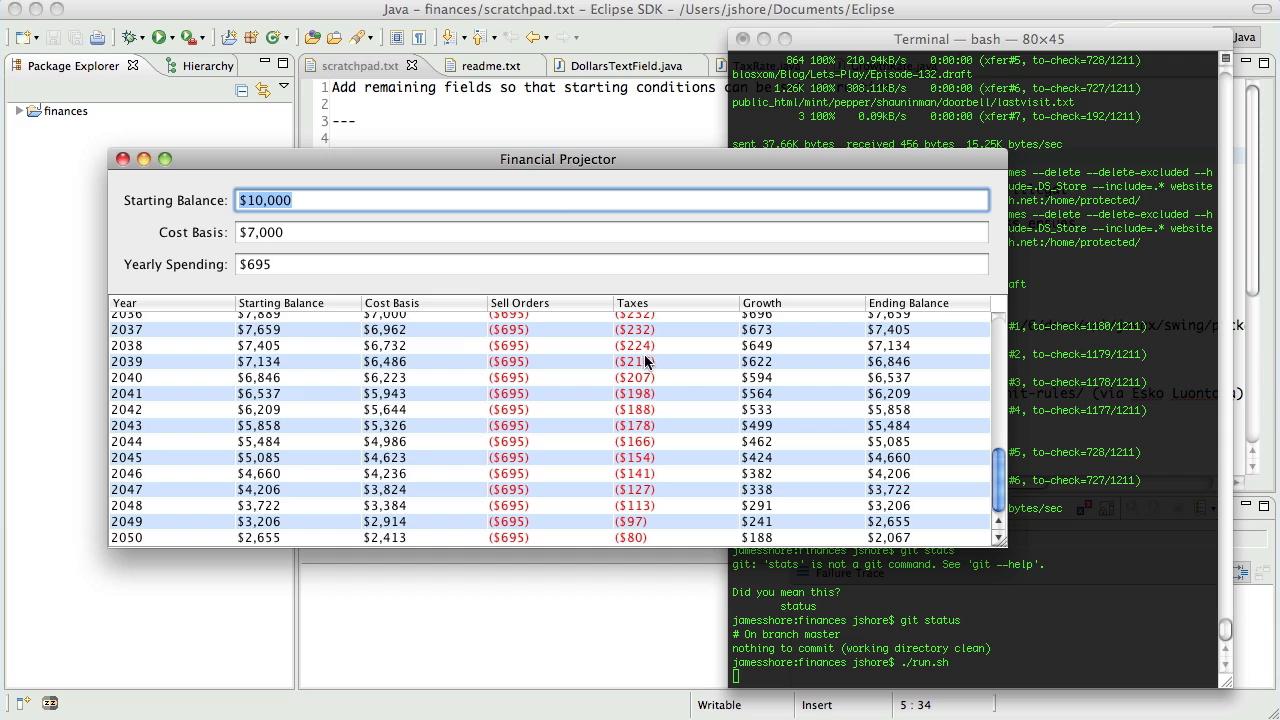
{"action": "mouse_move", "coordinate": [632, 376]}
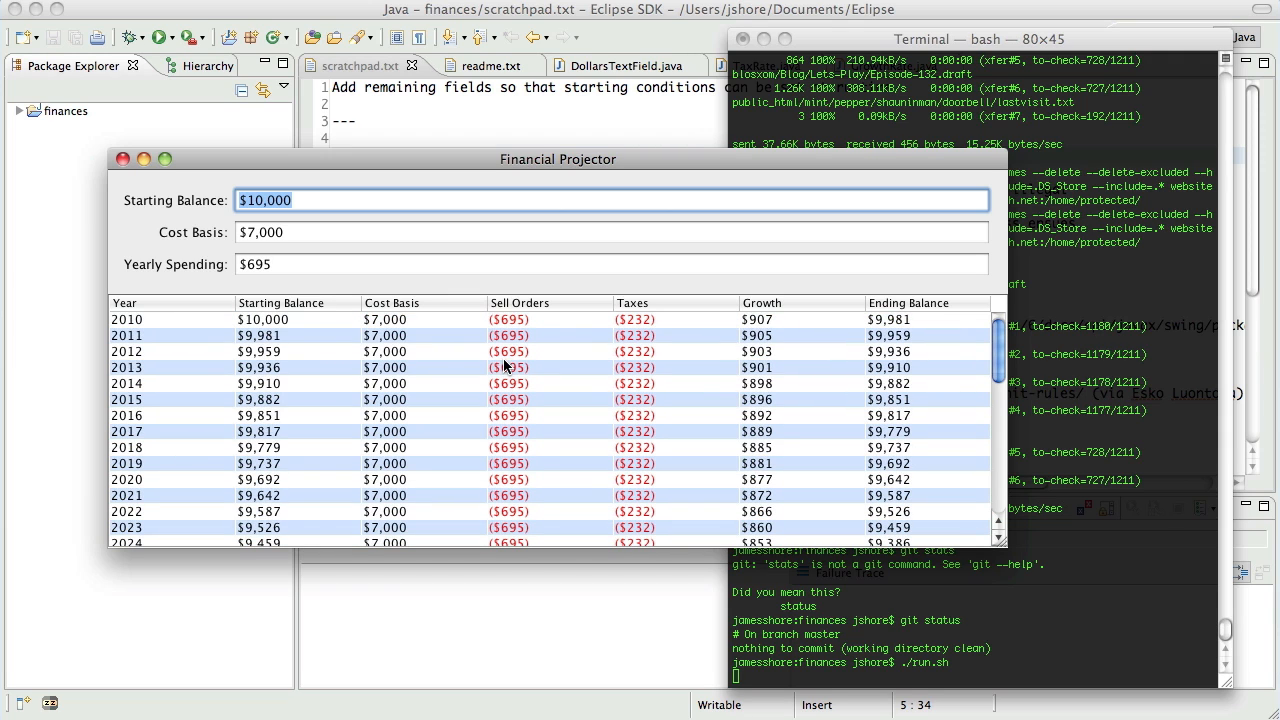
{"action": "mouse_move", "coordinate": [256, 424]}
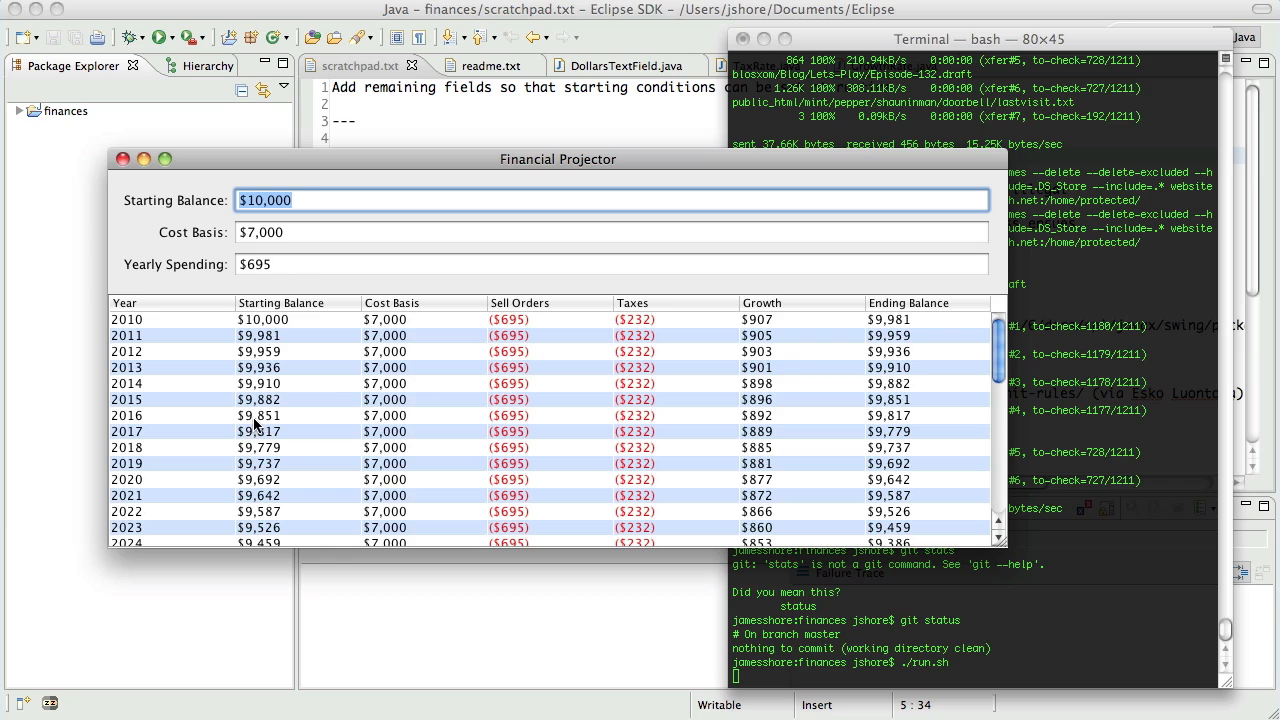
{"action": "mouse_move", "coordinate": [790, 356]}
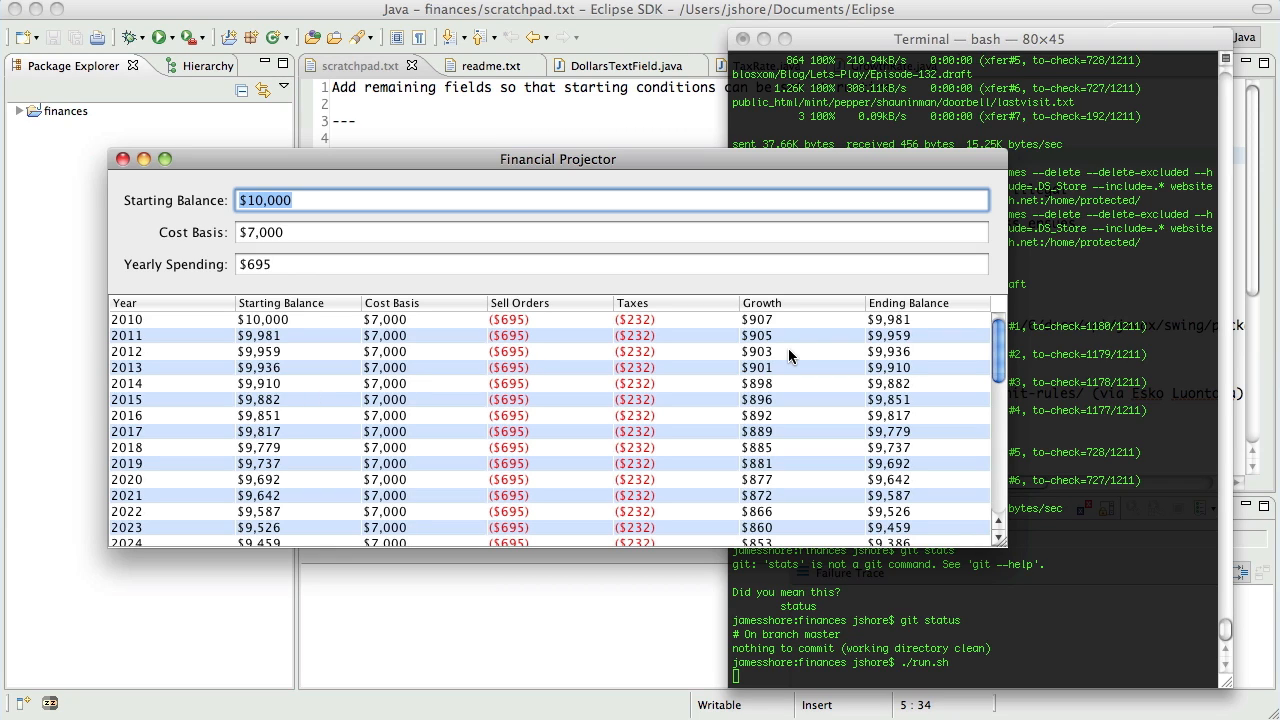
{"action": "mouse_move", "coordinate": [782, 360]}
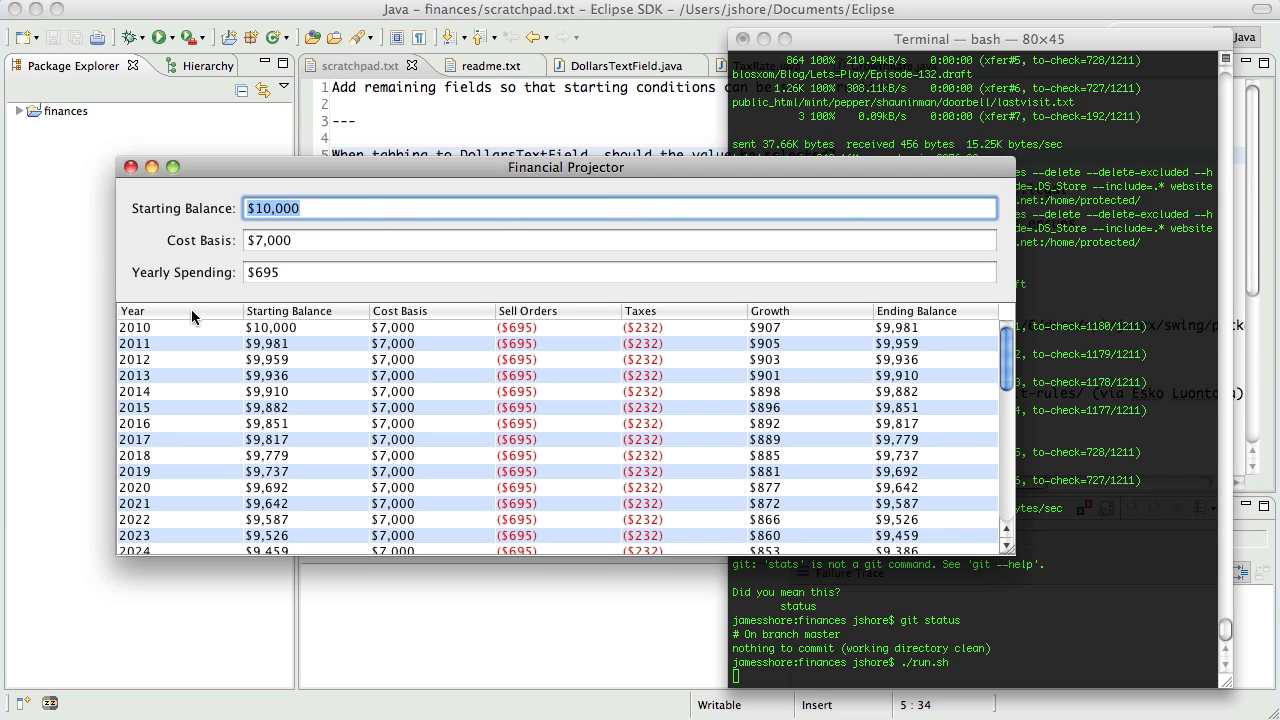
{"action": "mouse_move", "coordinate": [724, 464]}
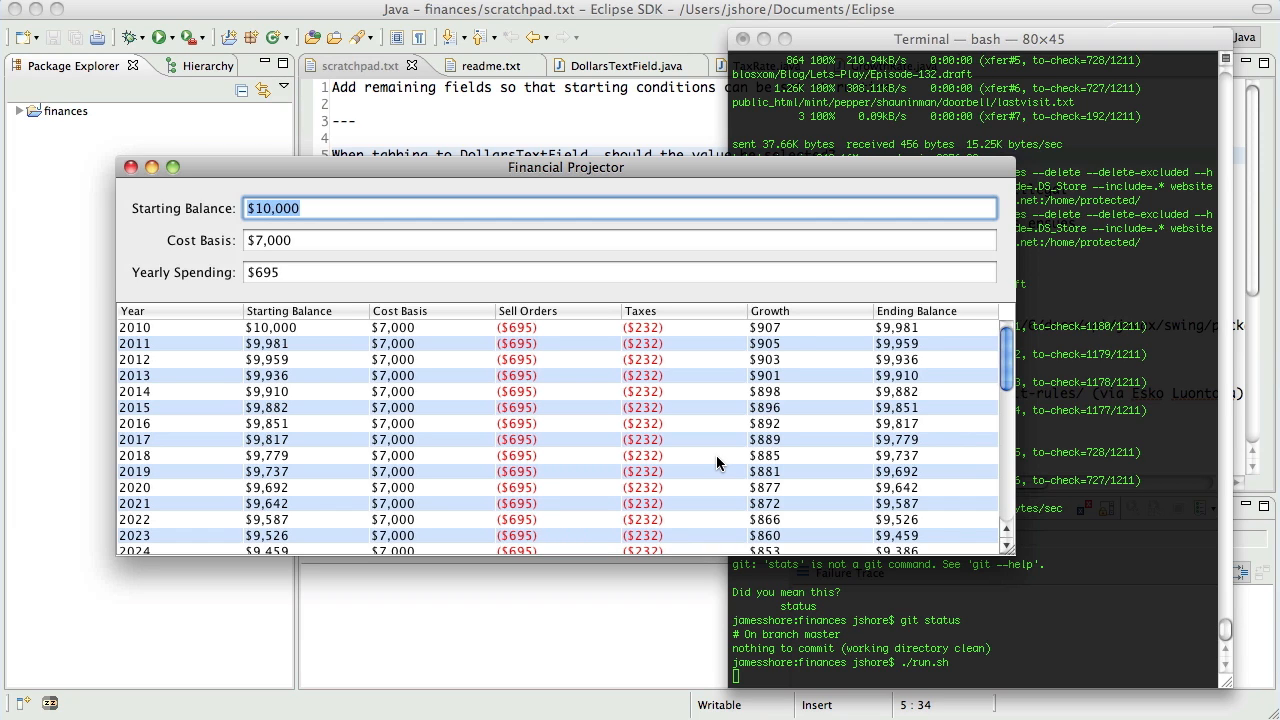
{"action": "mouse_move", "coordinate": [716, 464]}
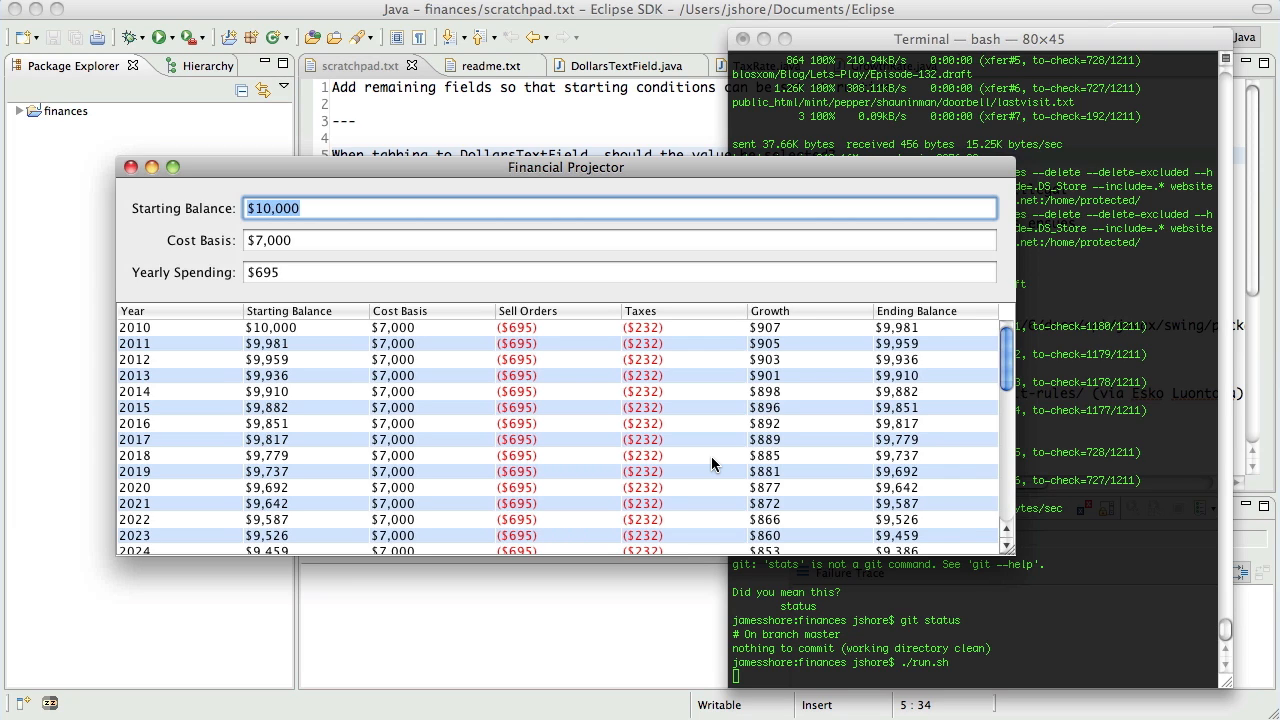
{"action": "mouse_move", "coordinate": [700, 476]}
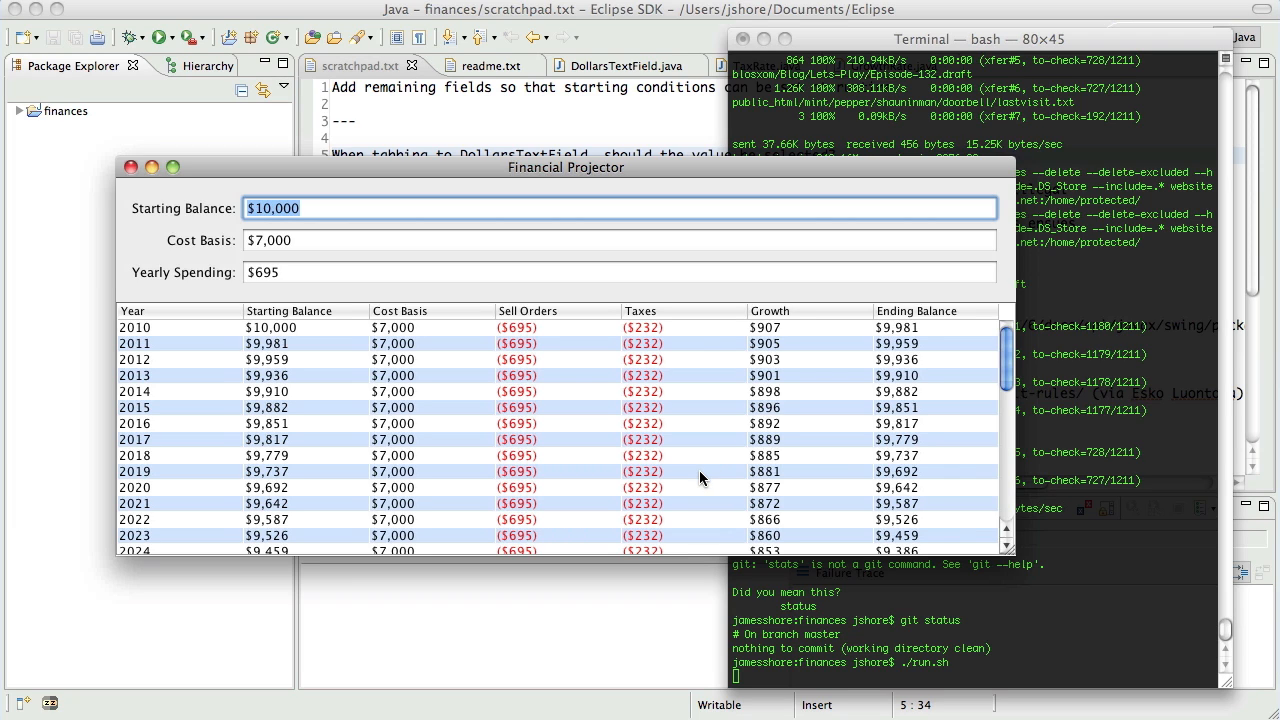
{"action": "mouse_move", "coordinate": [708, 452]}
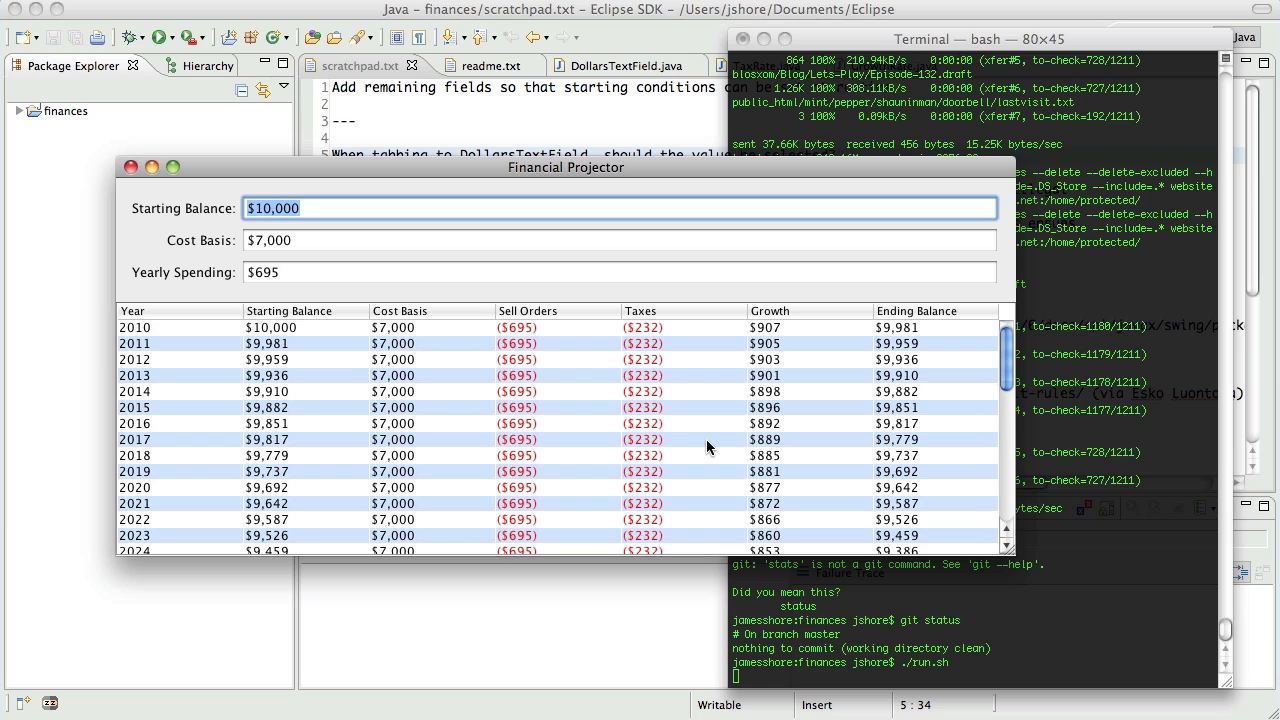
{"action": "mouse_move", "coordinate": [318, 292]}
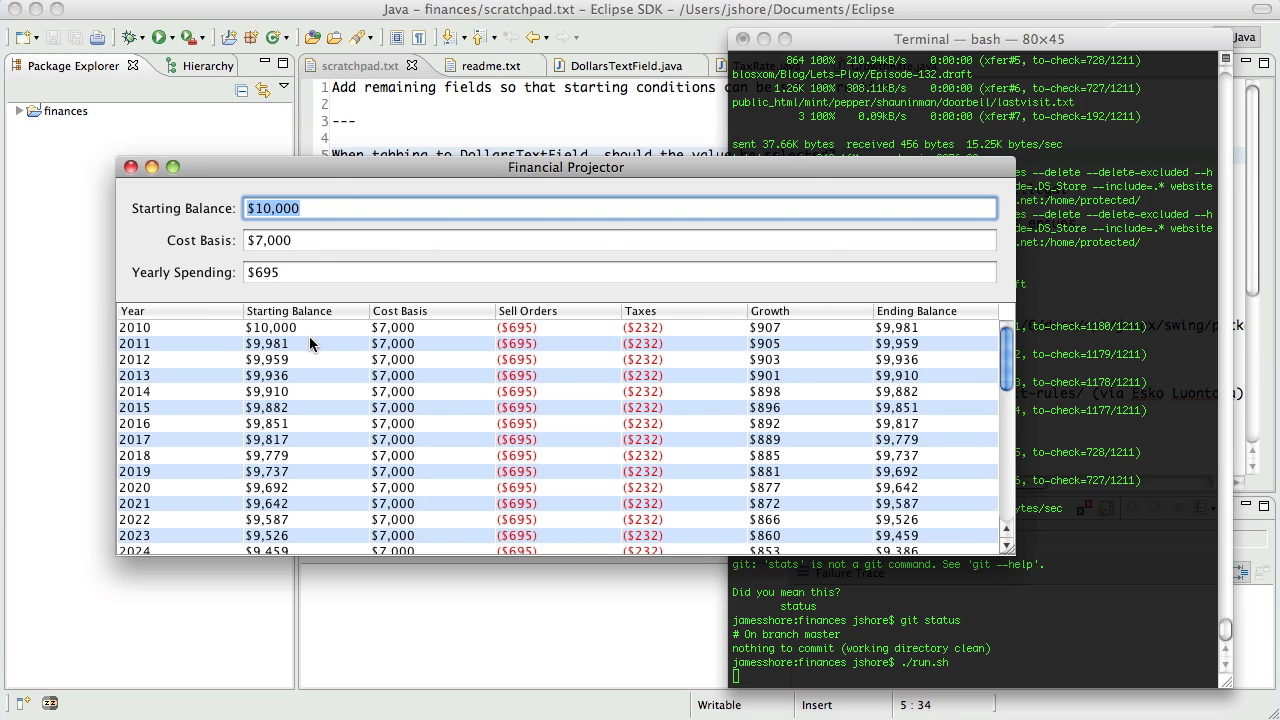
{"action": "mouse_move", "coordinate": [458, 280]}
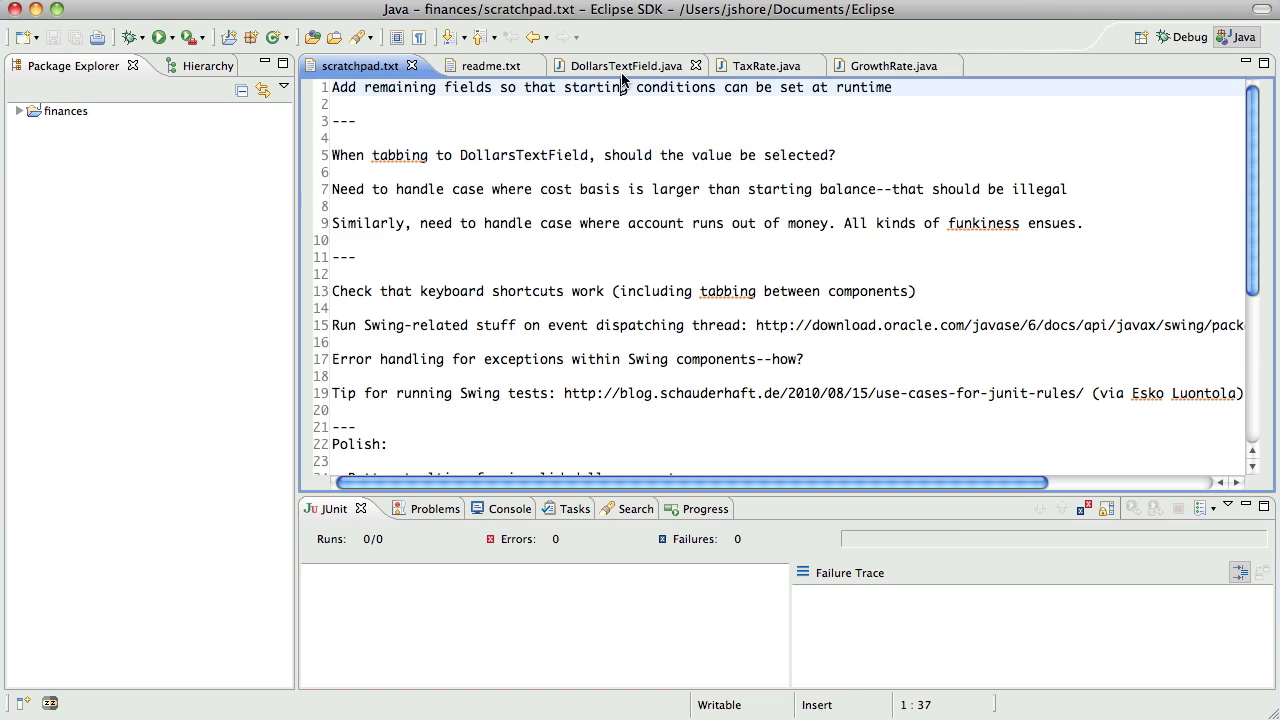
Step: Show DollarsTextField.java and expand finances > src > com.jameshore to its domain, ui and util packages
{"action": "left_click", "coordinate": [628, 64]}
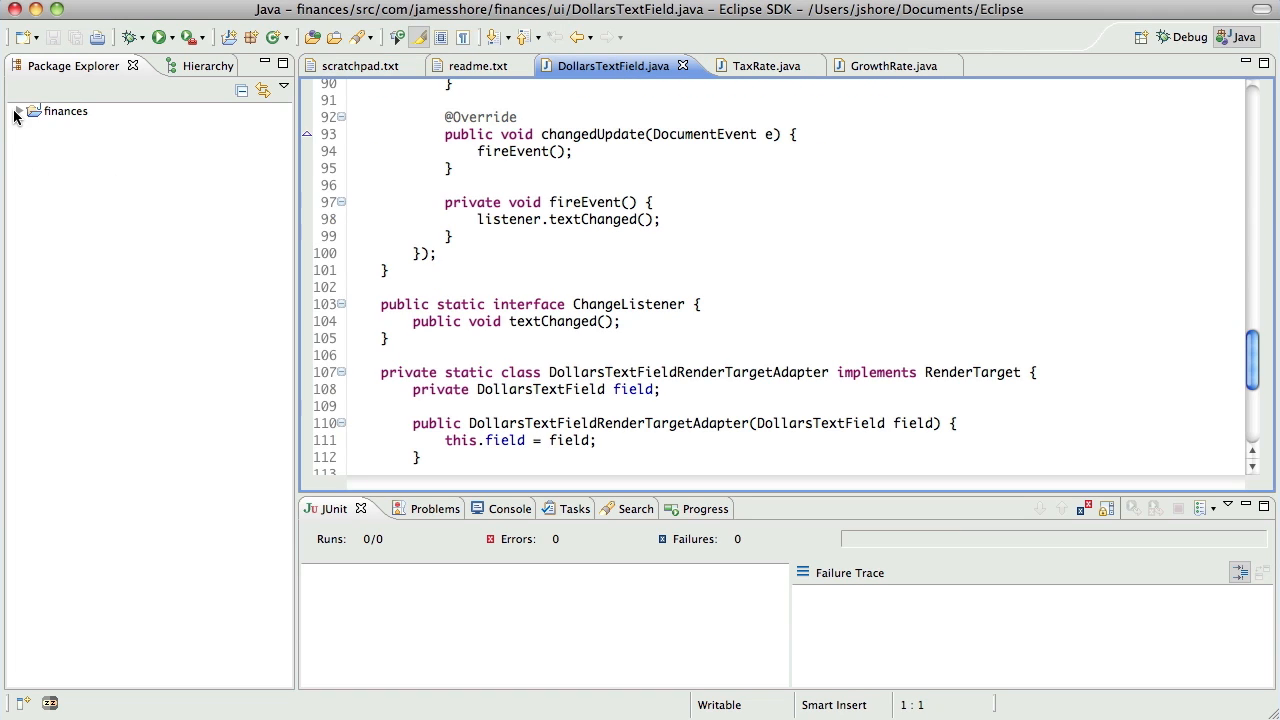
{"action": "left_click", "coordinate": [20, 112]}
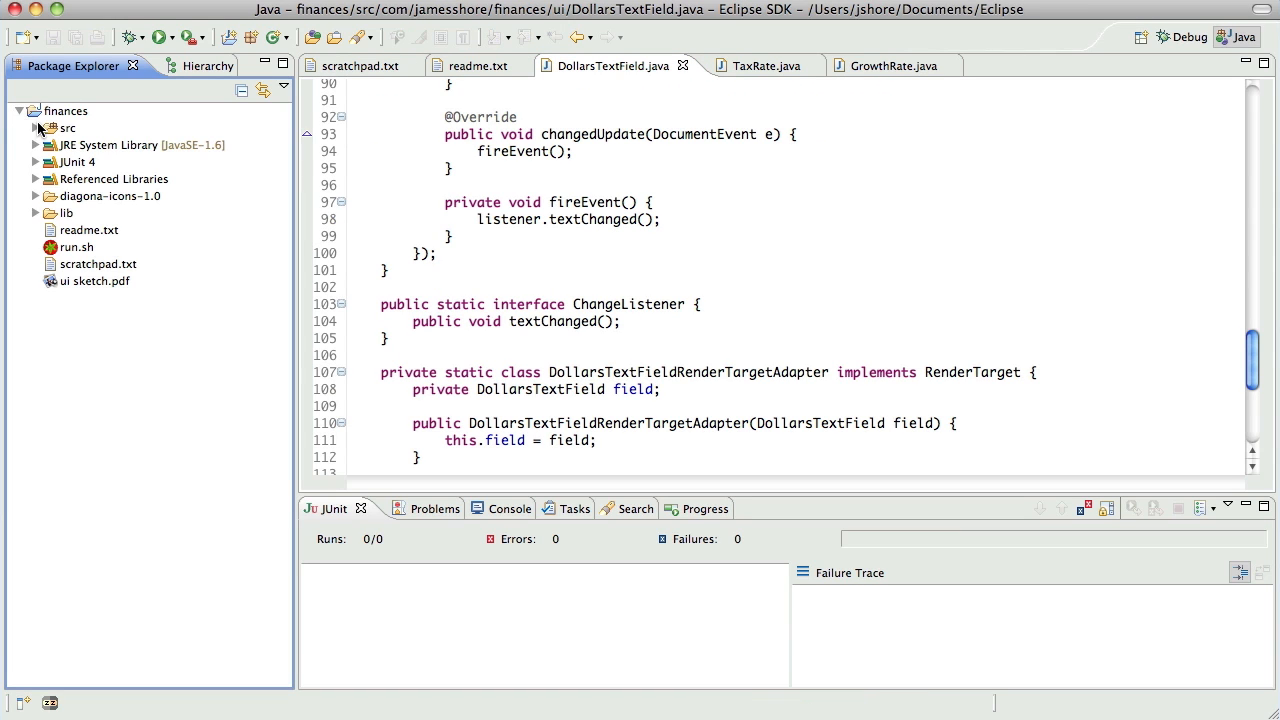
{"action": "left_click", "coordinate": [36, 128]}
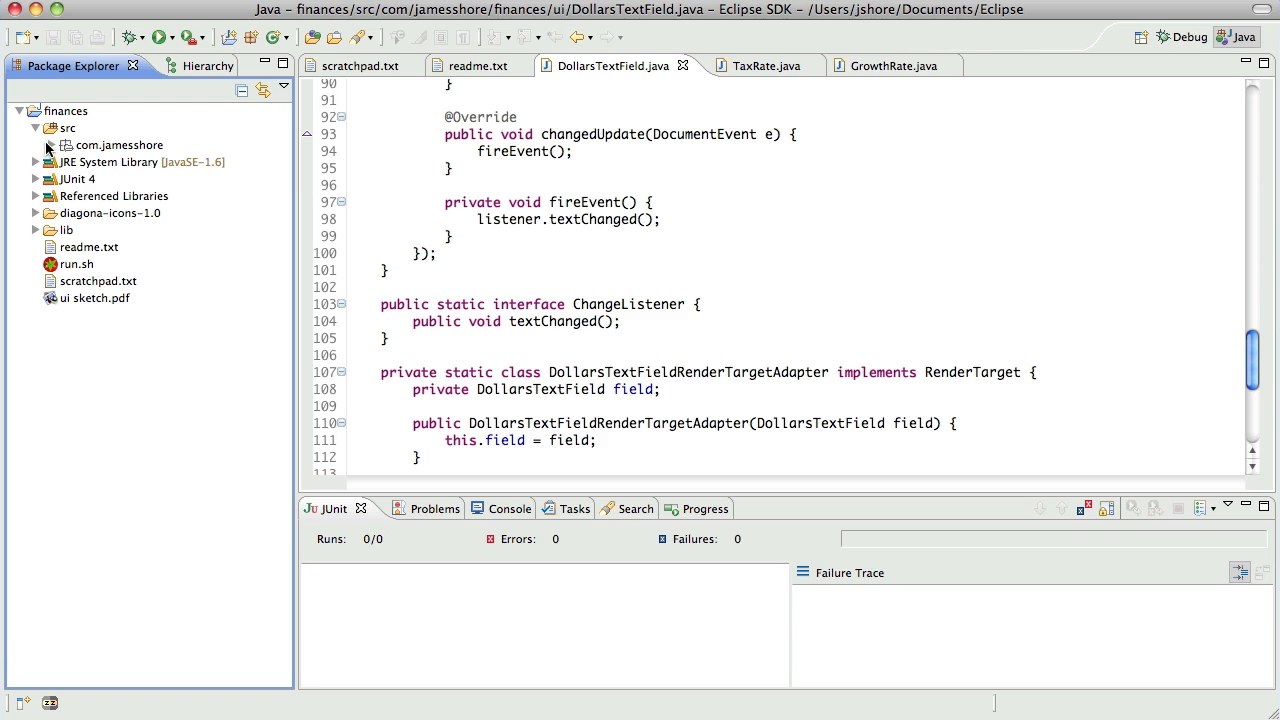
{"action": "left_click", "coordinate": [52, 144]}
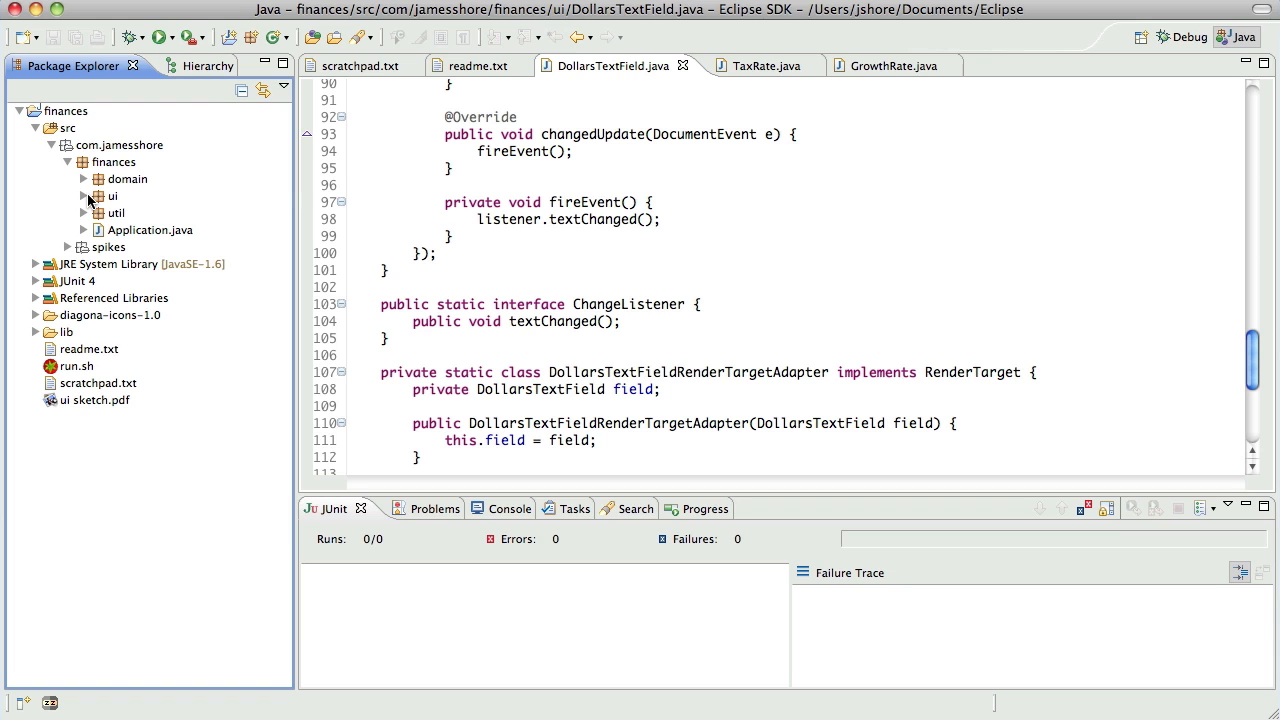
{"action": "mouse_move", "coordinate": [218, 220]}
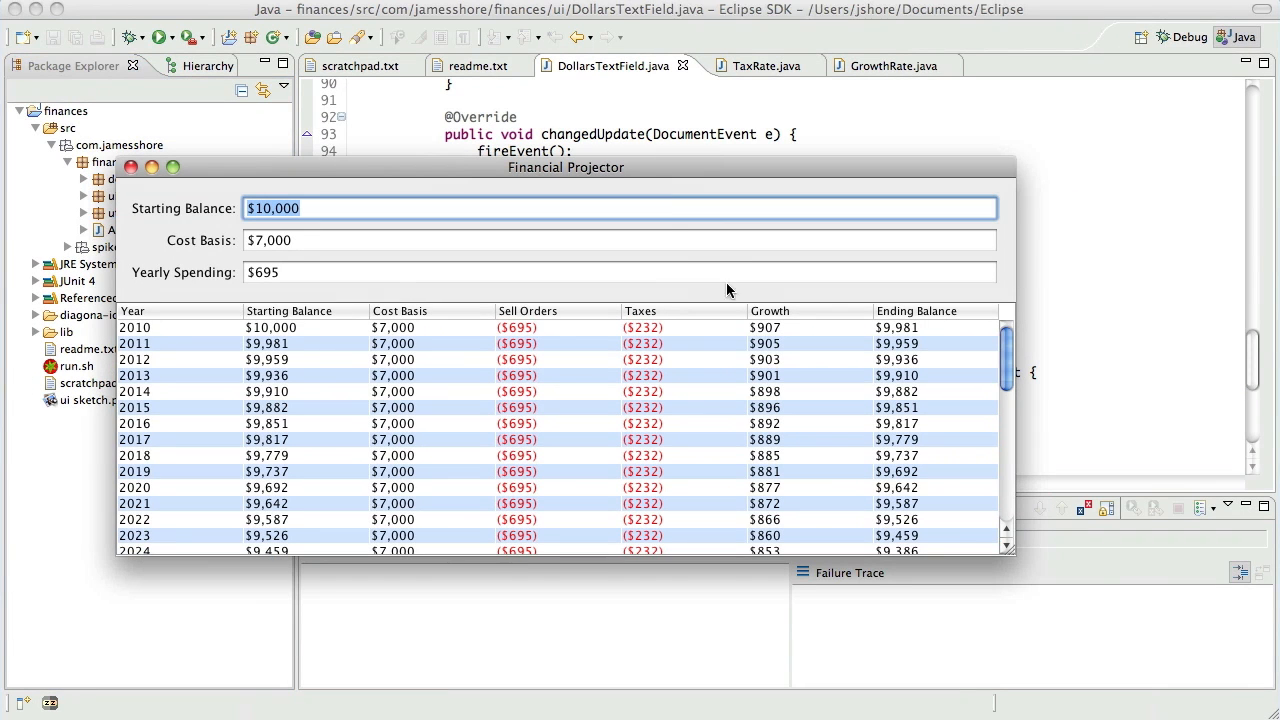
{"action": "mouse_move", "coordinate": [930, 616]}
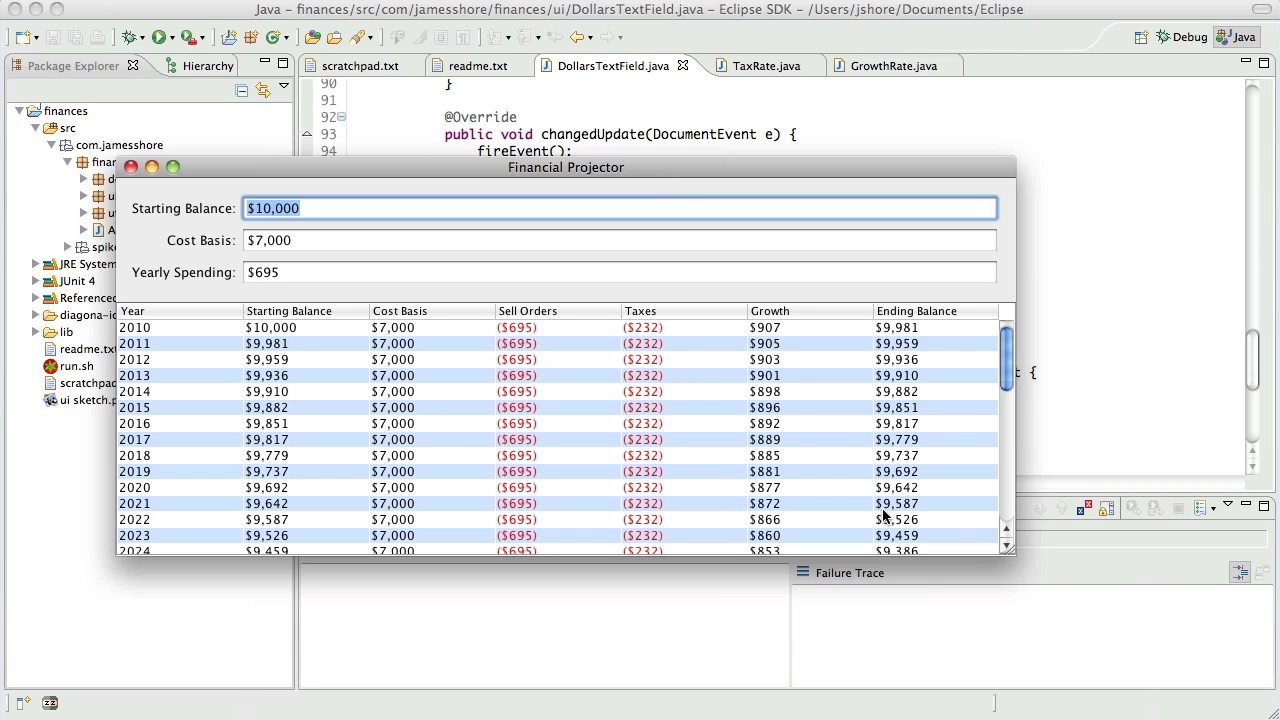
{"action": "mouse_move", "coordinate": [690, 448]}
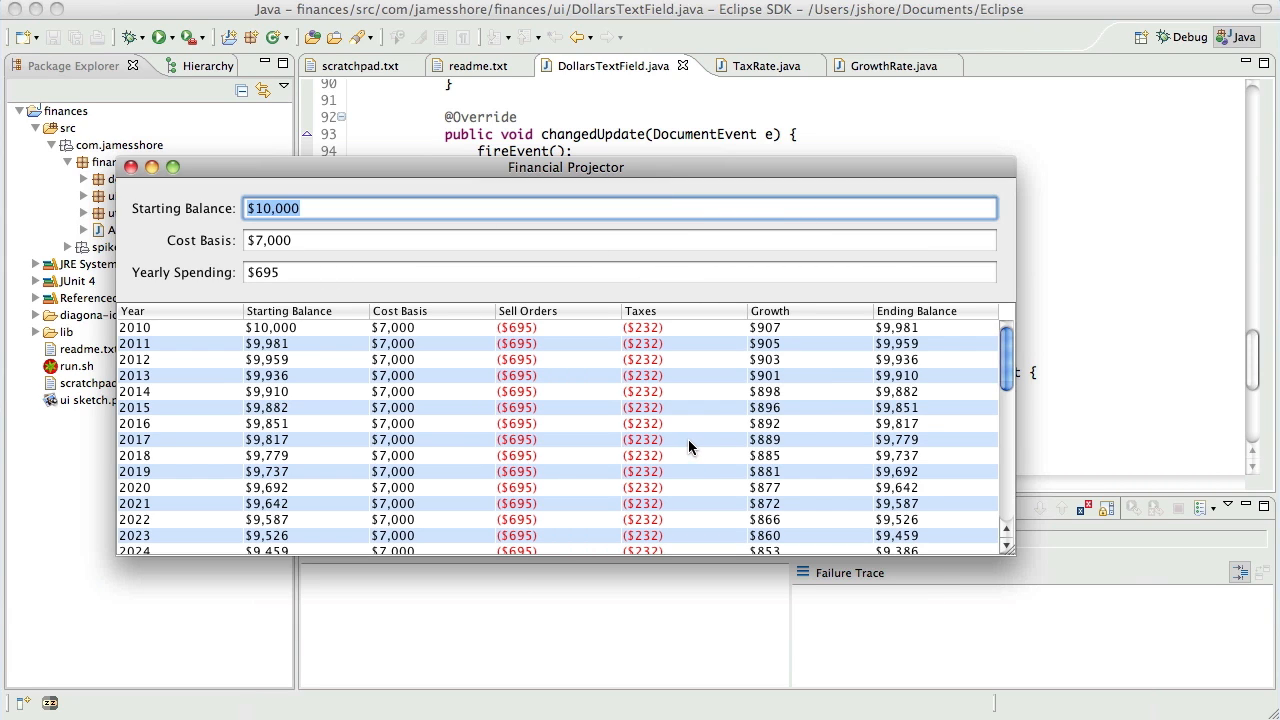
{"action": "mouse_move", "coordinate": [688, 440]}
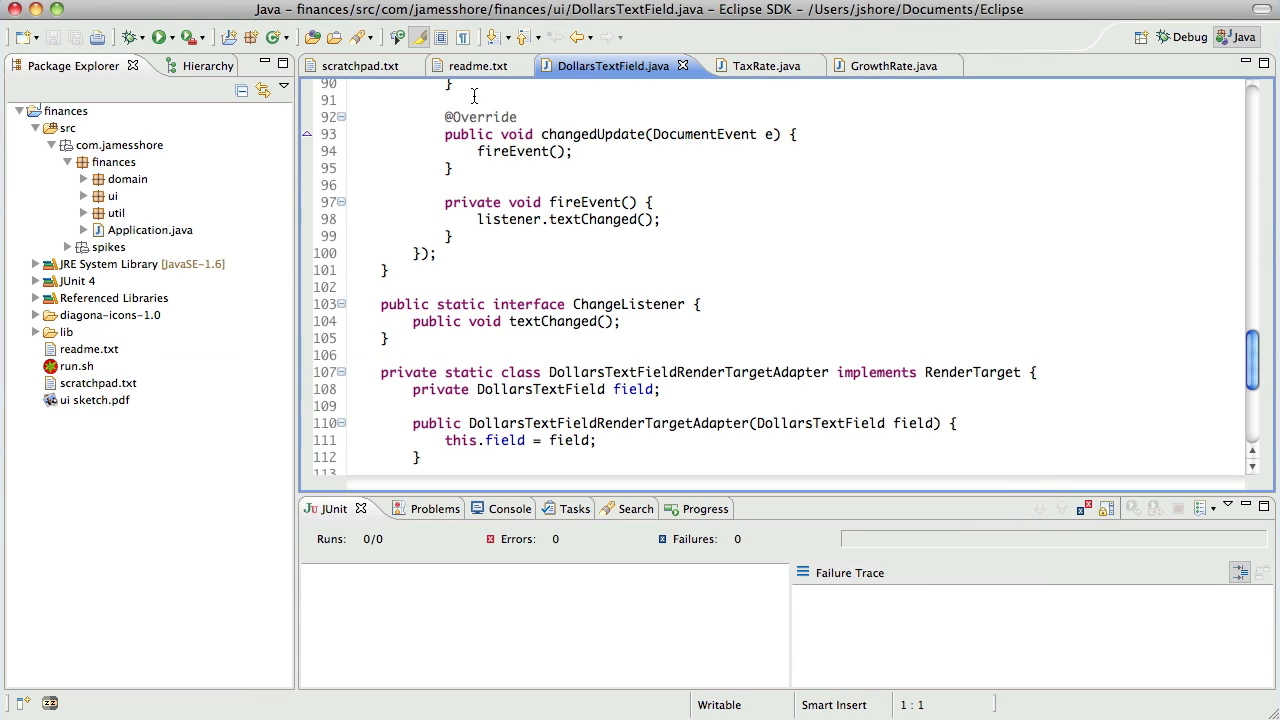
Step: Return to scratchpad.txt and review the cost basis note, selecting the words 'larger' and 'basis'
{"action": "left_click", "coordinate": [360, 64]}
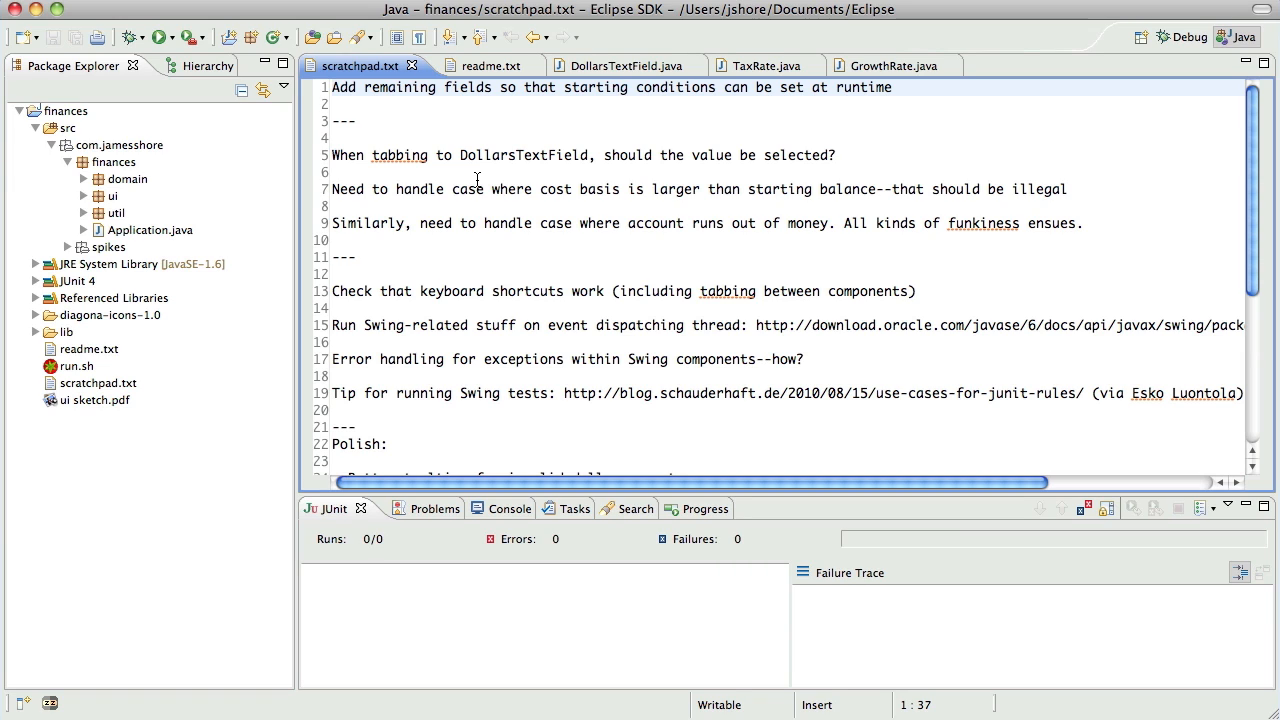
{"action": "left_click", "coordinate": [620, 88]}
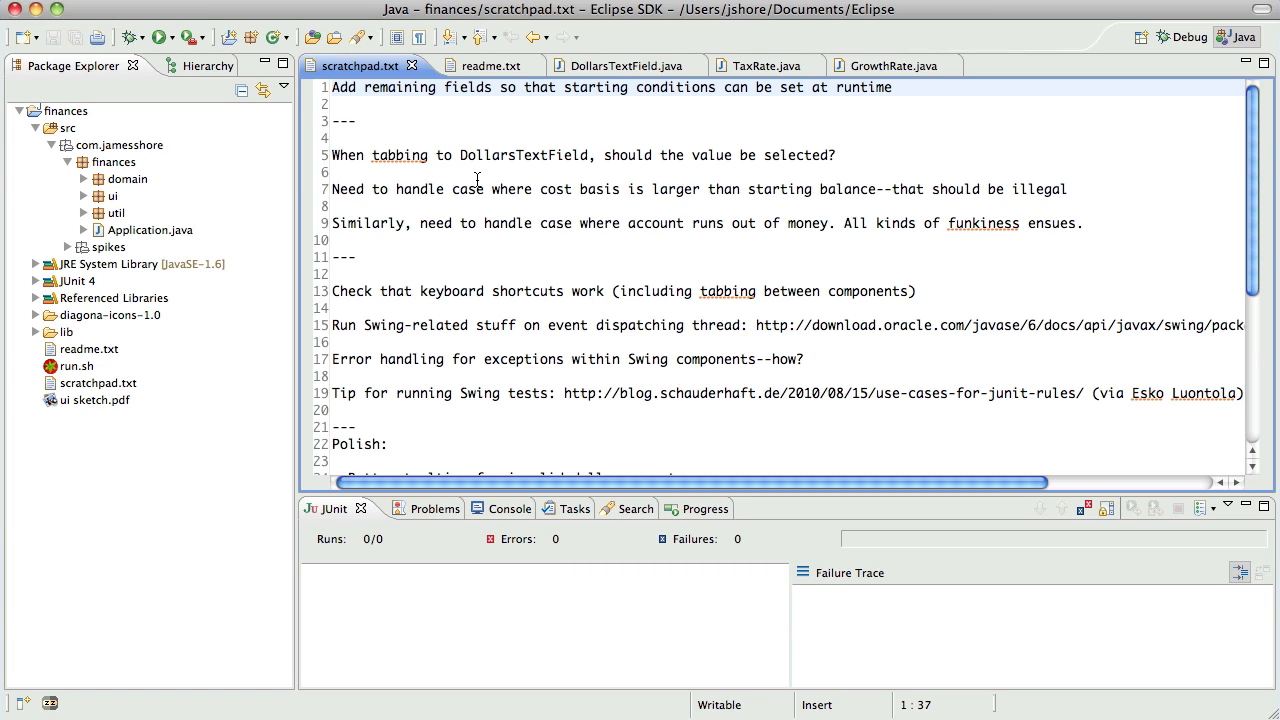
{"action": "left_click", "coordinate": [620, 88]}
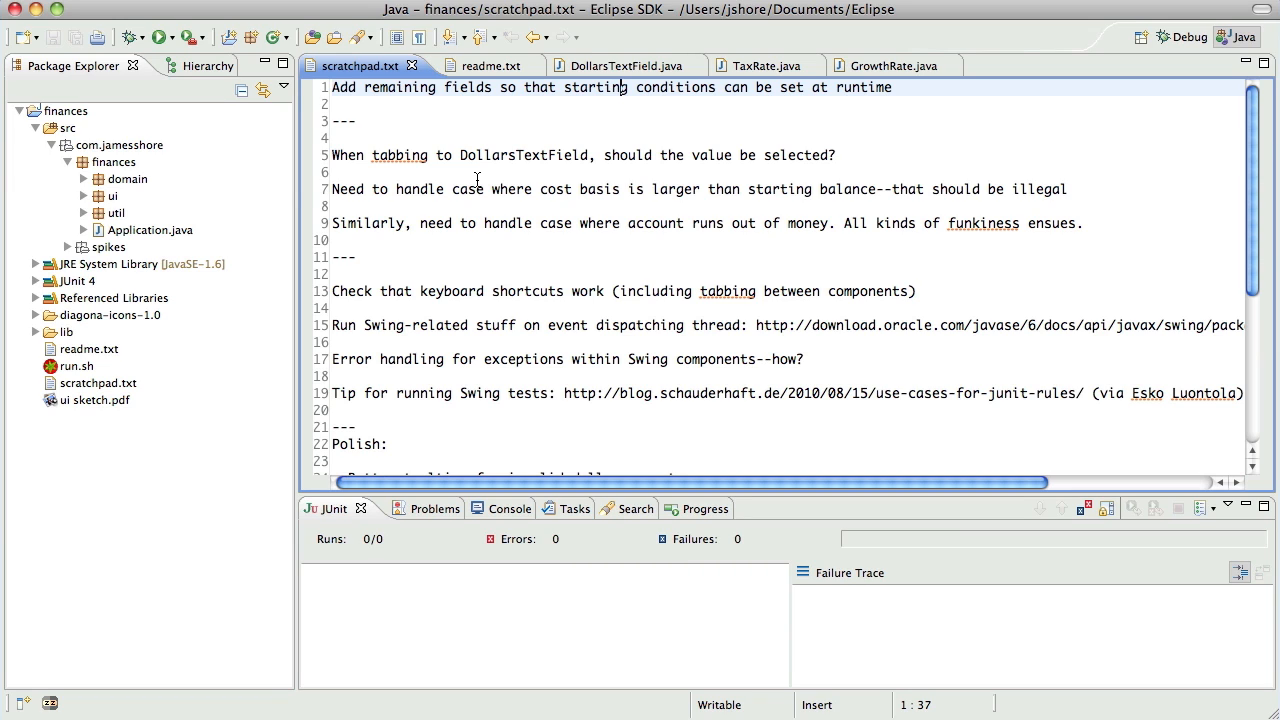
{"action": "left_click", "coordinate": [556, 188]}
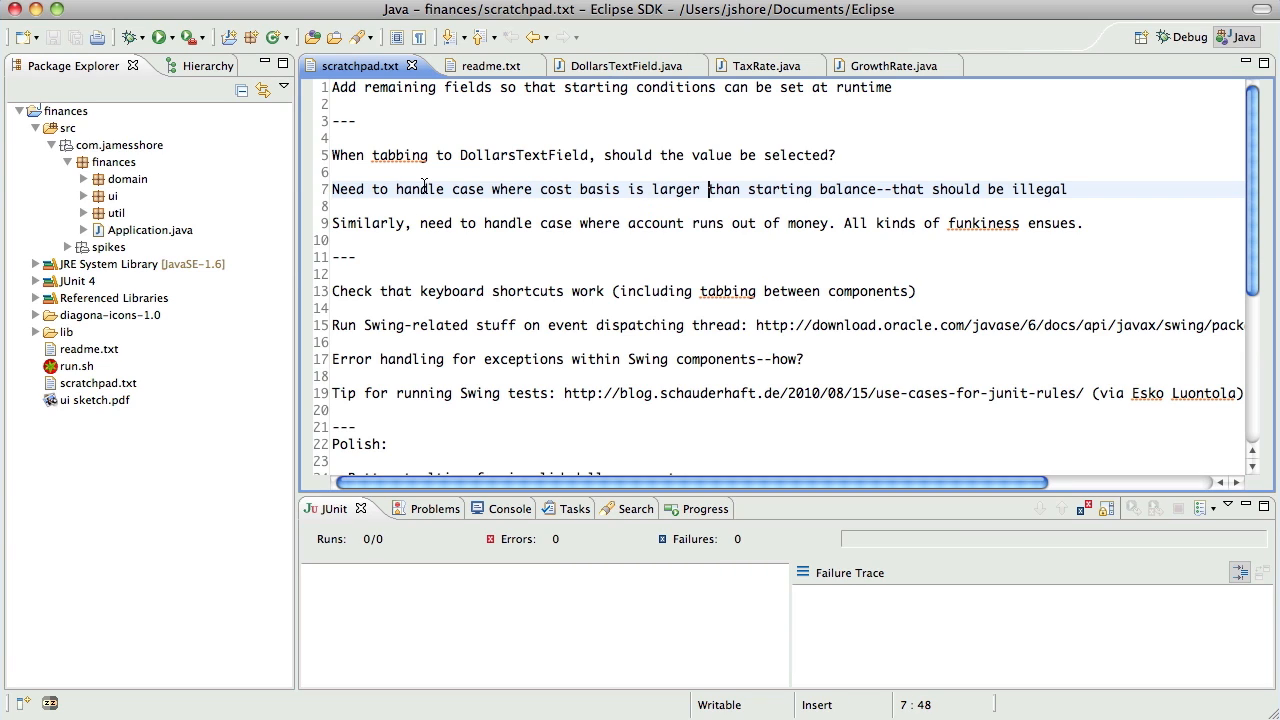
{"action": "double_click", "coordinate": [676, 188]}
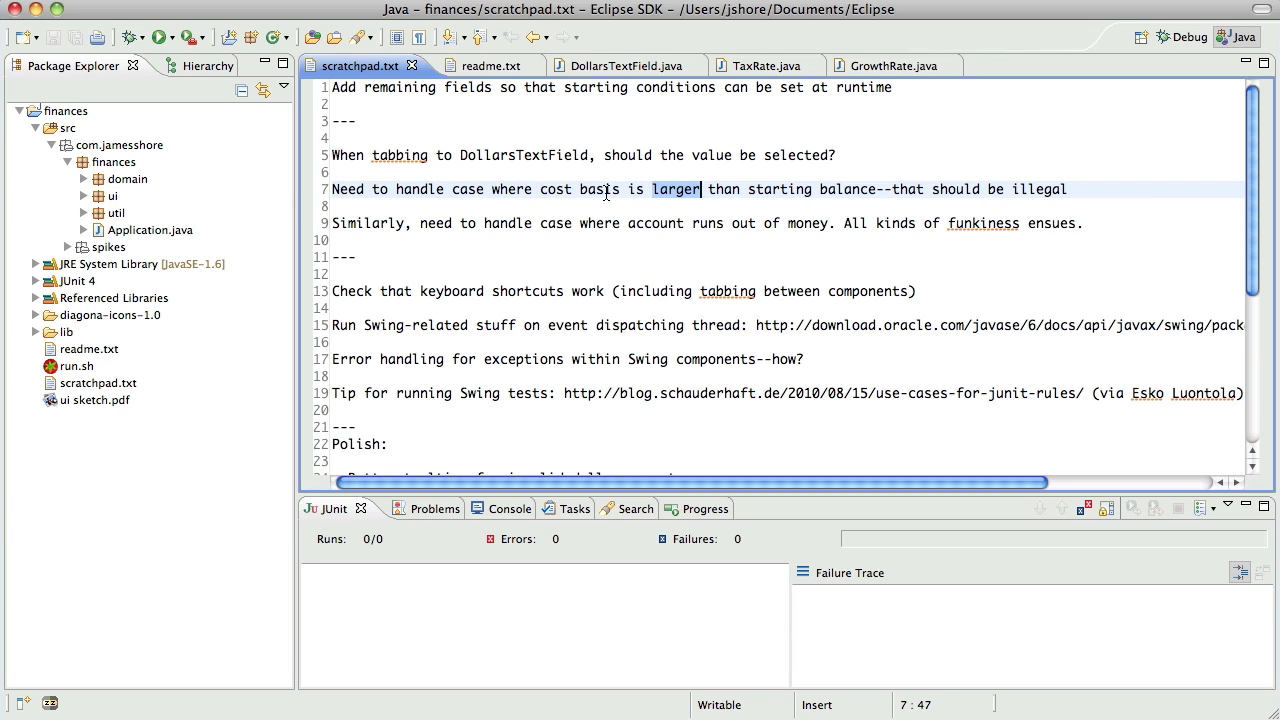
{"action": "left_click", "coordinate": [692, 188]}
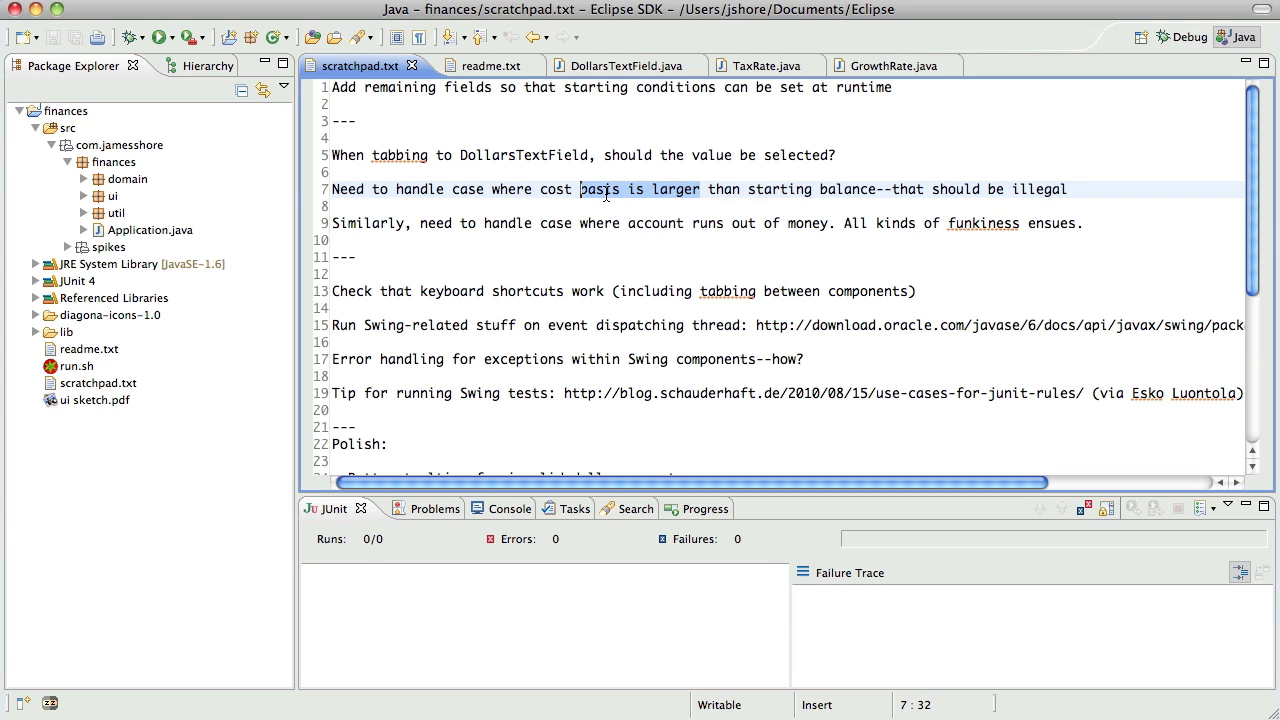
{"action": "double_click", "coordinate": [600, 188]}
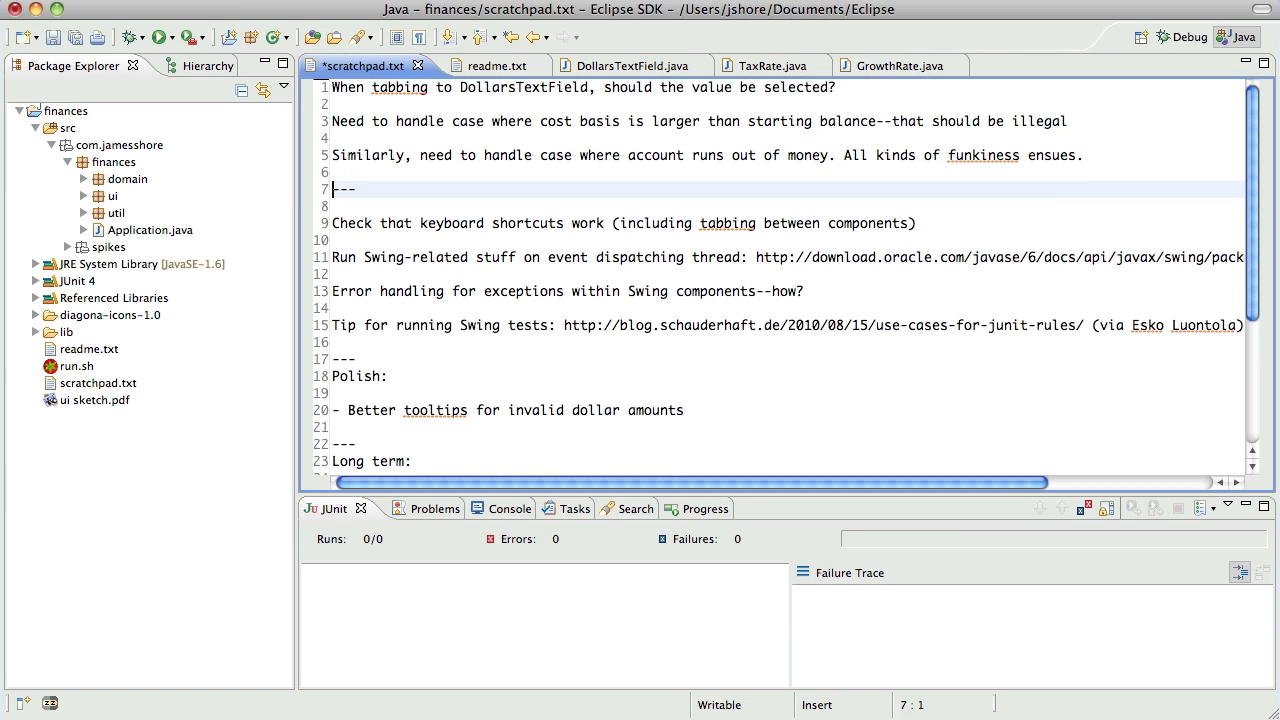
Step: Re-enter the 'Add remaining fields so that starting conditions can be set at runtime' task below the first separator
{"action": "type", "text": "Add remaining fields so that starting conditions can be set at runtime"}
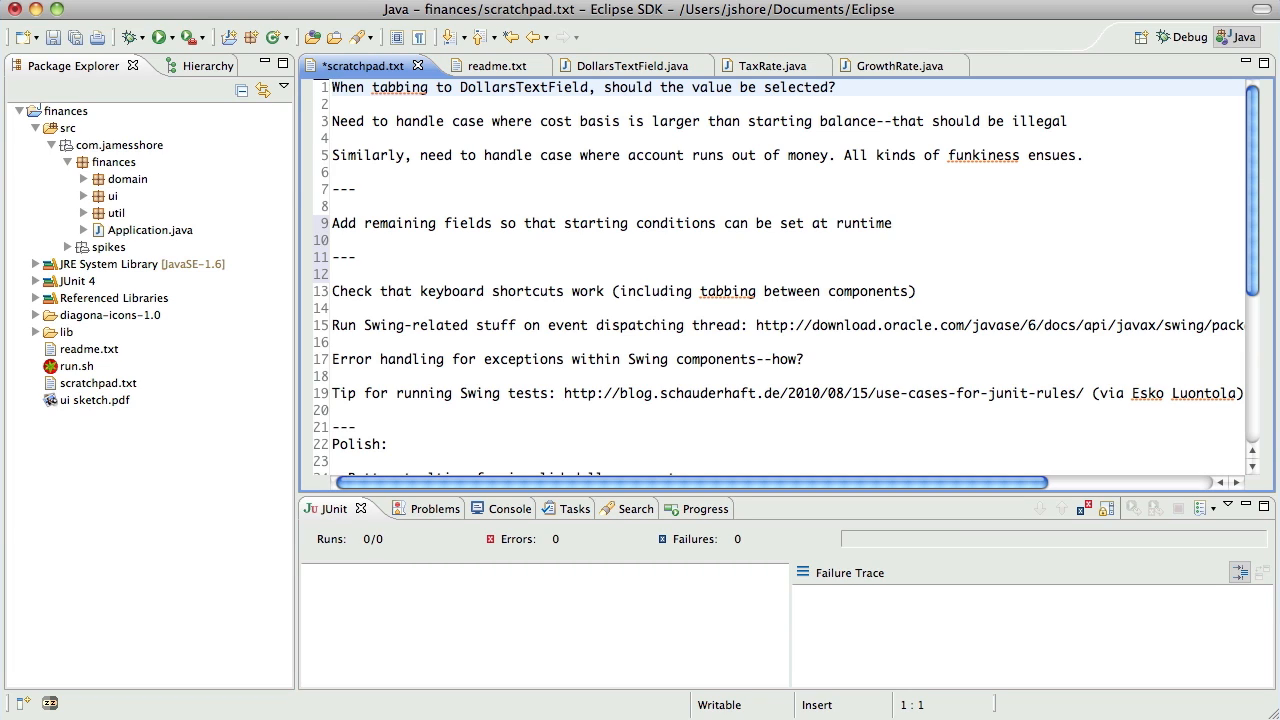
{"action": "left_click", "coordinate": [332, 88]}
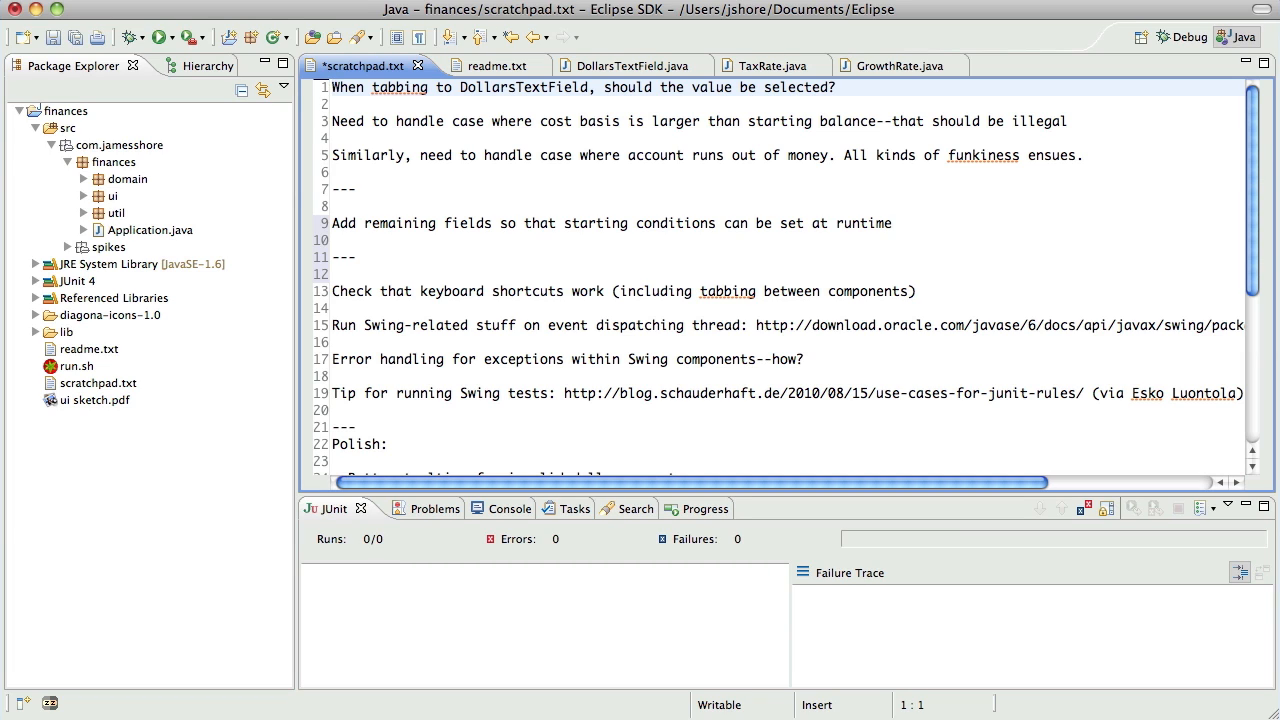
{"action": "left_click", "coordinate": [332, 88]}
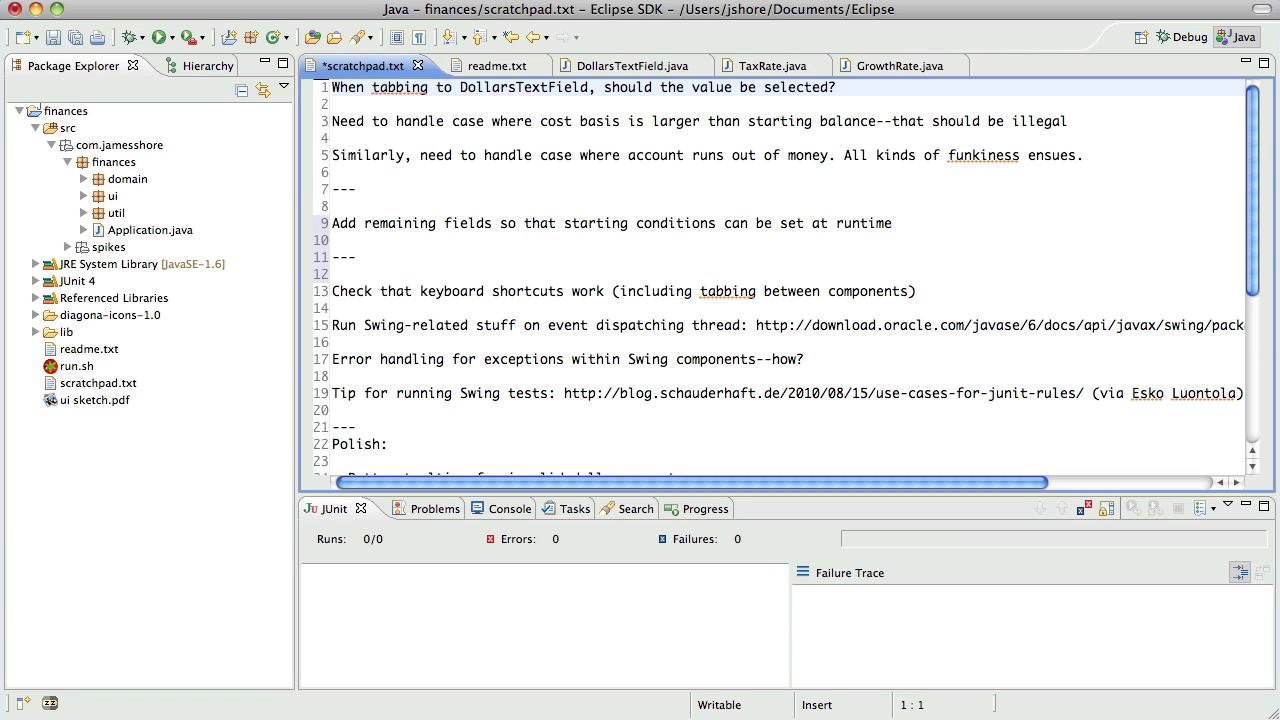
{"action": "left_click", "coordinate": [332, 88]}
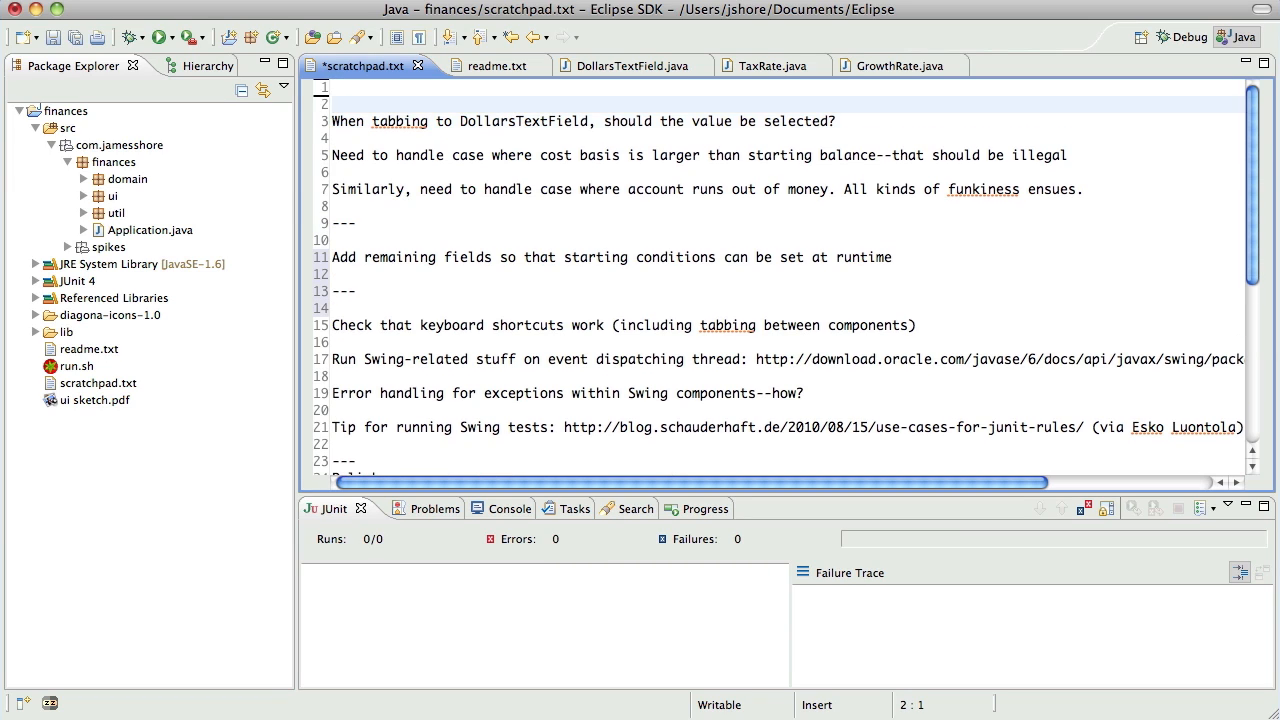
Step: Add a 'Persistence!' heading and '---' separator at the top of scratchpad.txt and save
{"action": "type", "text": "---"}
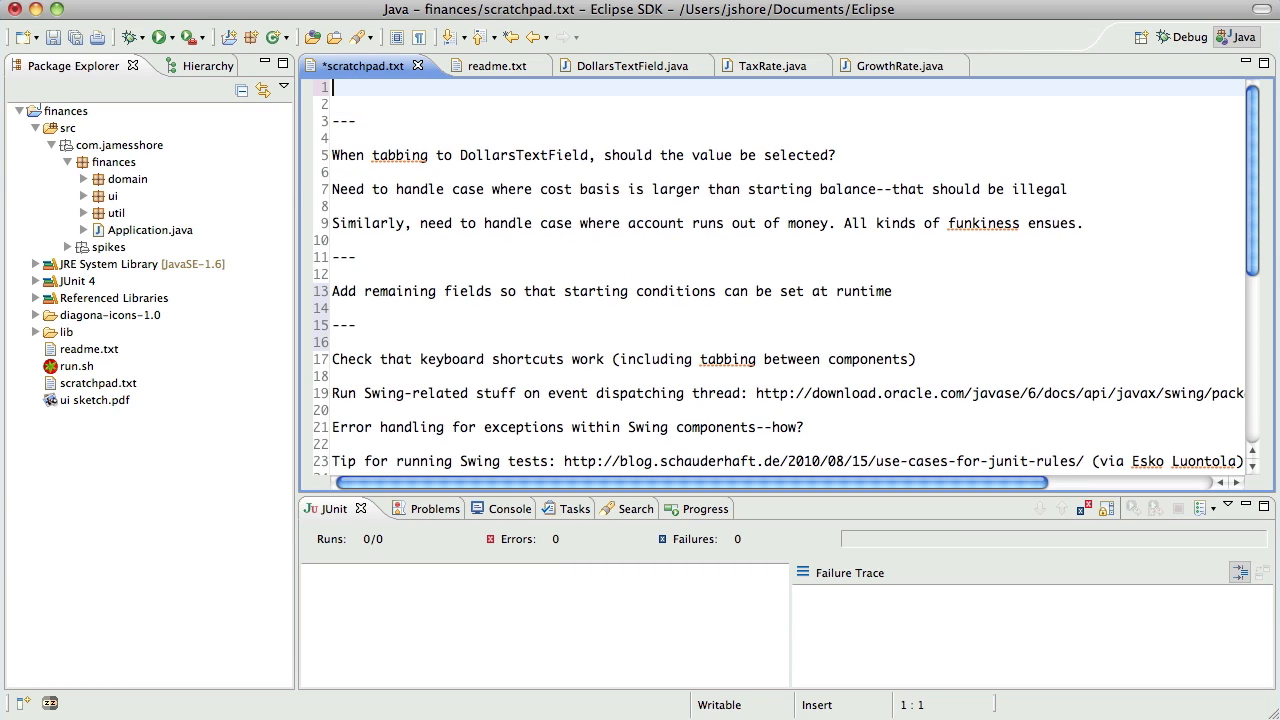
{"action": "type", "text": "Persistence!"}
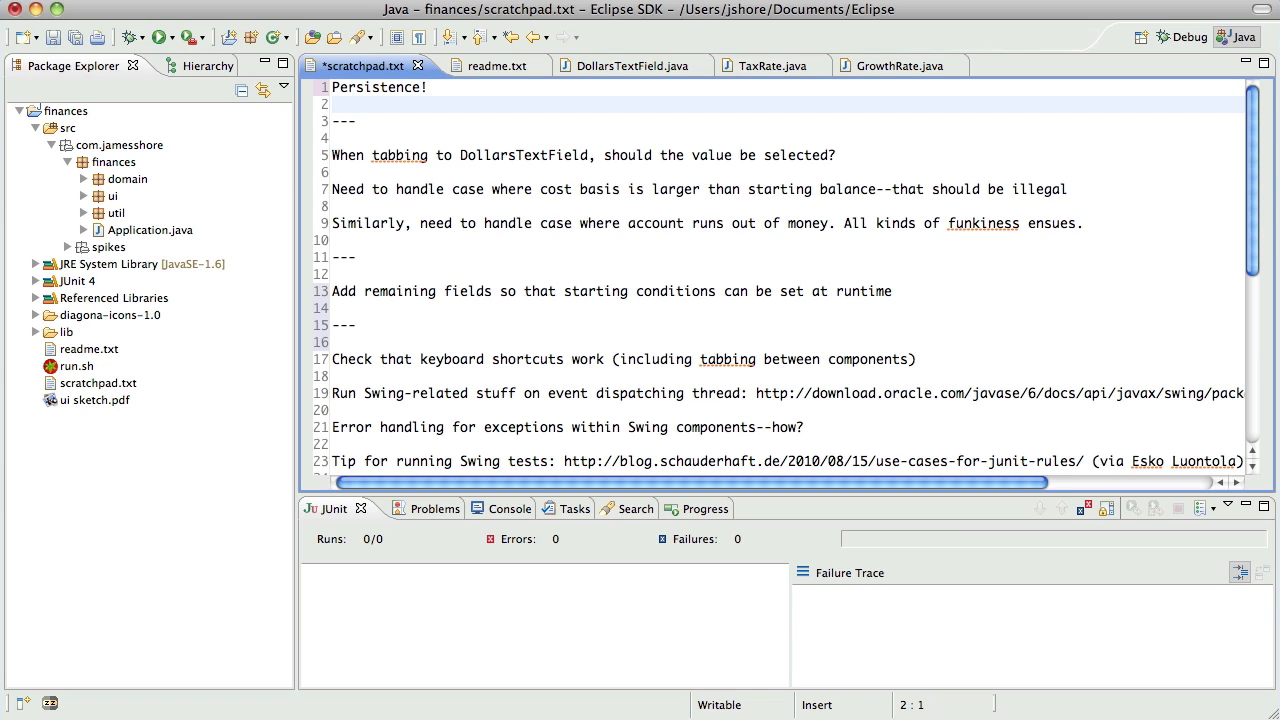
{"action": "key", "text": "cmd+s"}
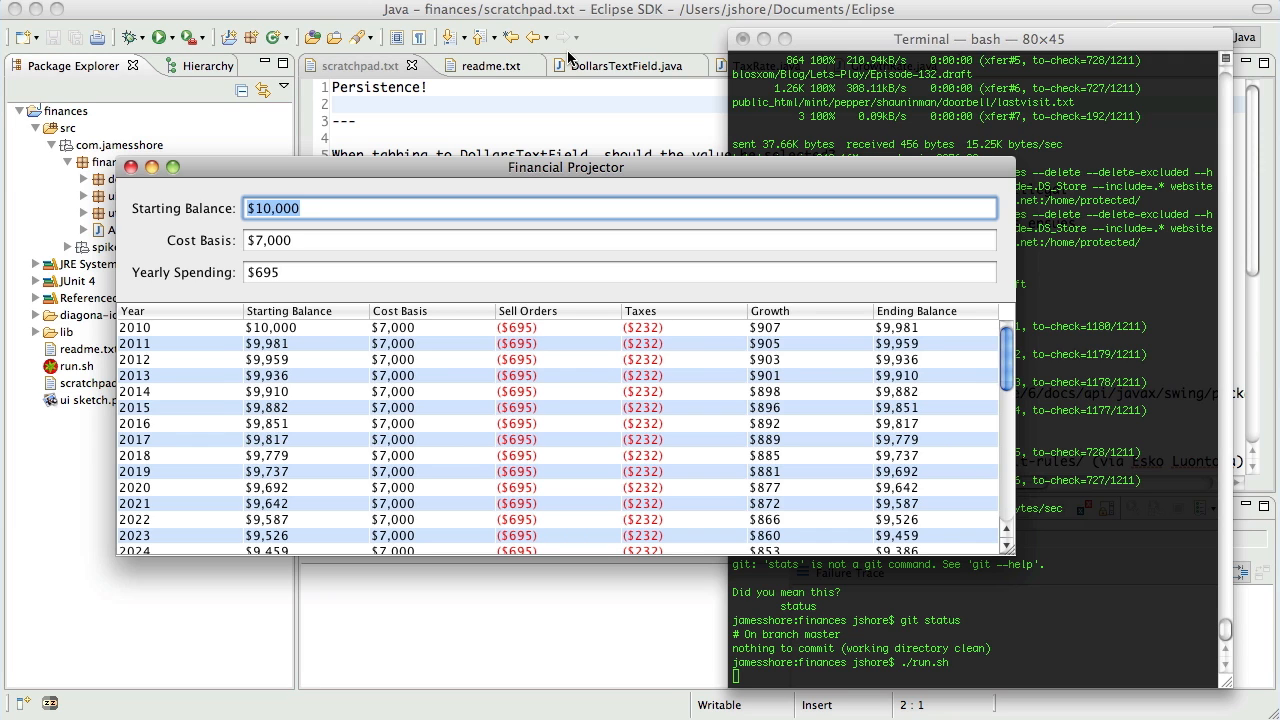
{"action": "mouse_move", "coordinate": [544, 178]}
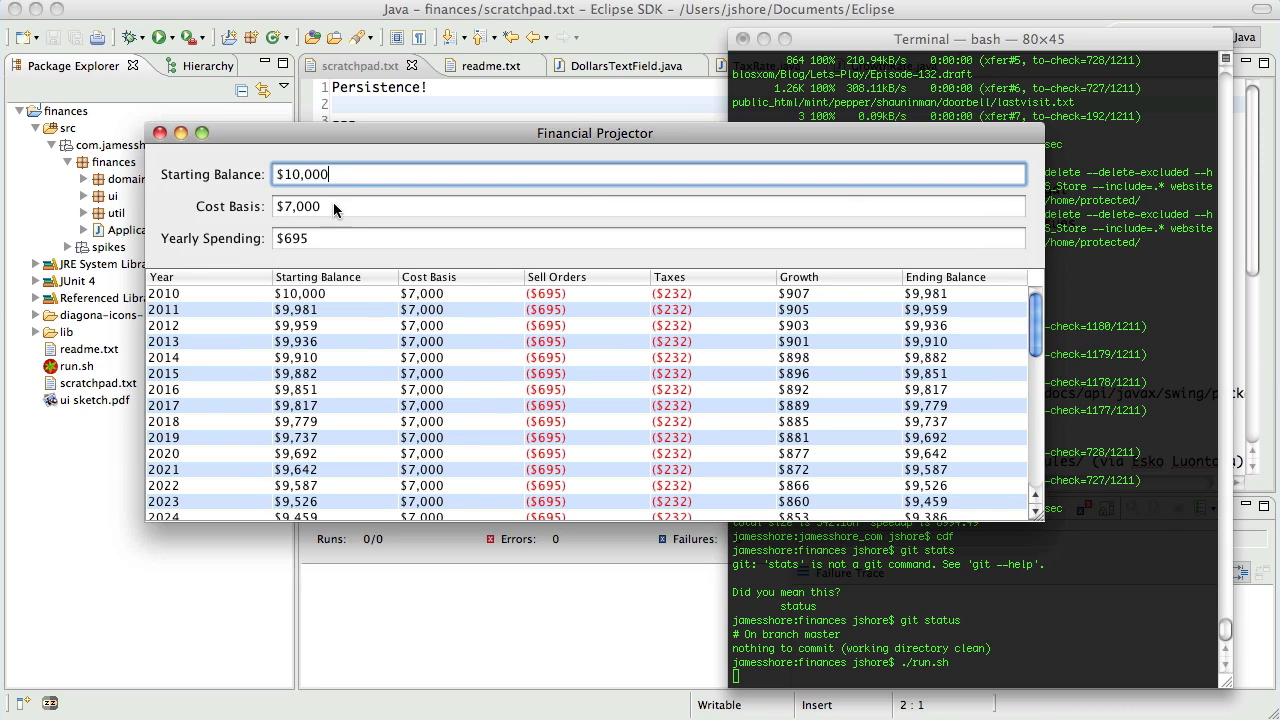
Step: Resize the Financial Projector window taller so the projection table runs through 2028
{"action": "left_click", "coordinate": [648, 238]}
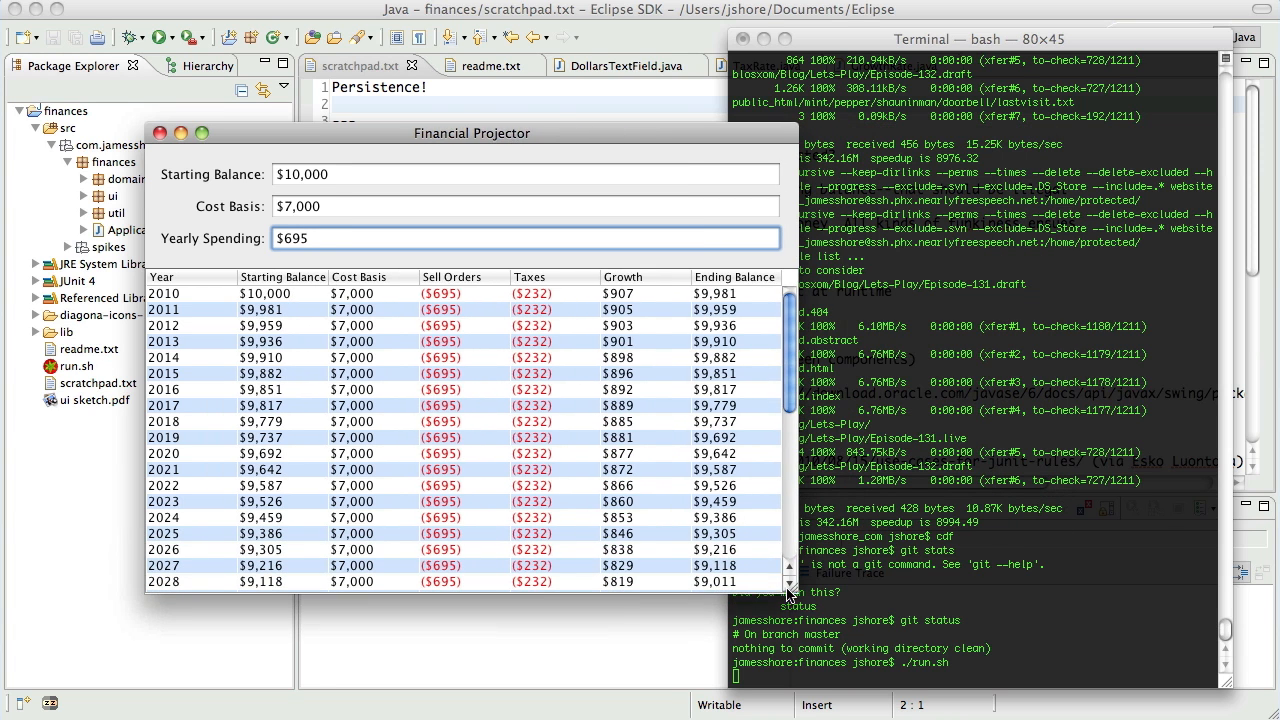
{"action": "left_click_drag", "start_coordinate": [472, 132], "coordinate": [528, 116]}
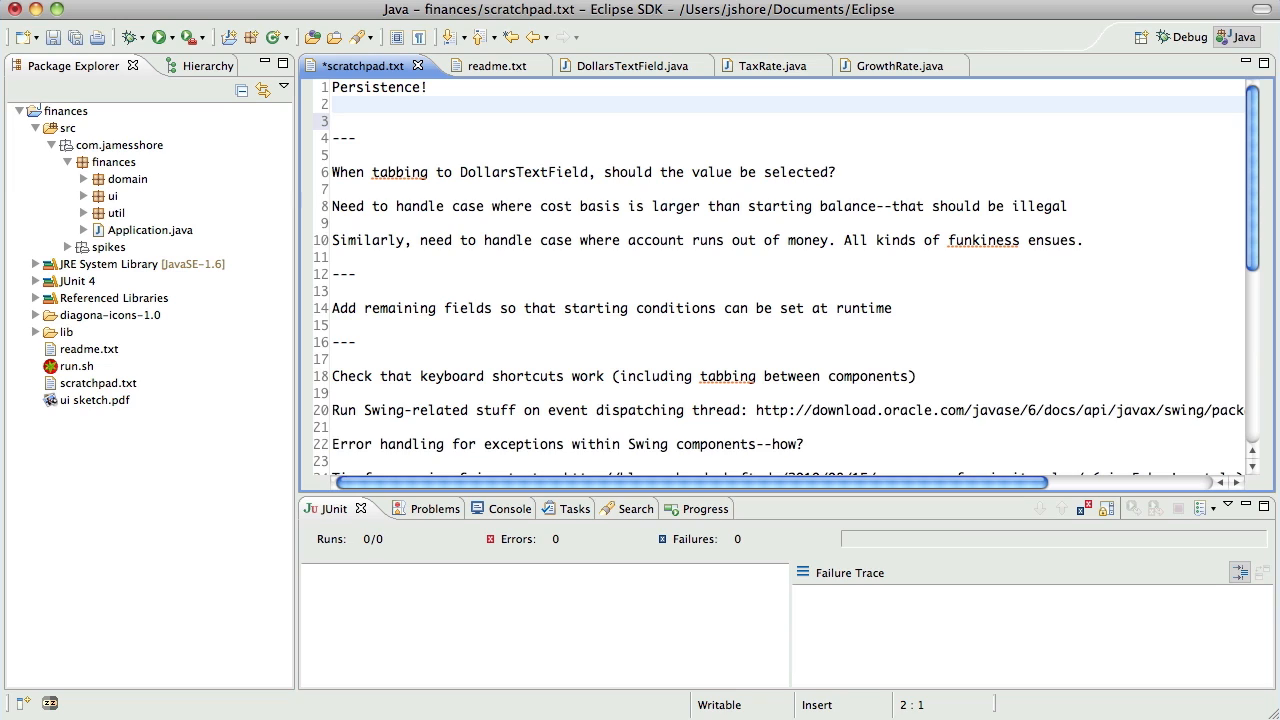
Step: Add '- values of fields' and '- UI positioning' items under the Persistence! heading
{"action": "type", "text": "- values of"}
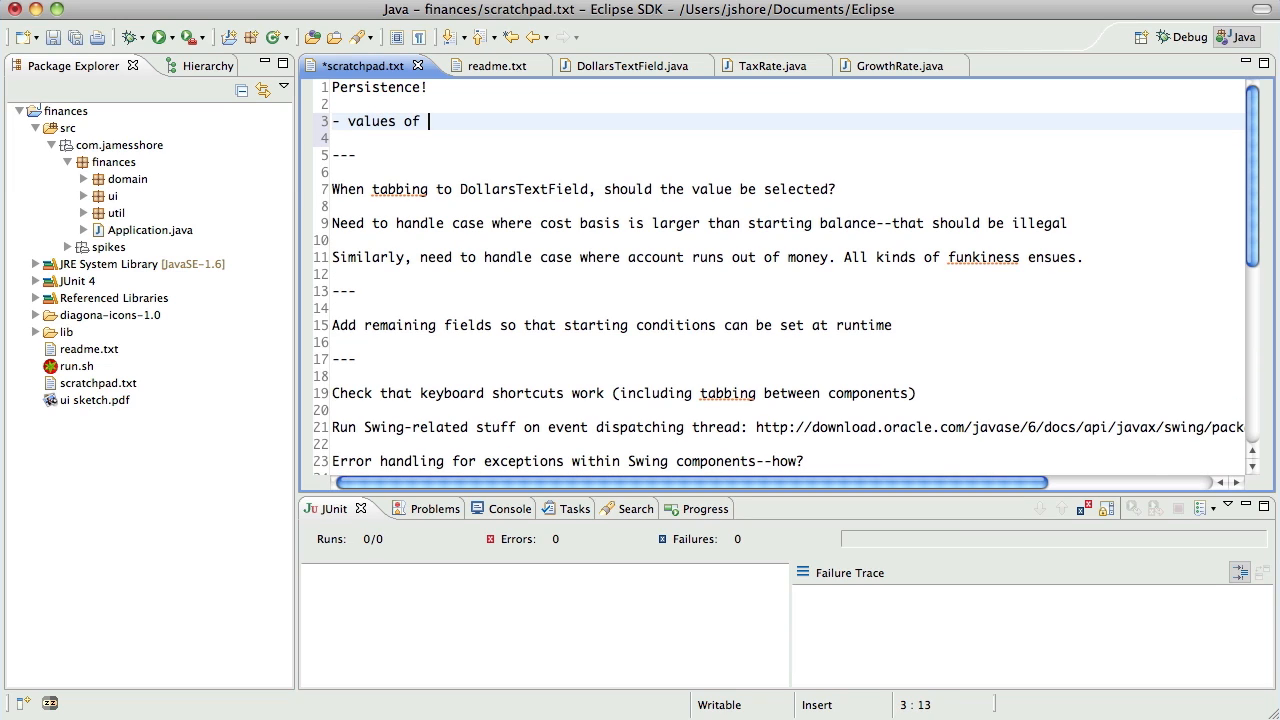
{"action": "type", "text": "fields"}
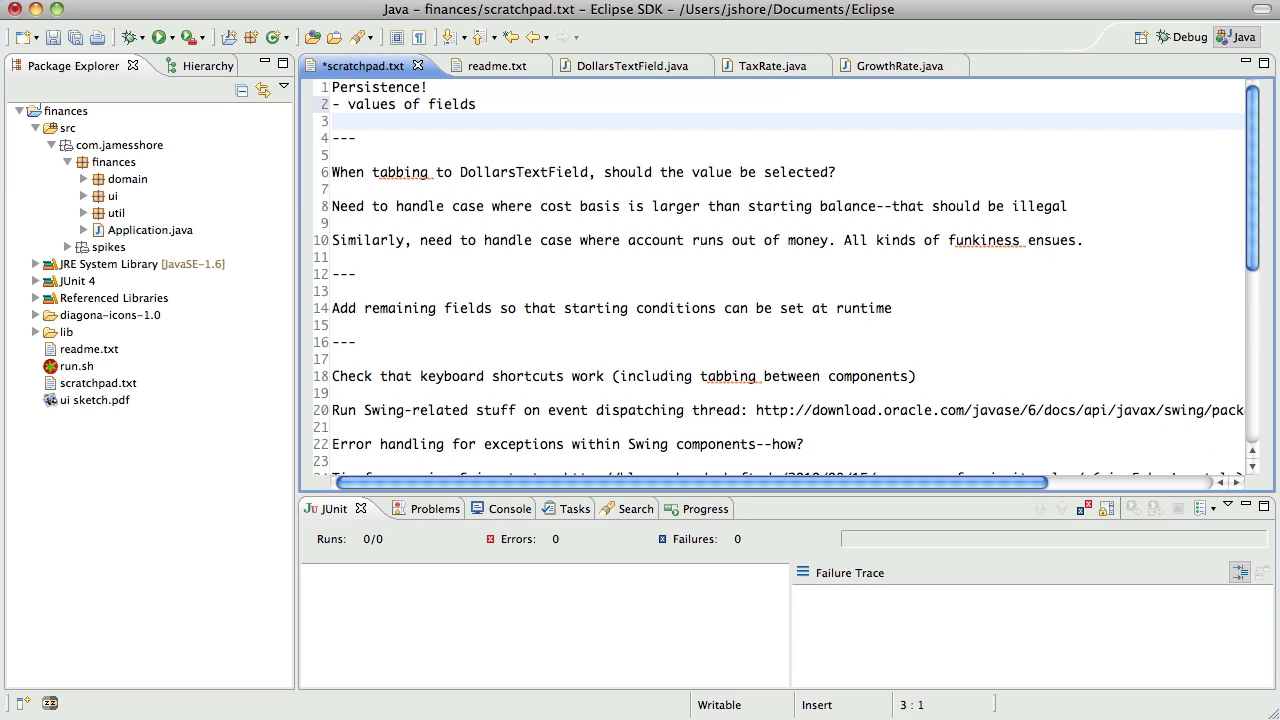
{"action": "type", "text": "- UI"}
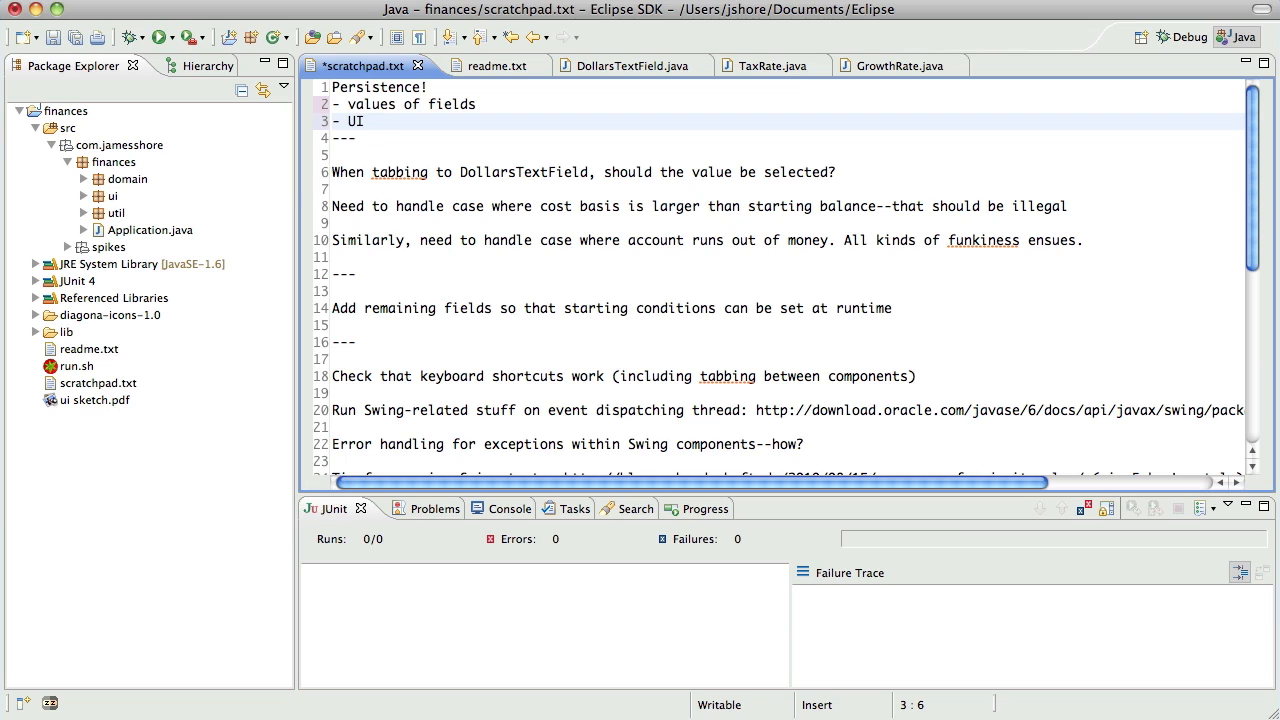
{"action": "type", "text": "positioning"}
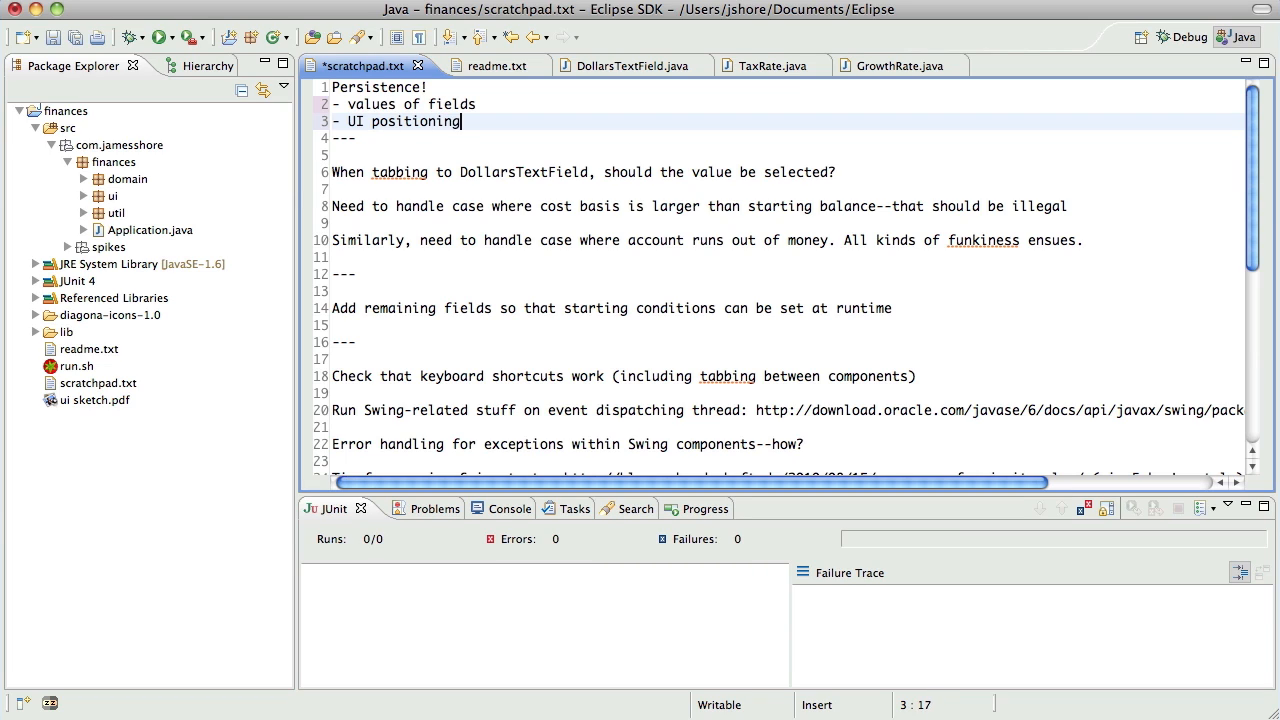
{"action": "key", "text": "Return"}
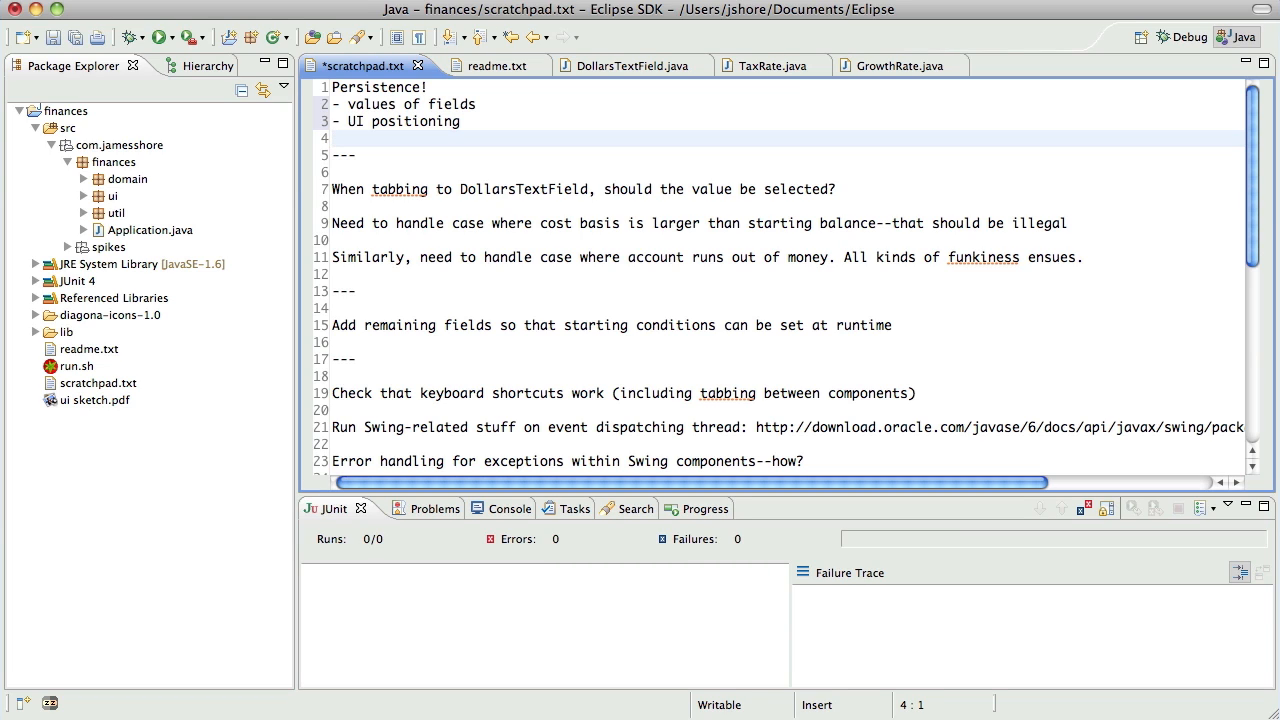
{"action": "left_click", "coordinate": [332, 138]}
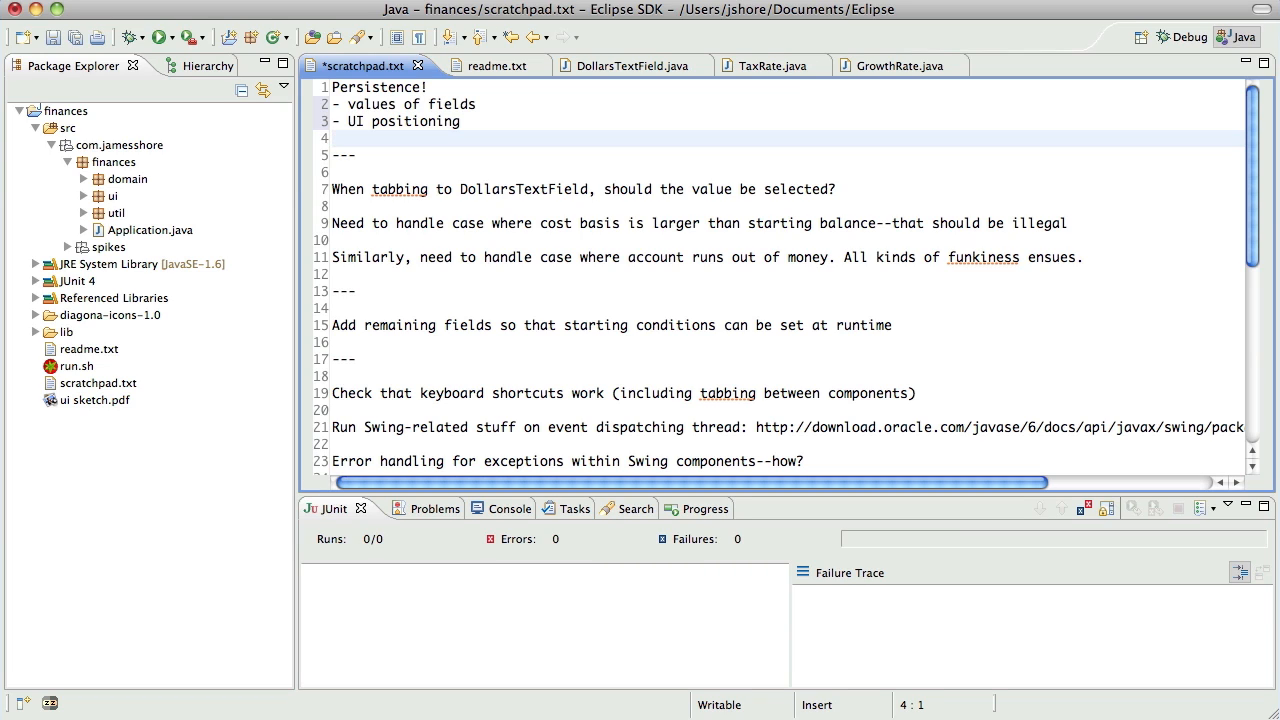
{"action": "key", "text": "cmd+s"}
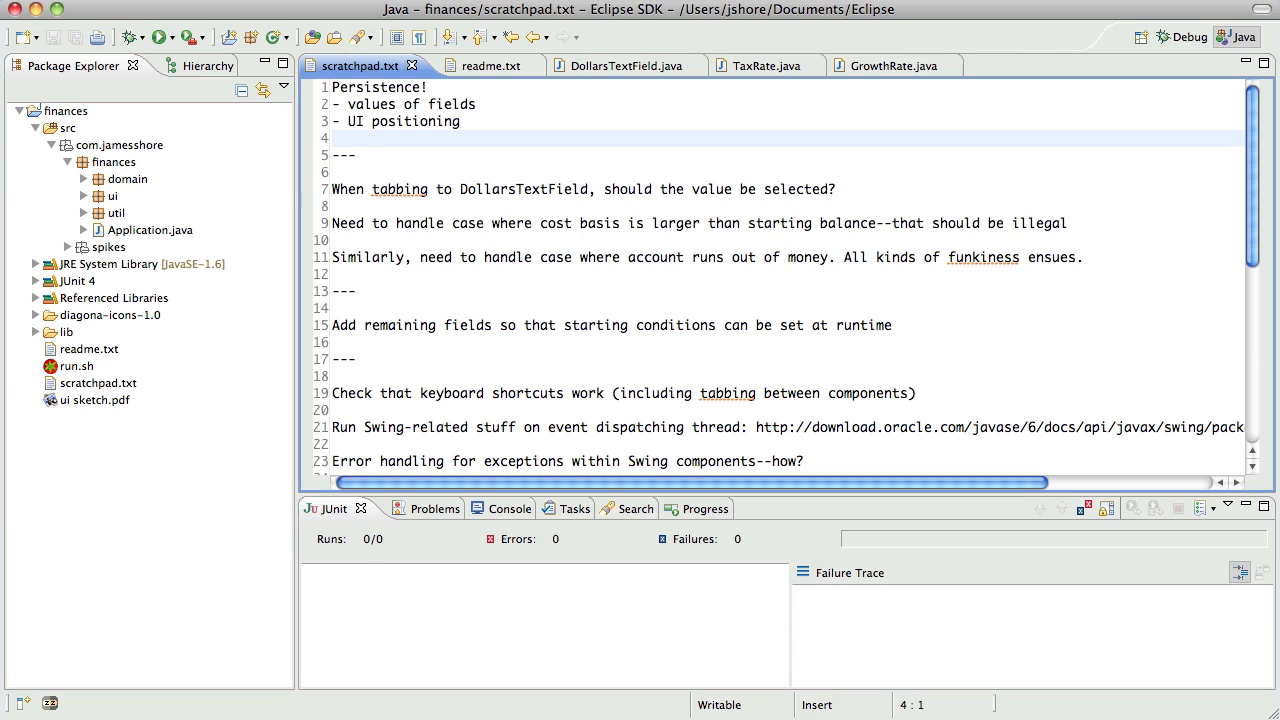
{"action": "left_click", "coordinate": [336, 138]}
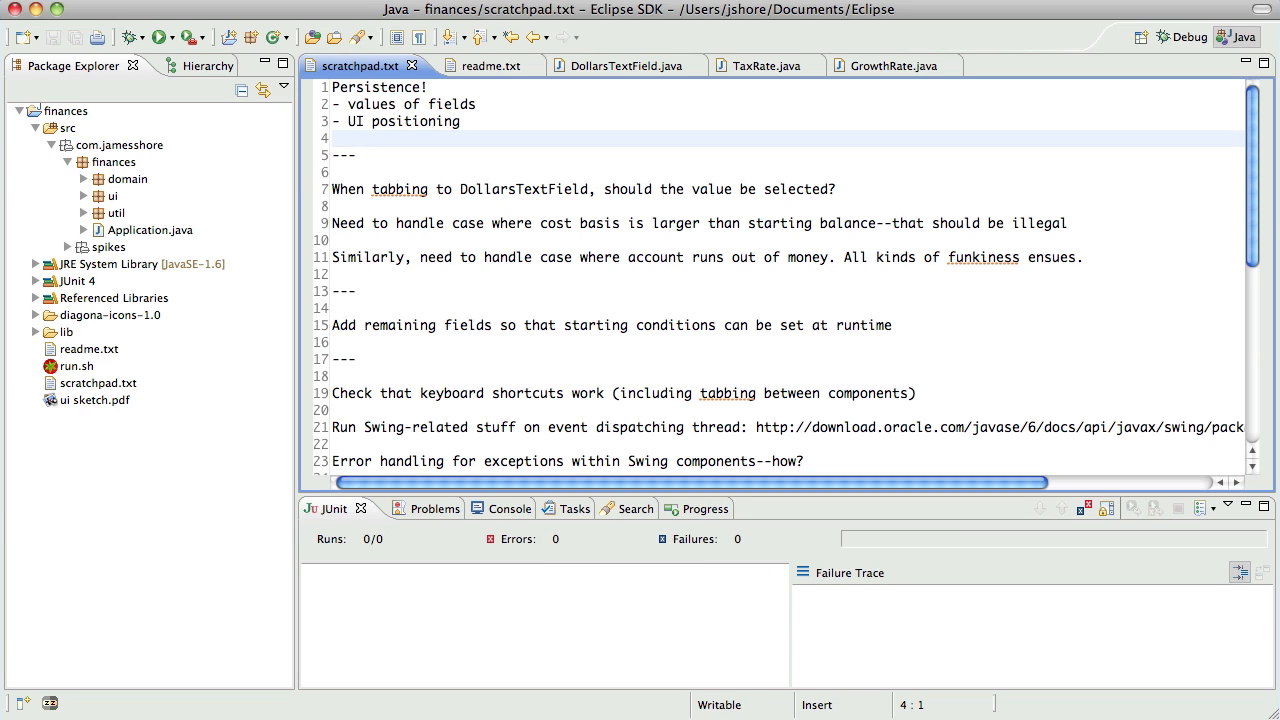
{"action": "left_click", "coordinate": [332, 138]}
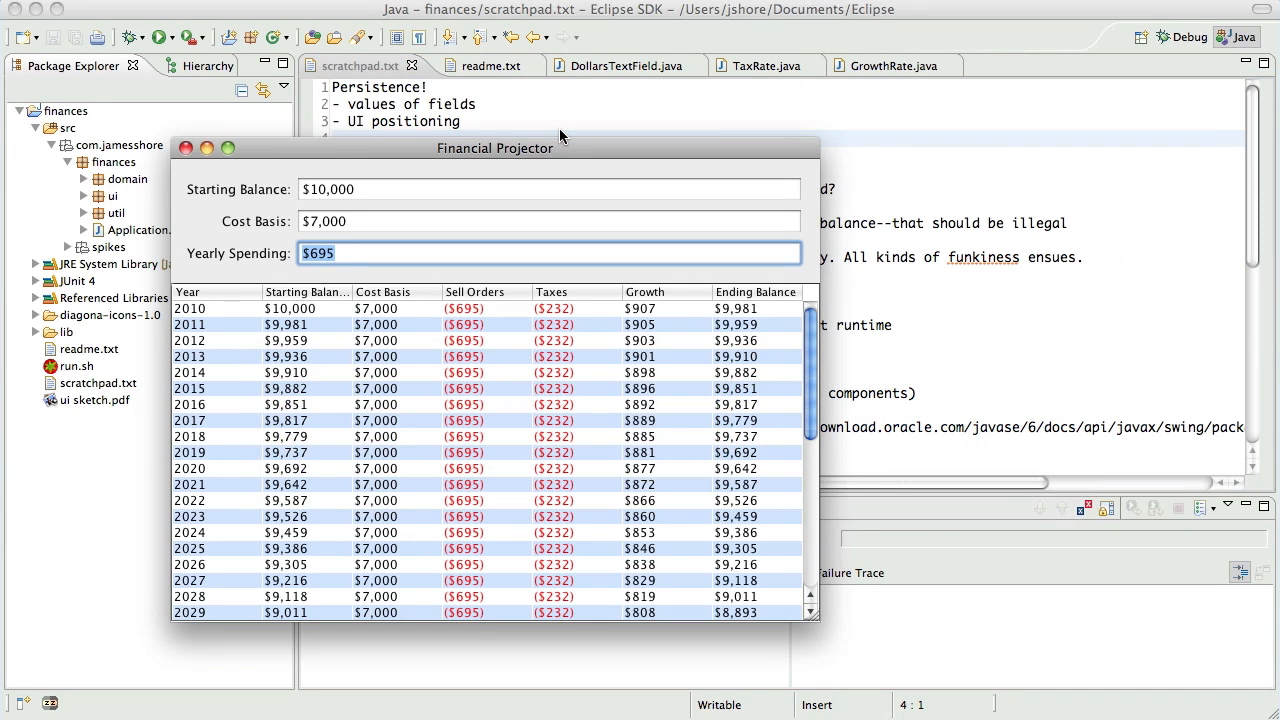
{"action": "mouse_move", "coordinate": [596, 184]}
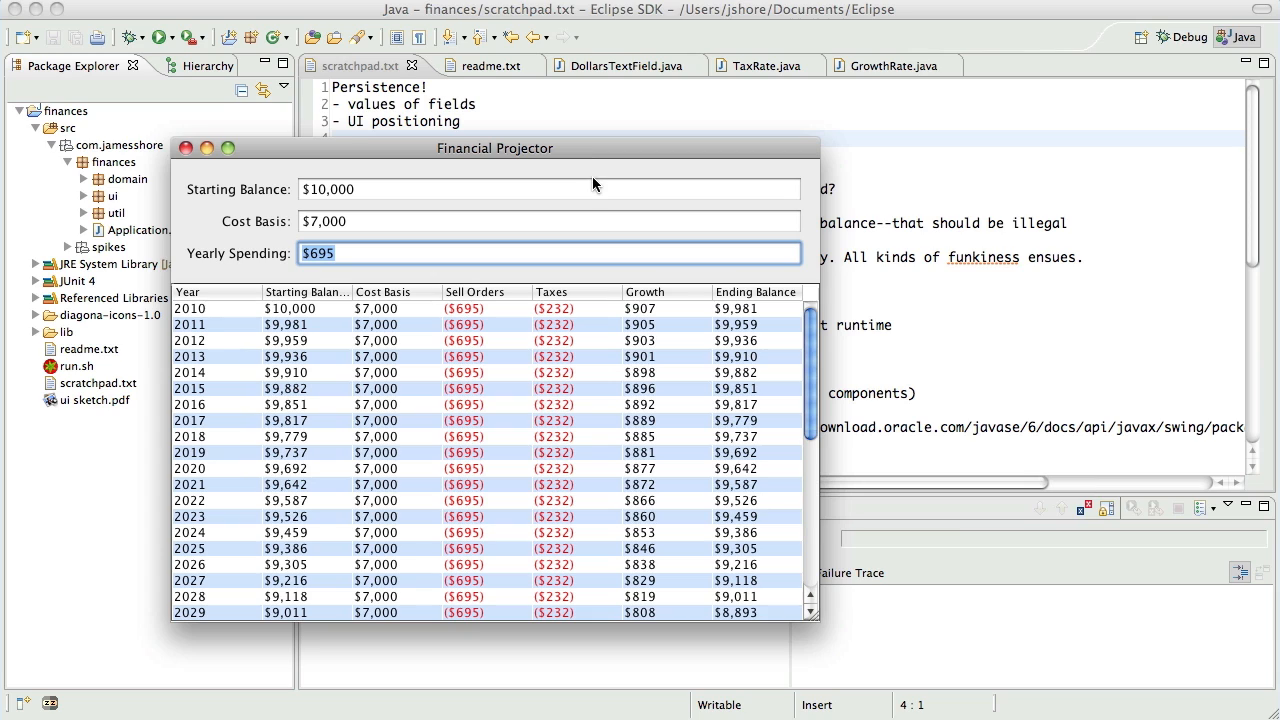
{"action": "mouse_move", "coordinate": [578, 154]}
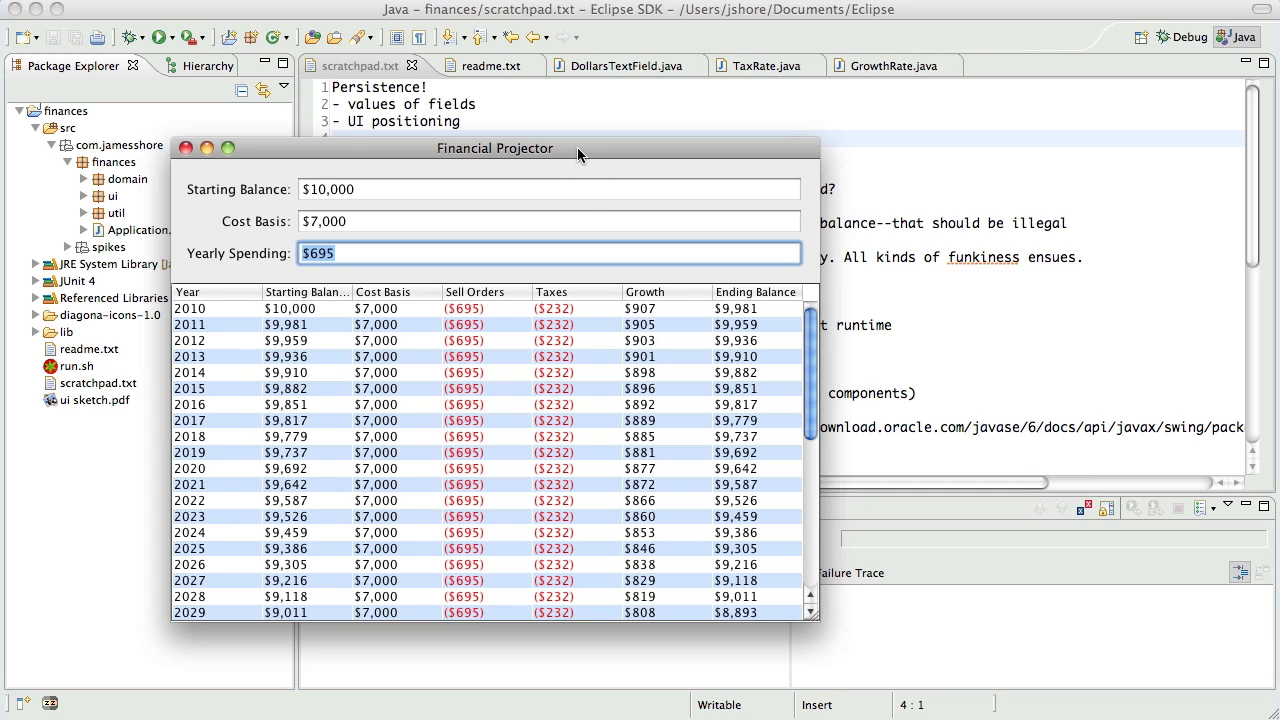
{"action": "mouse_move", "coordinate": [558, 156]}
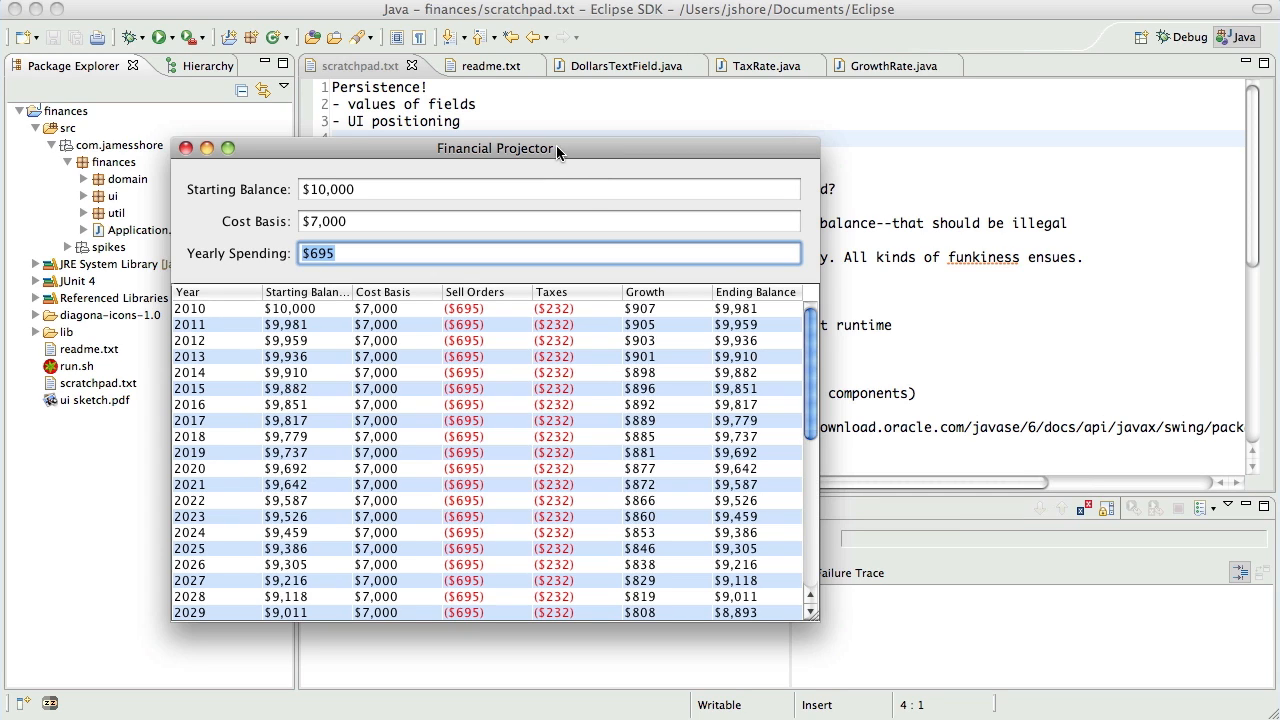
{"action": "mouse_move", "coordinate": [556, 164]}
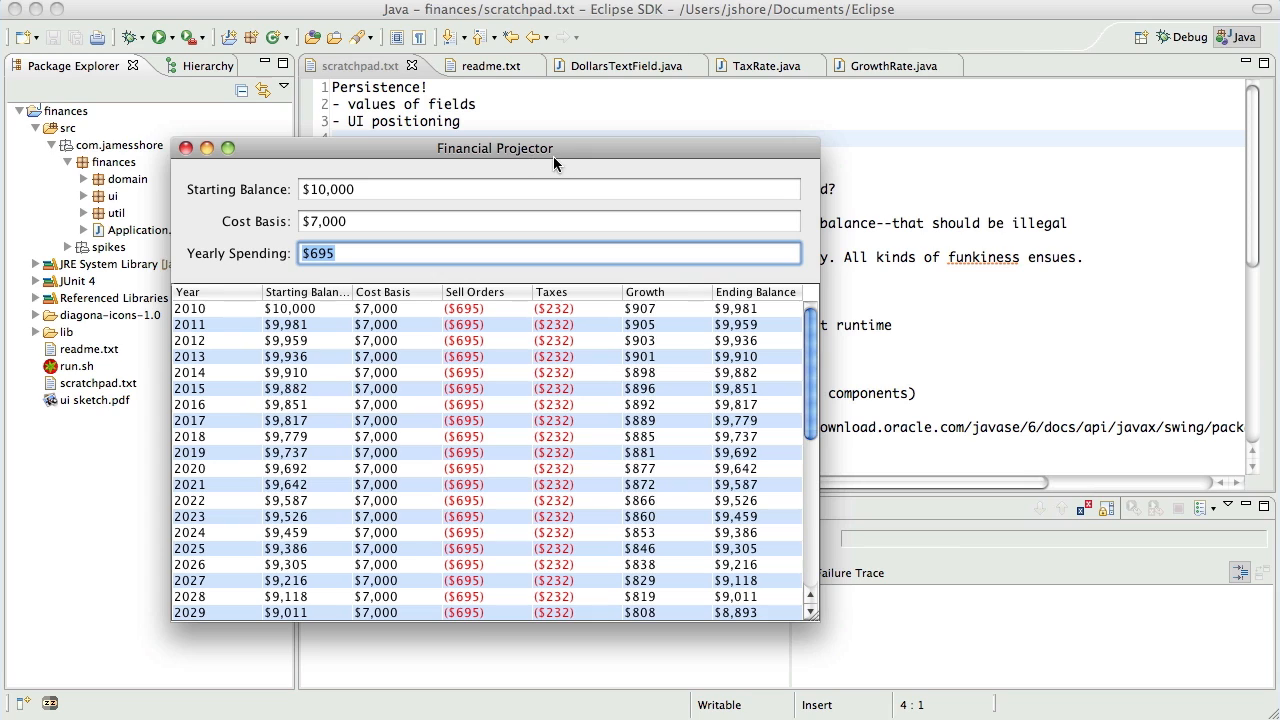
{"action": "mouse_move", "coordinate": [598, 160]}
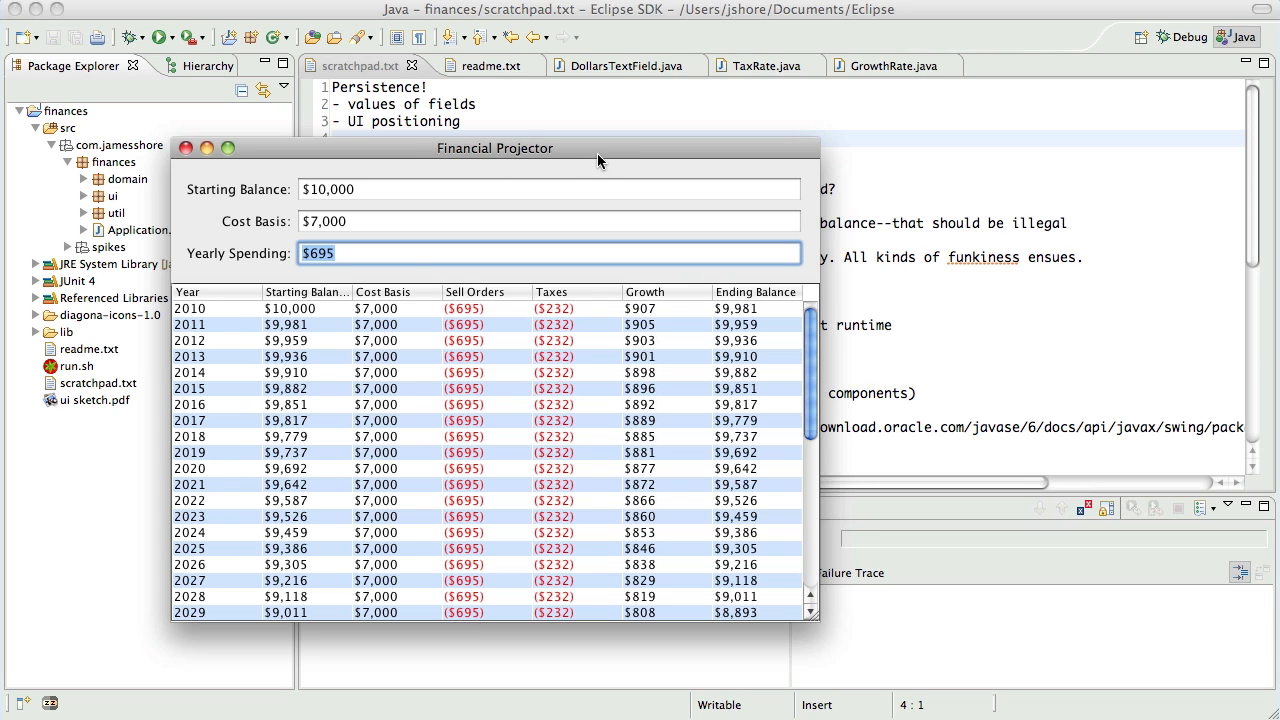
{"action": "mouse_move", "coordinate": [496, 148]}
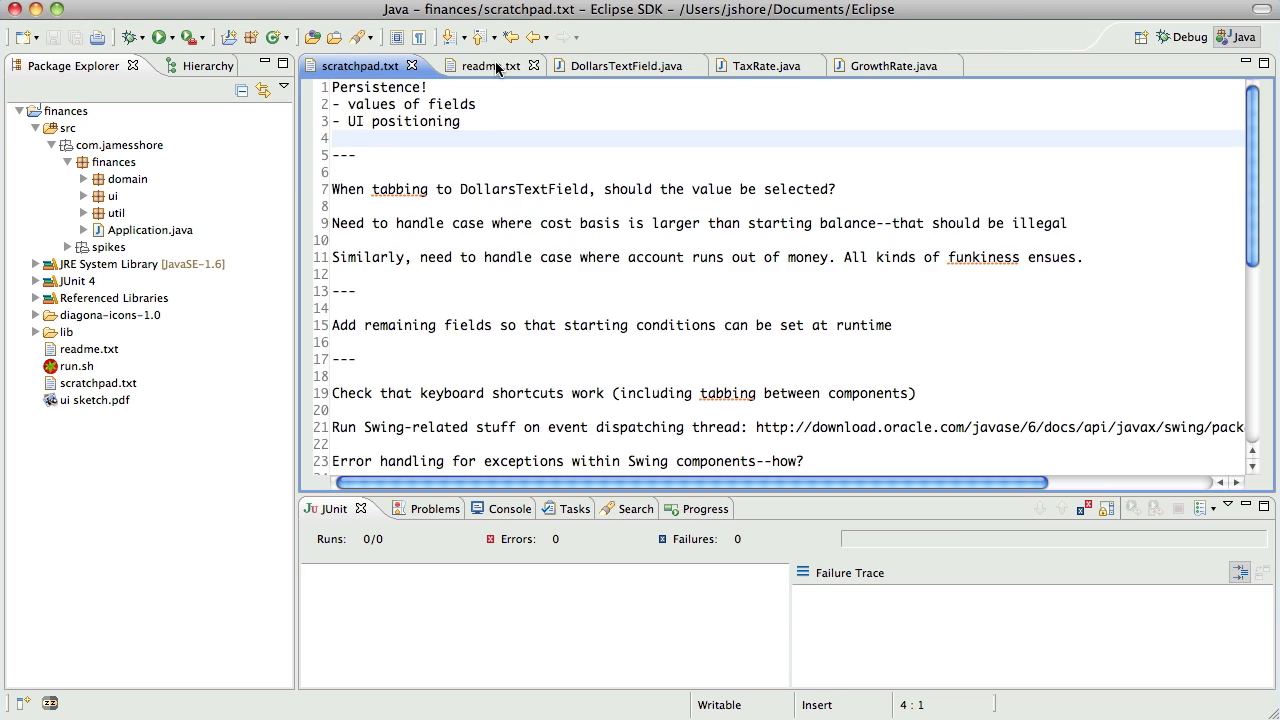
Step: Check readme.txt's notes on running the Swing spike, then return to scratchpad.txt
{"action": "left_click", "coordinate": [484, 64]}
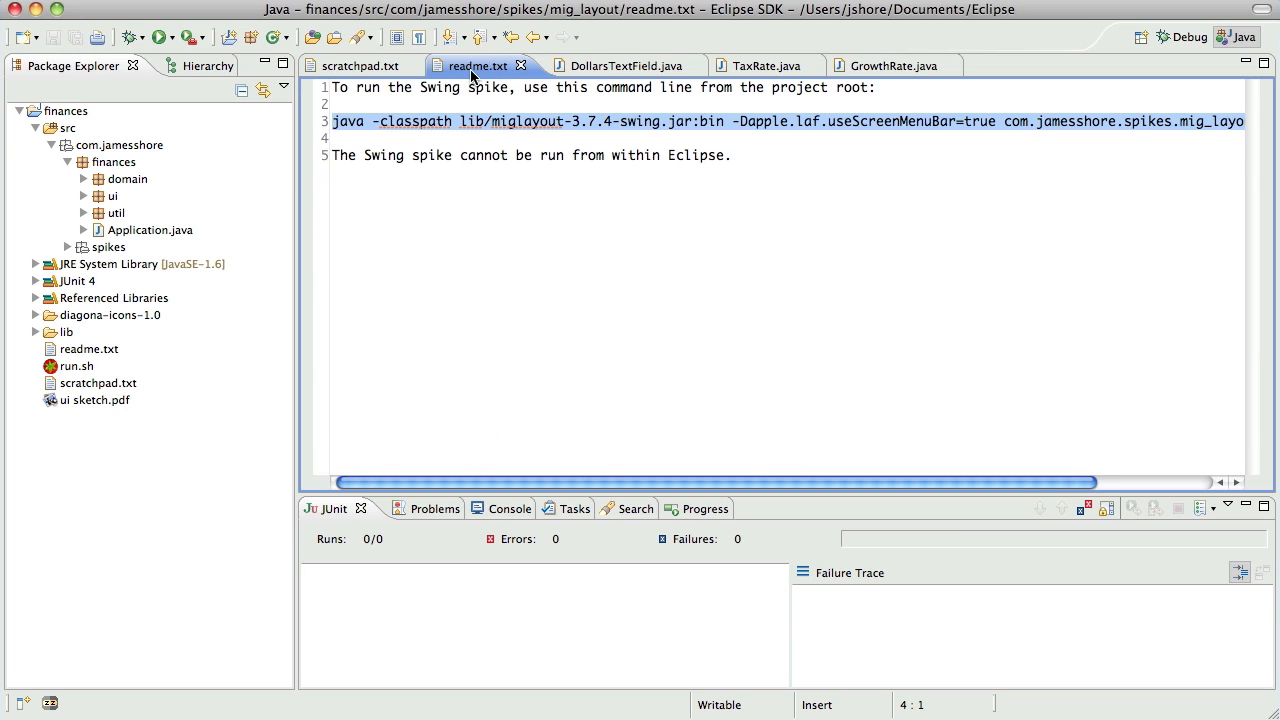
{"action": "left_click", "coordinate": [360, 64]}
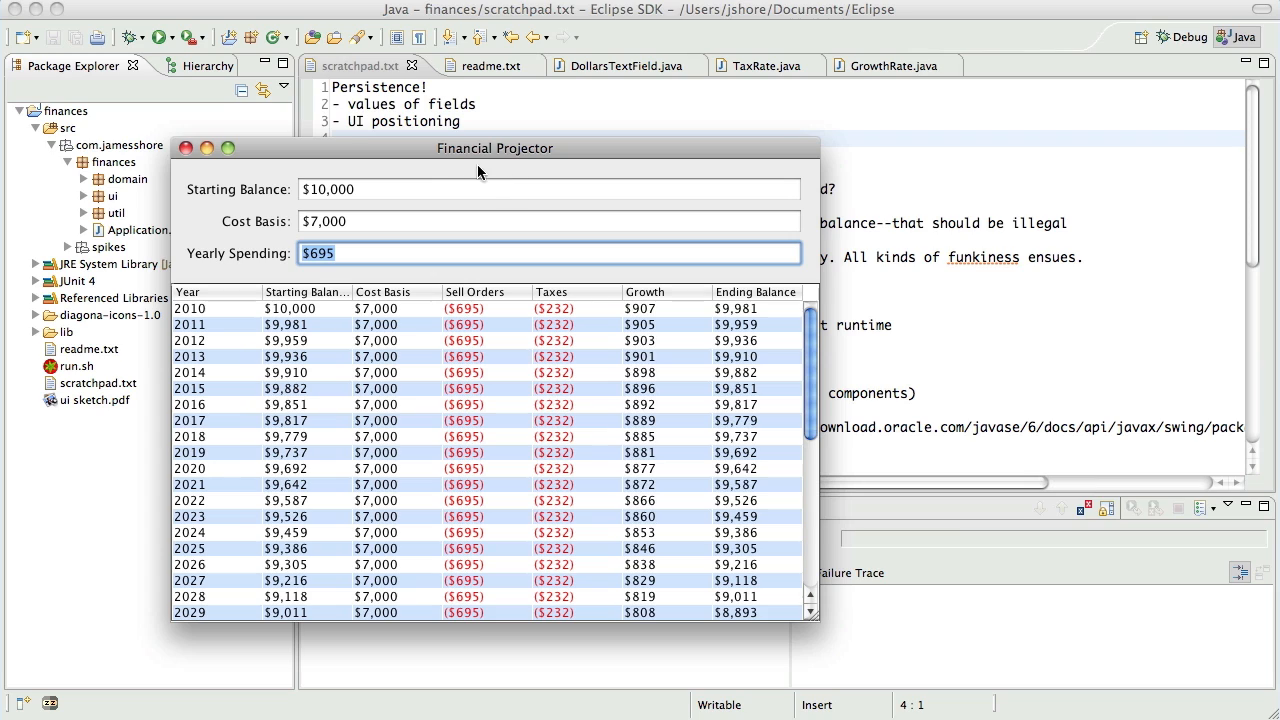
{"action": "mouse_move", "coordinate": [372, 160]}
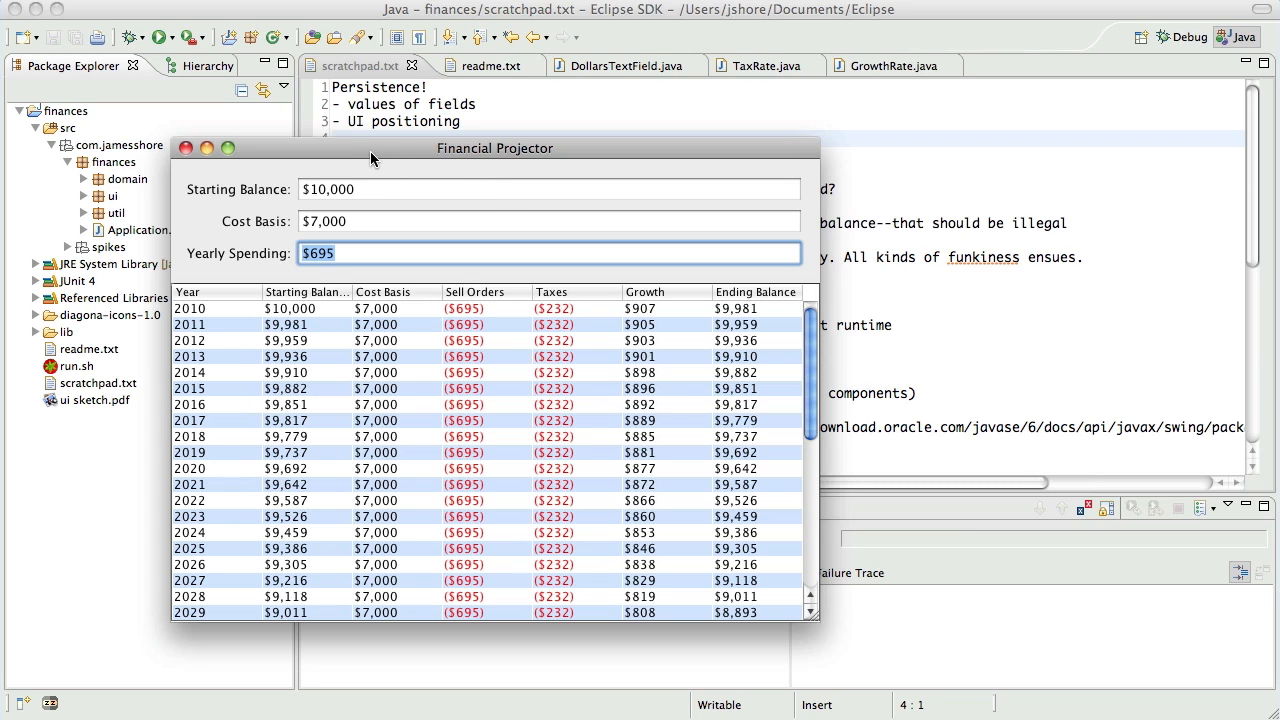
{"action": "mouse_move", "coordinate": [430, 156]}
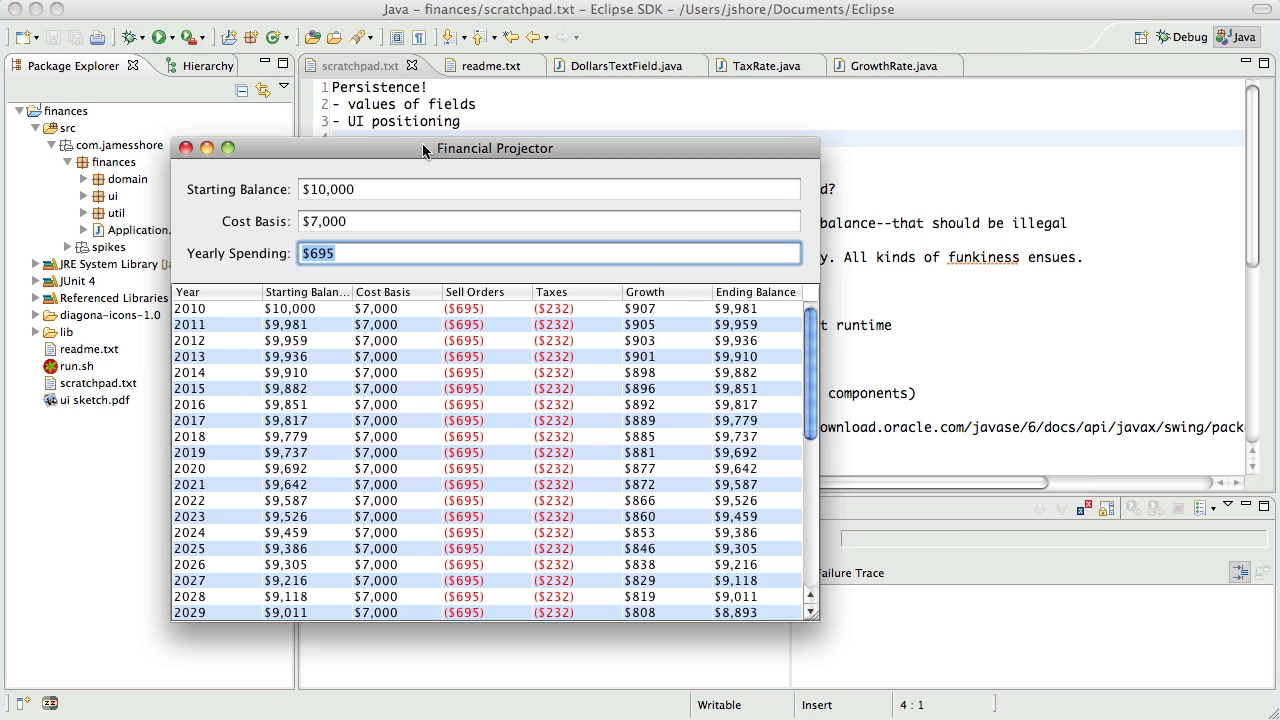
{"action": "mouse_move", "coordinate": [556, 148]}
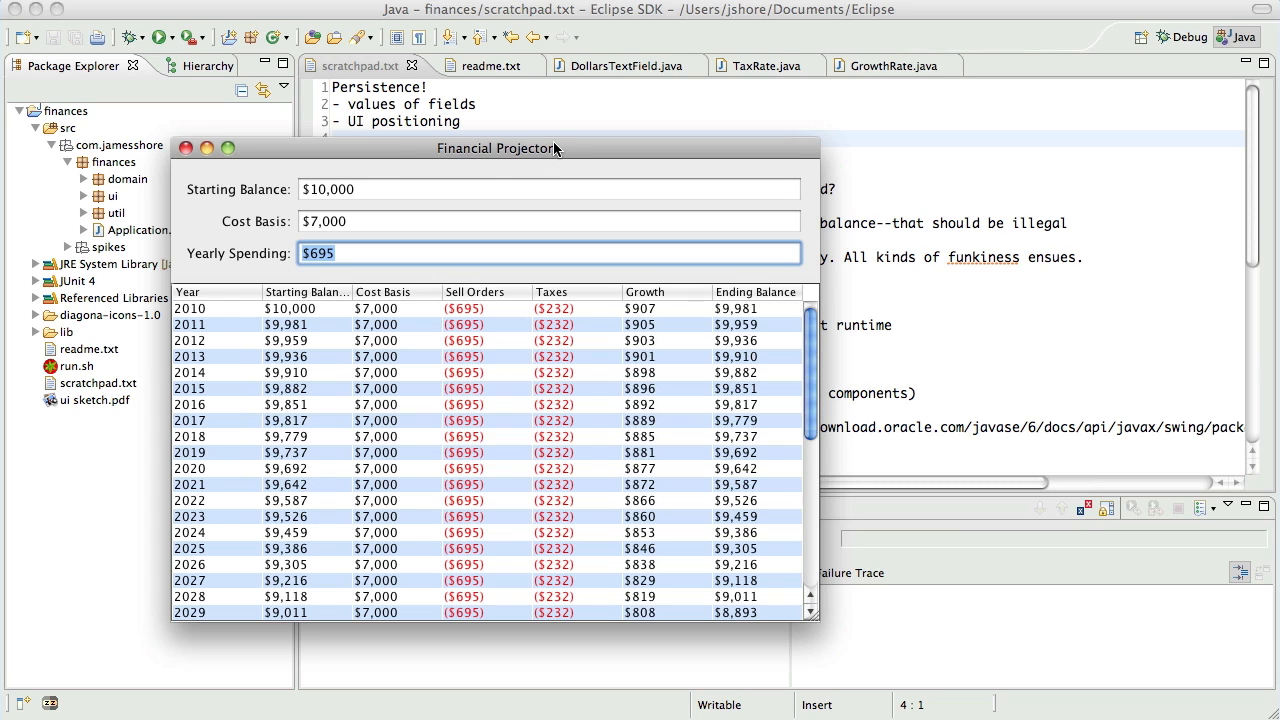
{"action": "mouse_move", "coordinate": [552, 152]}
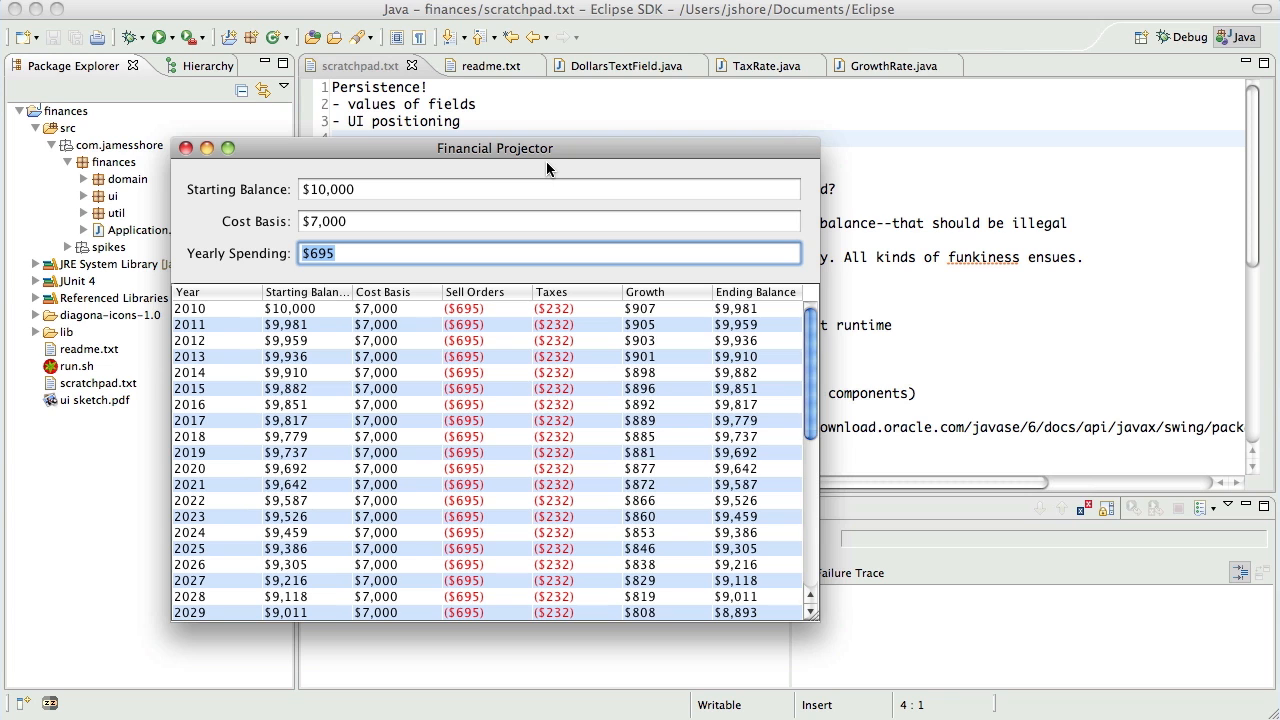
{"action": "mouse_move", "coordinate": [552, 128]}
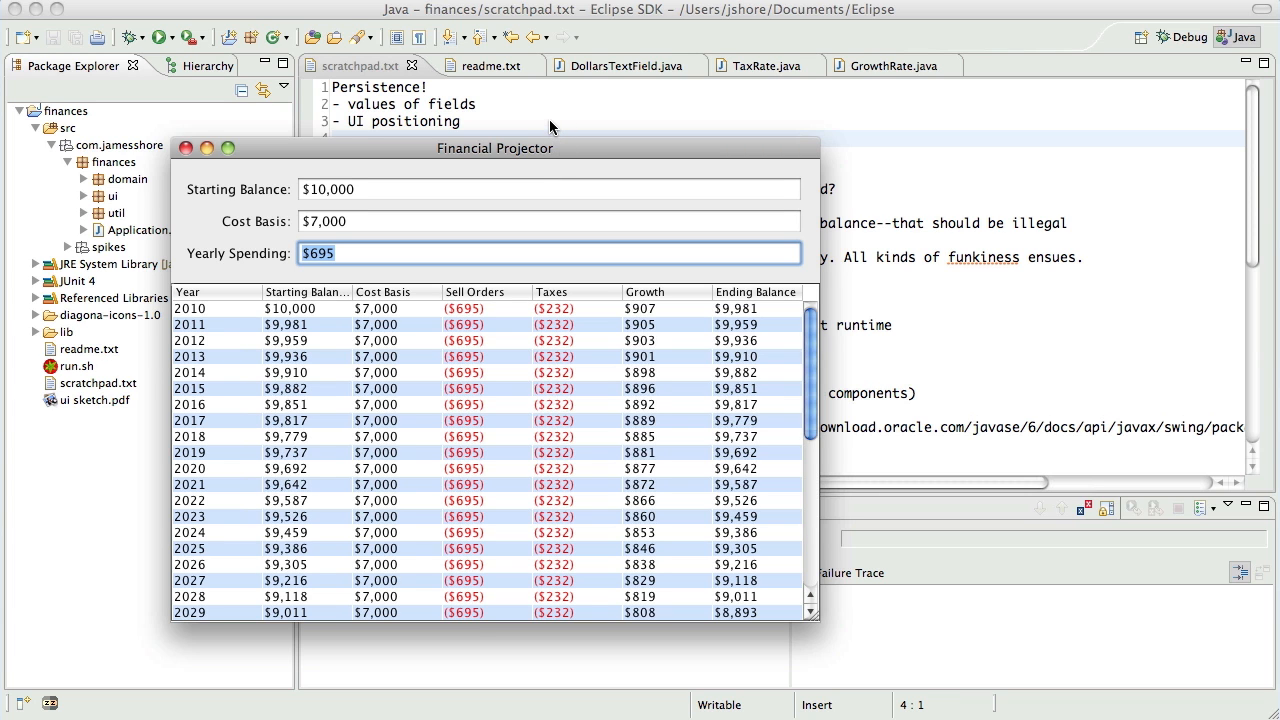
{"action": "left_click", "coordinate": [186, 148]}
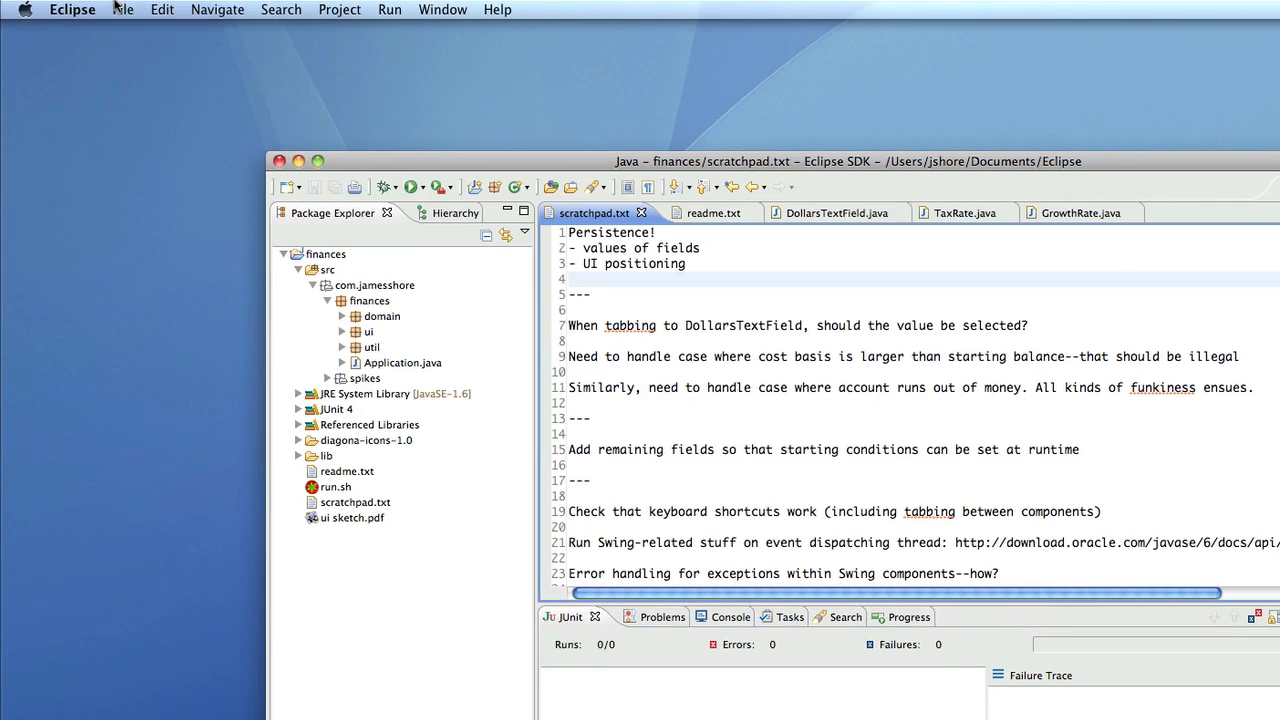
Step: Bring the Financial Projector window to the front, showing its empty menu bar
{"action": "left_click", "coordinate": [124, 8]}
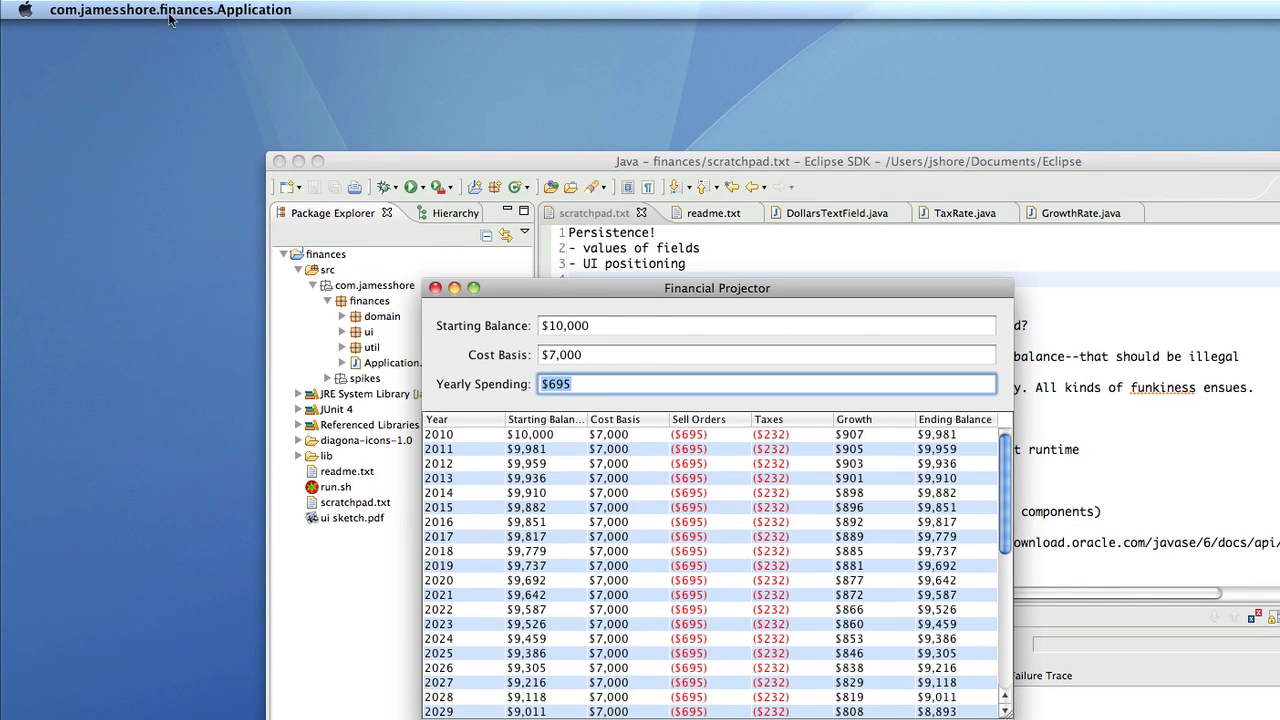
{"action": "mouse_move", "coordinate": [338, 12]}
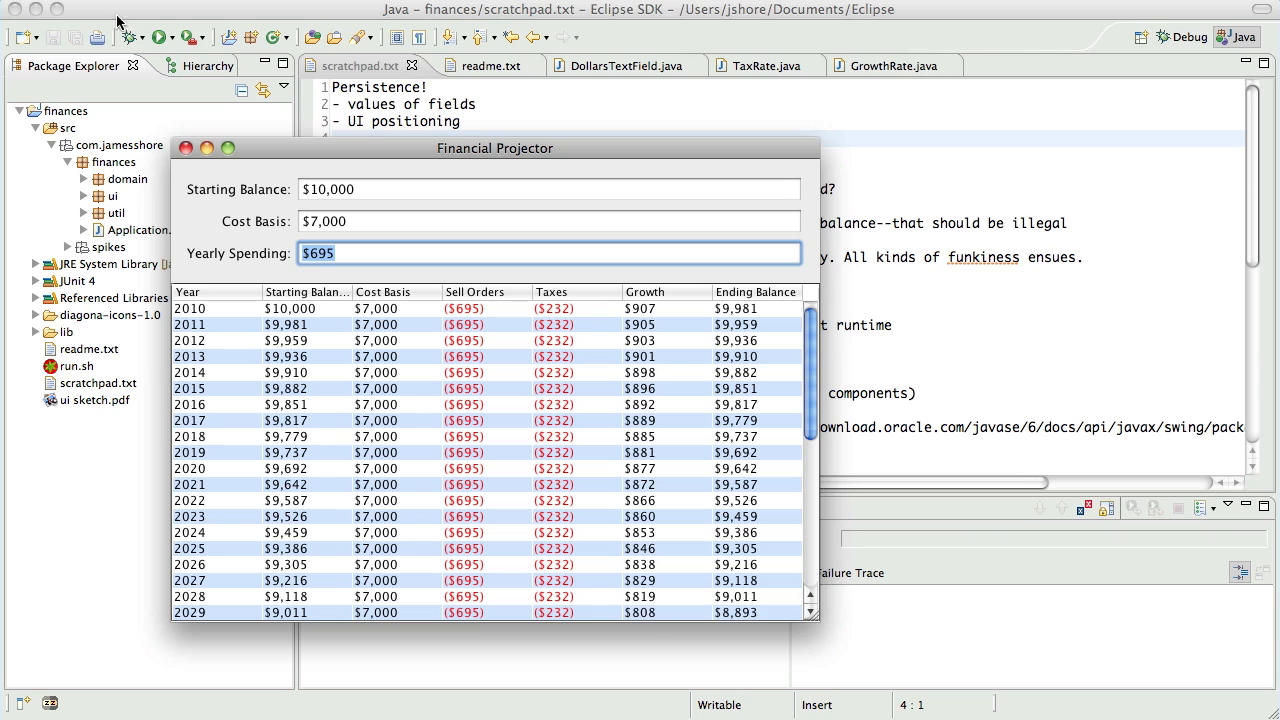
{"action": "mouse_move", "coordinate": [334, 10]}
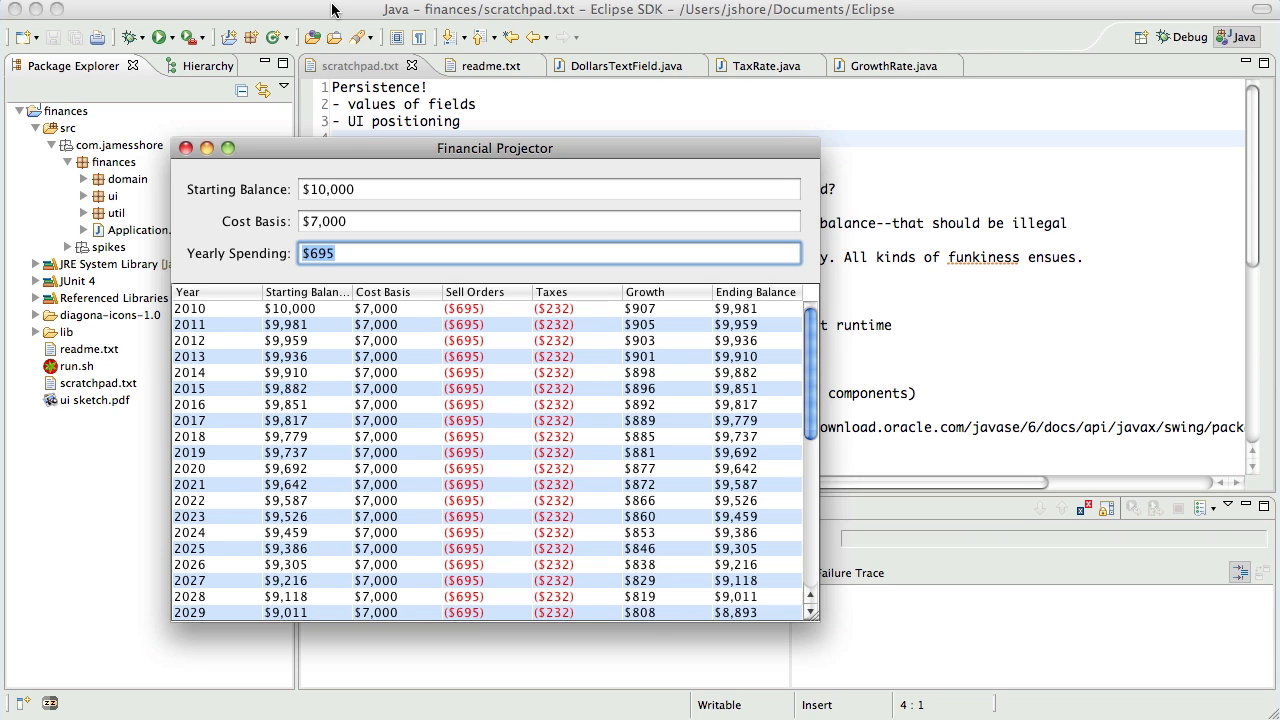
{"action": "mouse_move", "coordinate": [632, 292]}
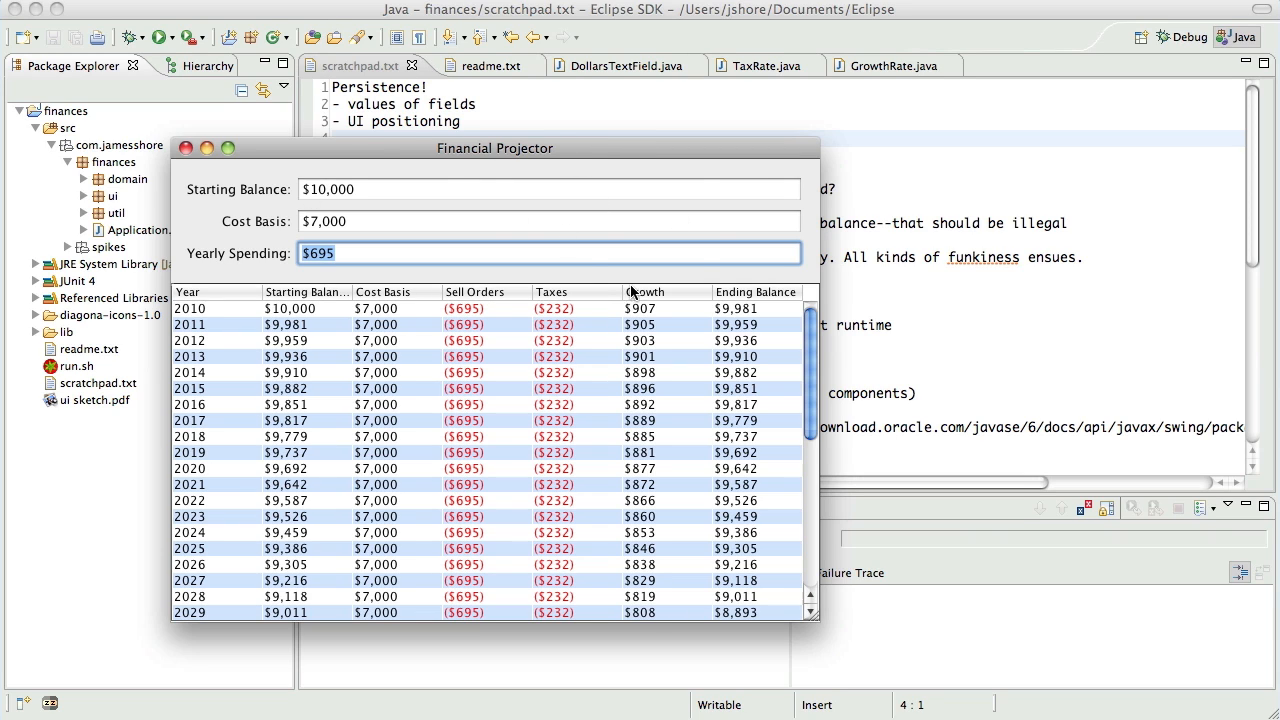
{"action": "mouse_move", "coordinate": [704, 244]}
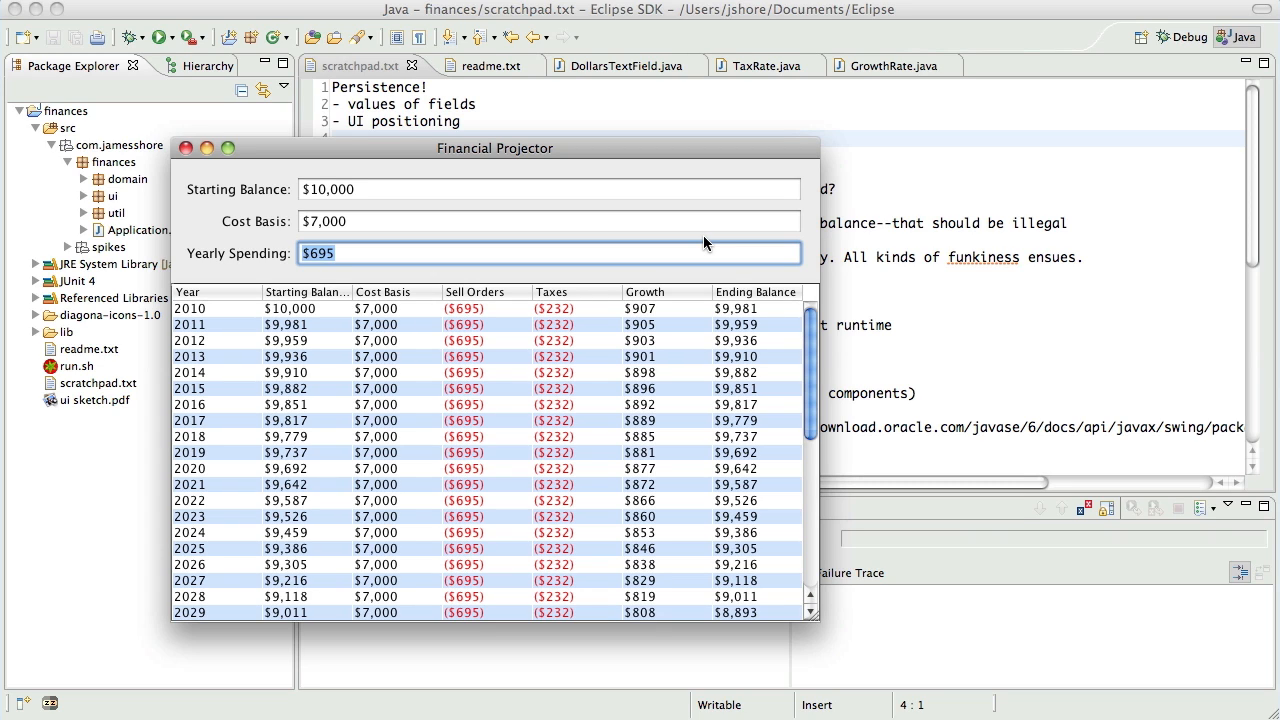
{"action": "mouse_move", "coordinate": [696, 260]}
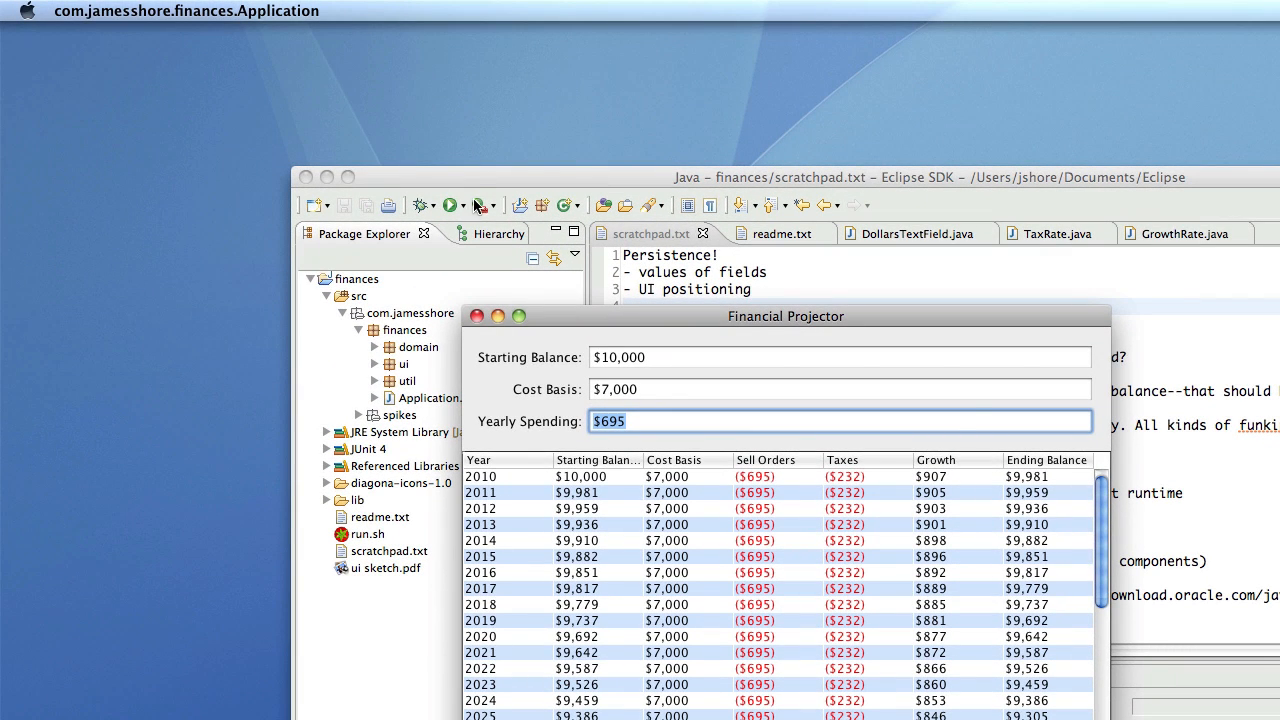
Step: Show Eclipse's File menu with its New, Open, Save commands and recent files
{"action": "left_click", "coordinate": [134, 12]}
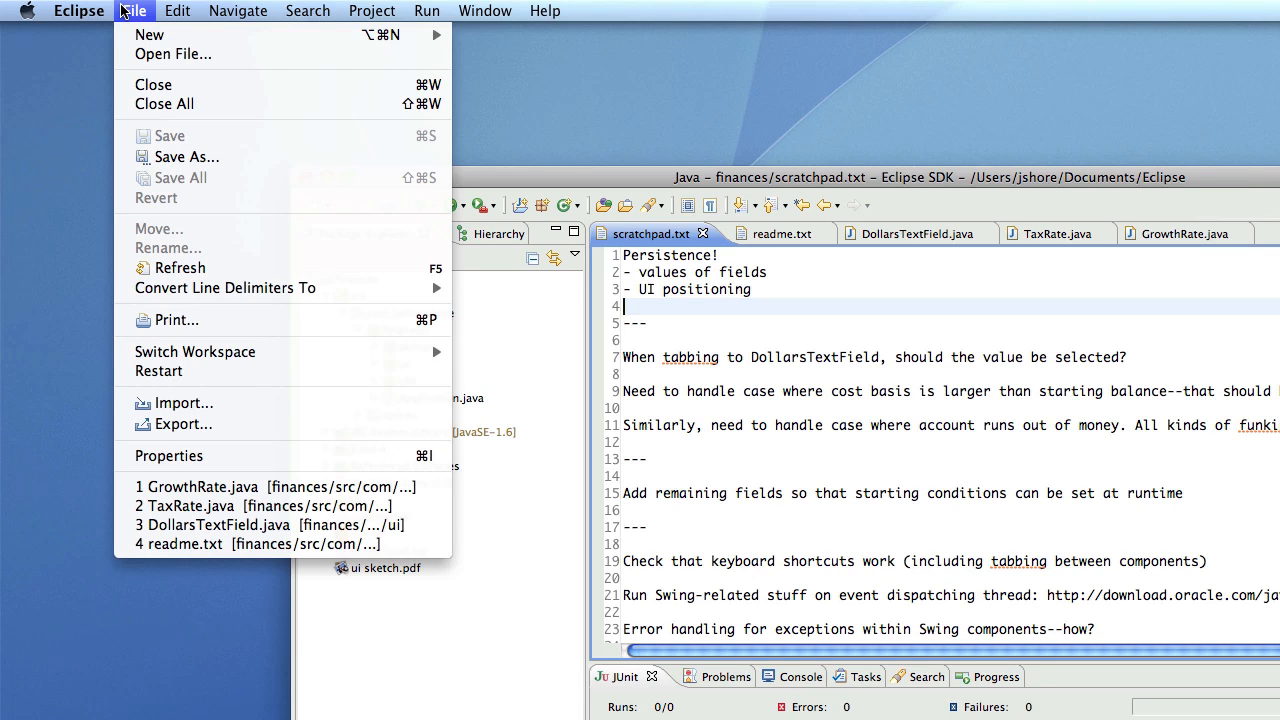
{"action": "mouse_move", "coordinate": [172, 54]}
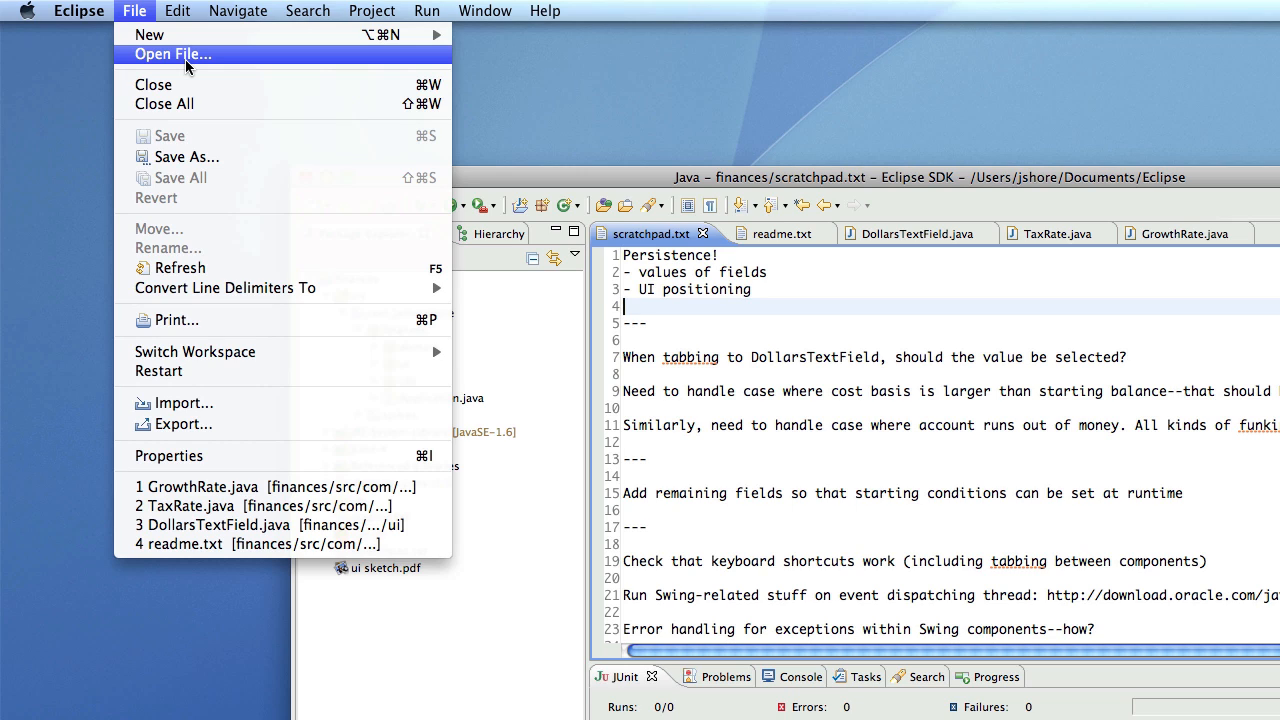
{"action": "mouse_move", "coordinate": [186, 156]}
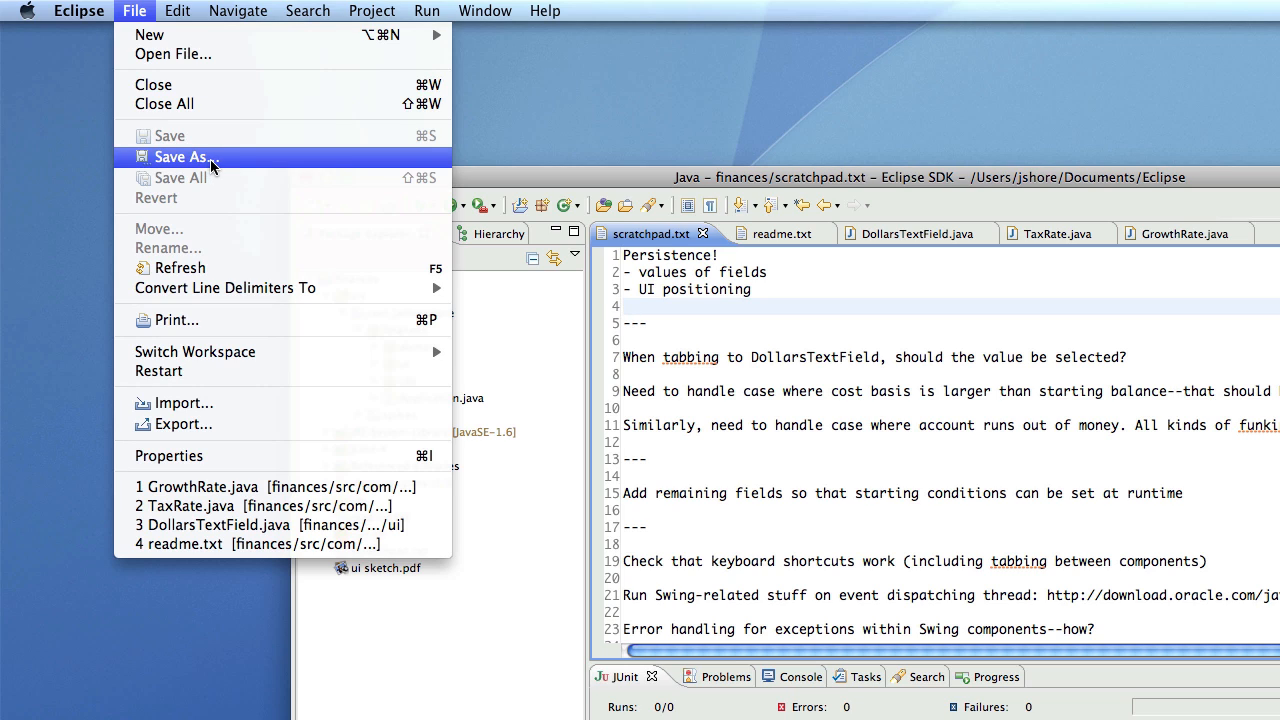
{"action": "mouse_move", "coordinate": [196, 140]}
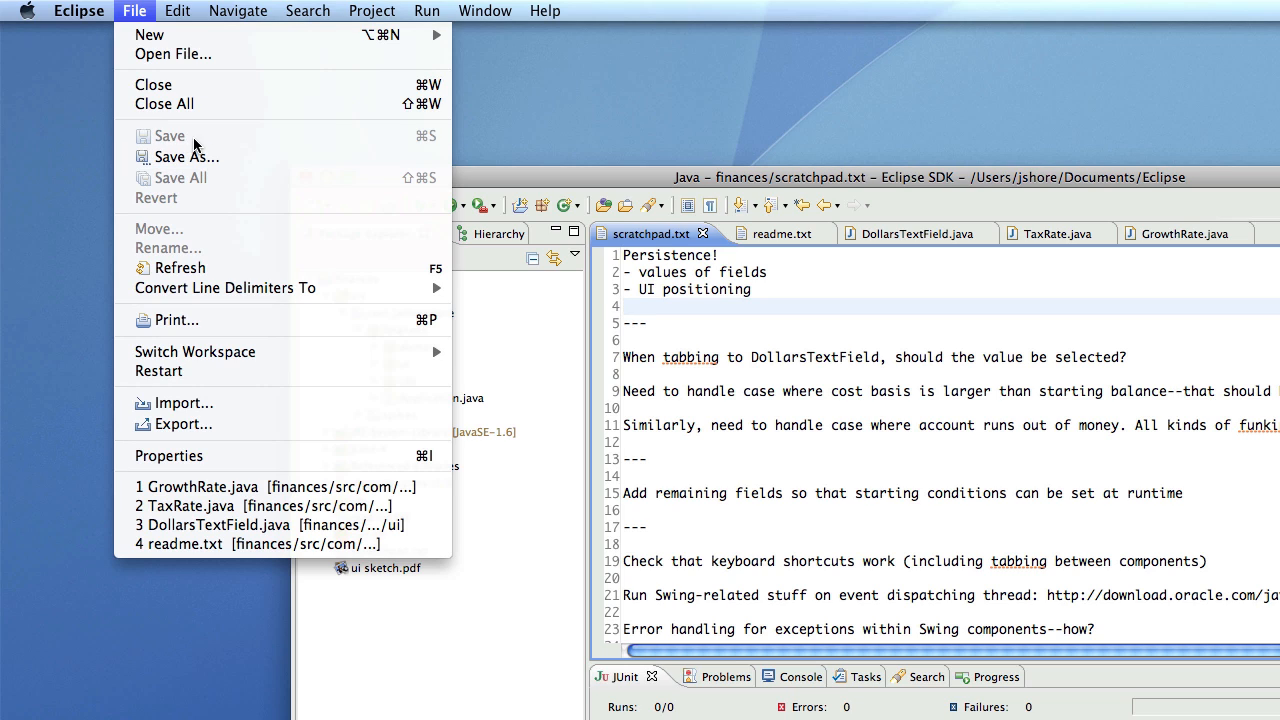
{"action": "mouse_move", "coordinate": [148, 34]}
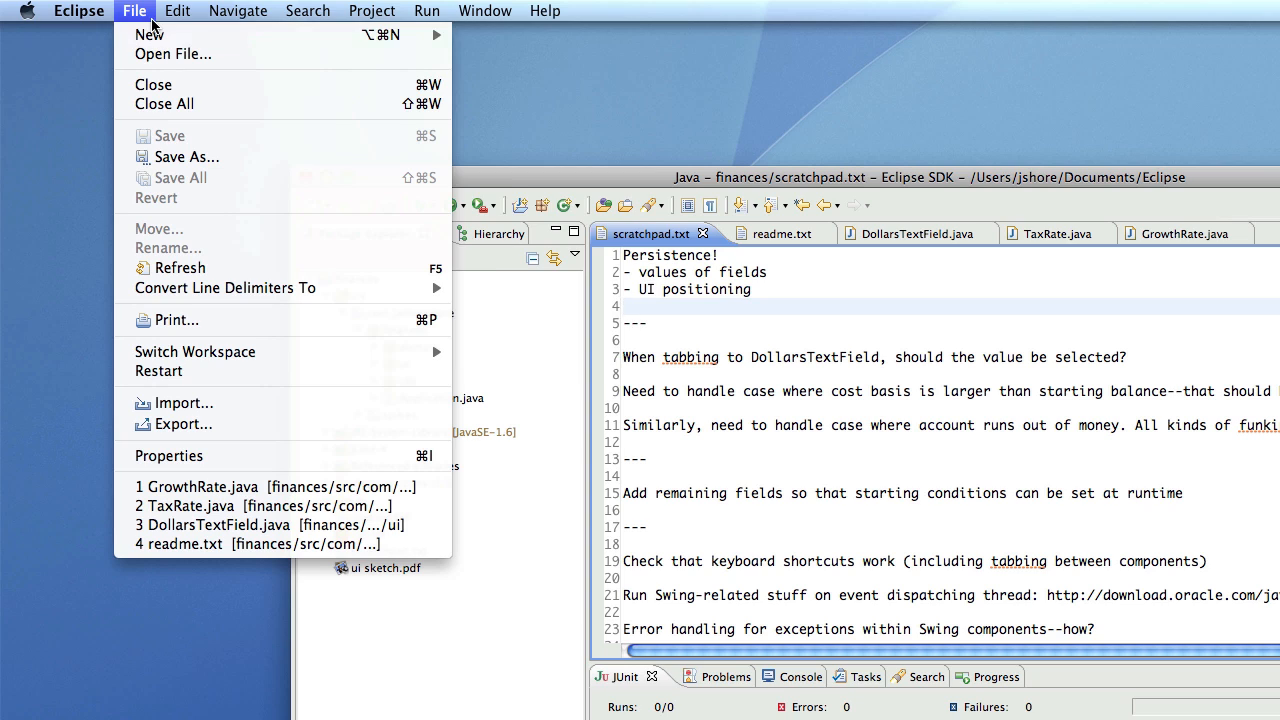
{"action": "mouse_move", "coordinate": [172, 54]}
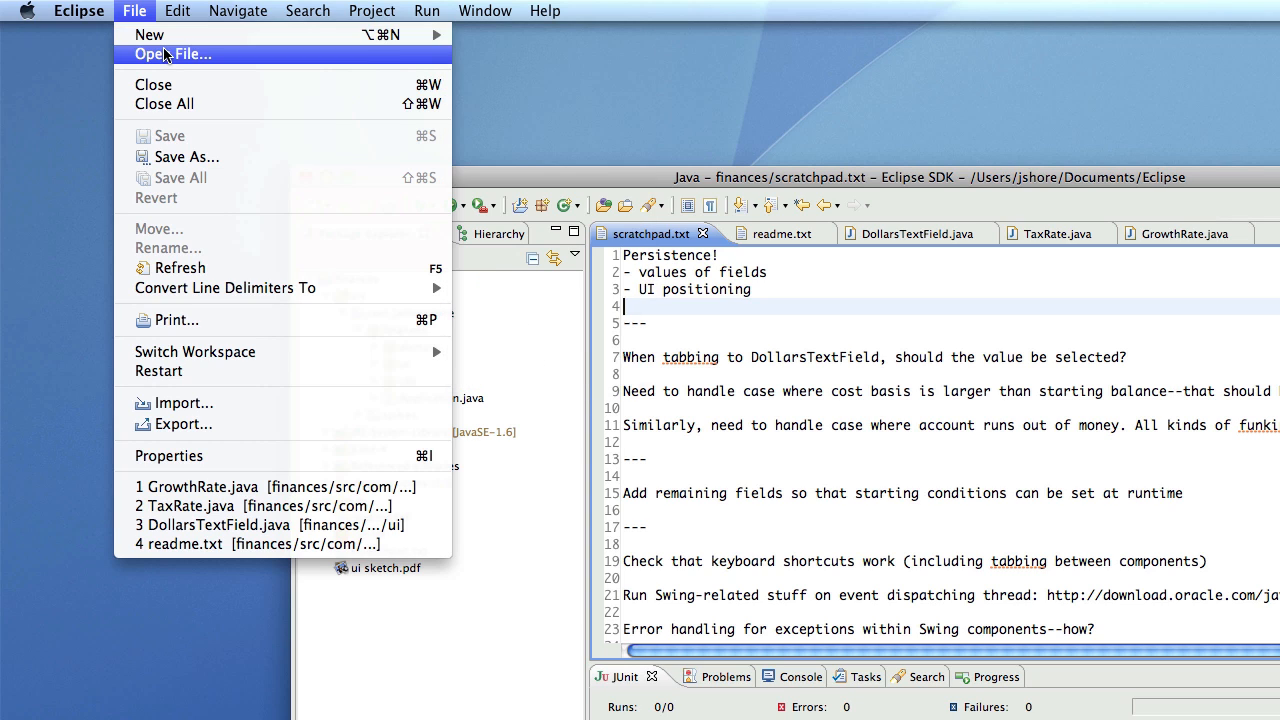
{"action": "mouse_move", "coordinate": [148, 34]}
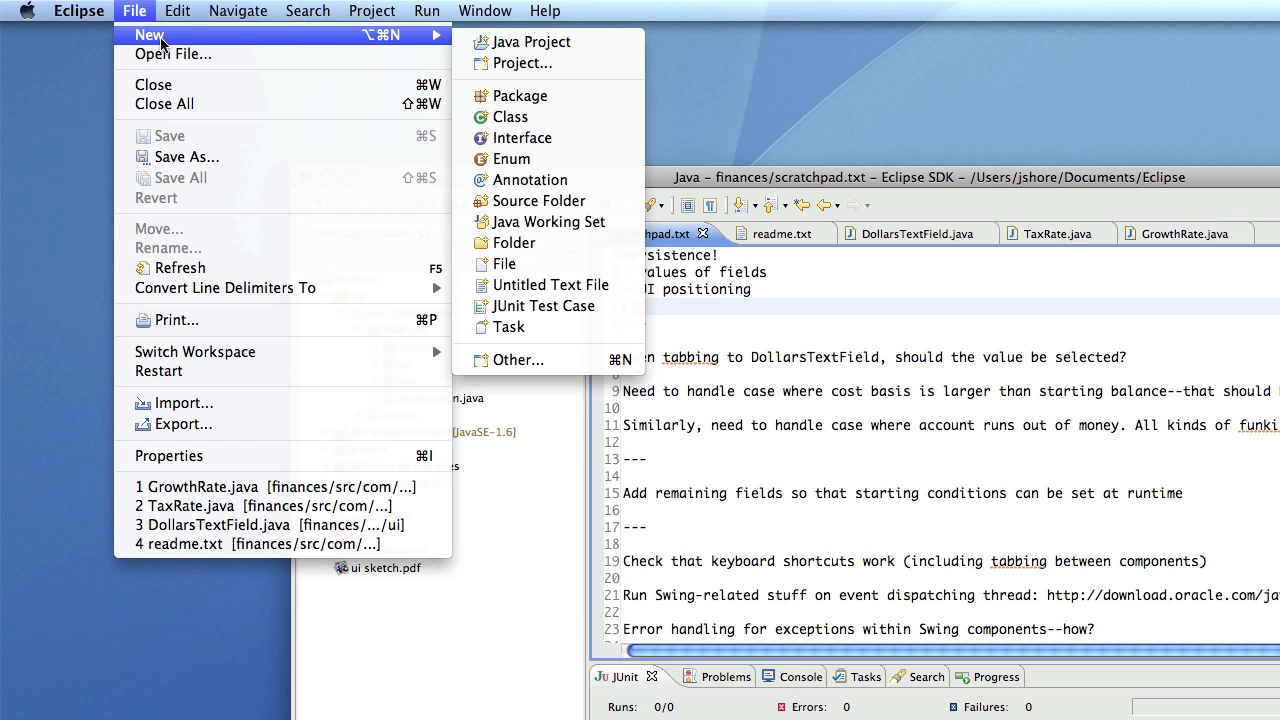